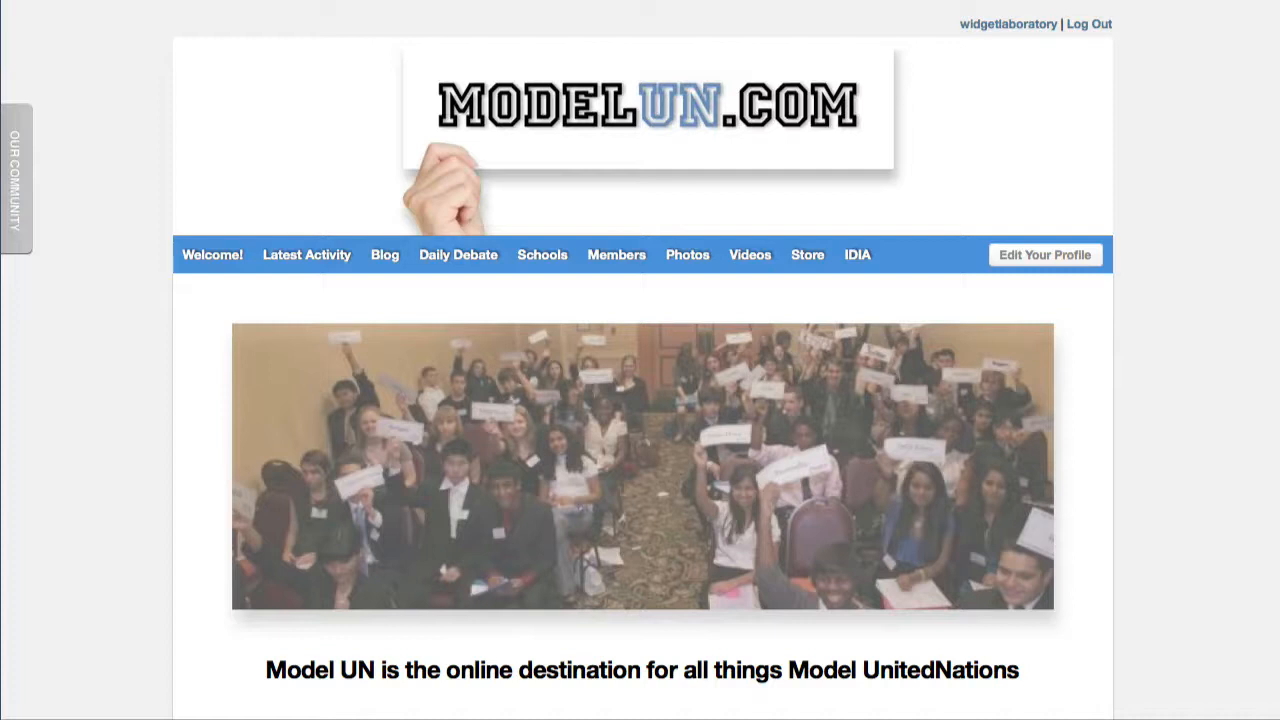
{"action": "mouse_move", "coordinate": [932, 79]}
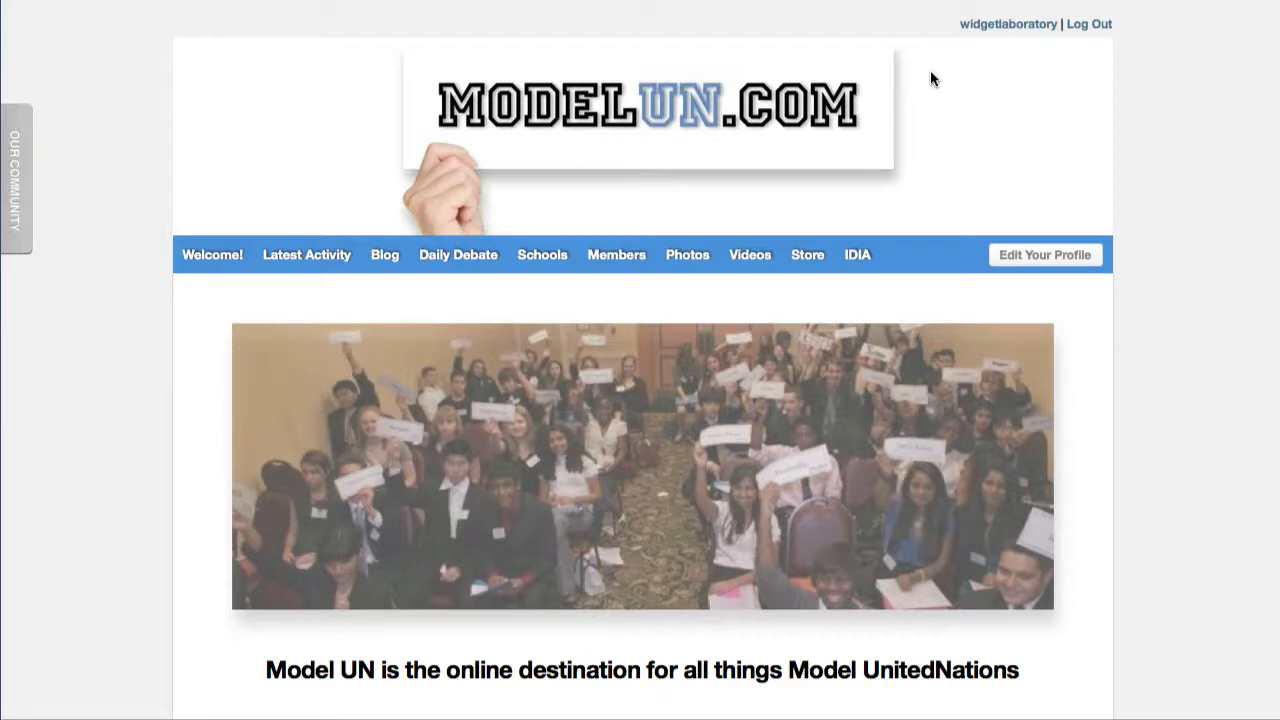
{"action": "mouse_move", "coordinate": [956, 110]}
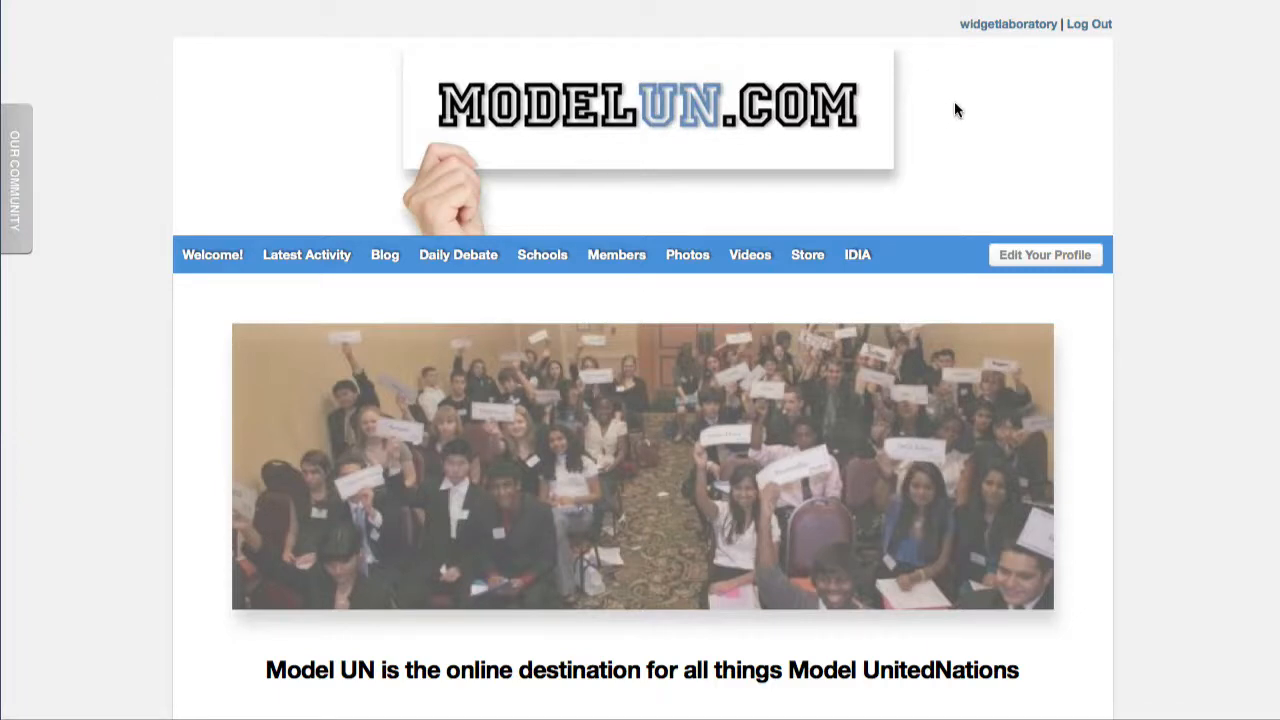
{"action": "mouse_move", "coordinate": [820, 2]}
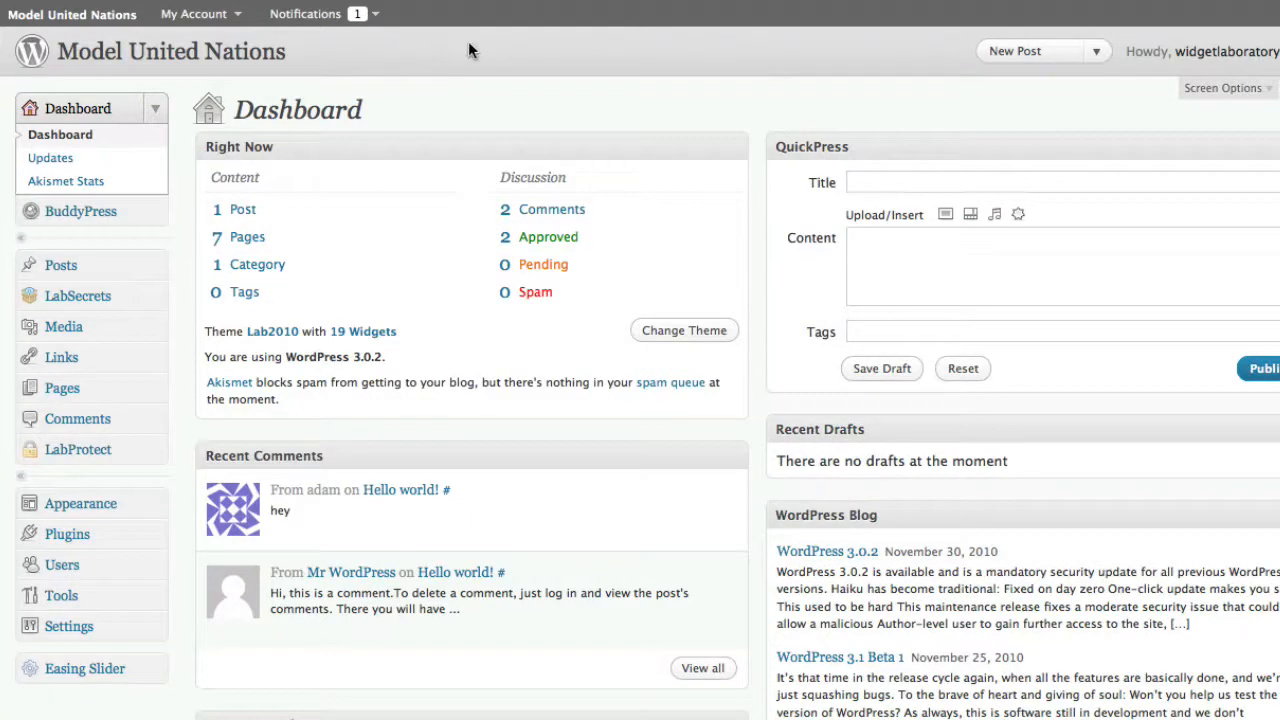
{"action": "mouse_move", "coordinate": [307, 52]}
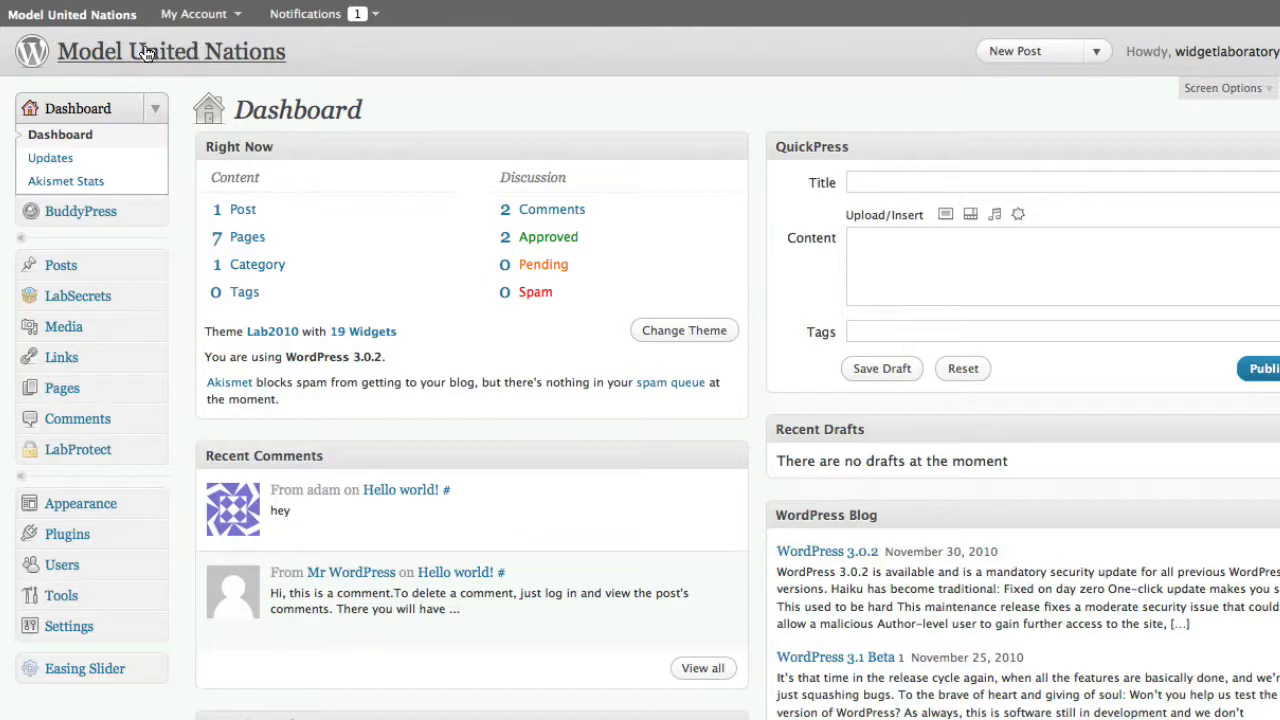
{"action": "right_click", "coordinate": [171, 51]}
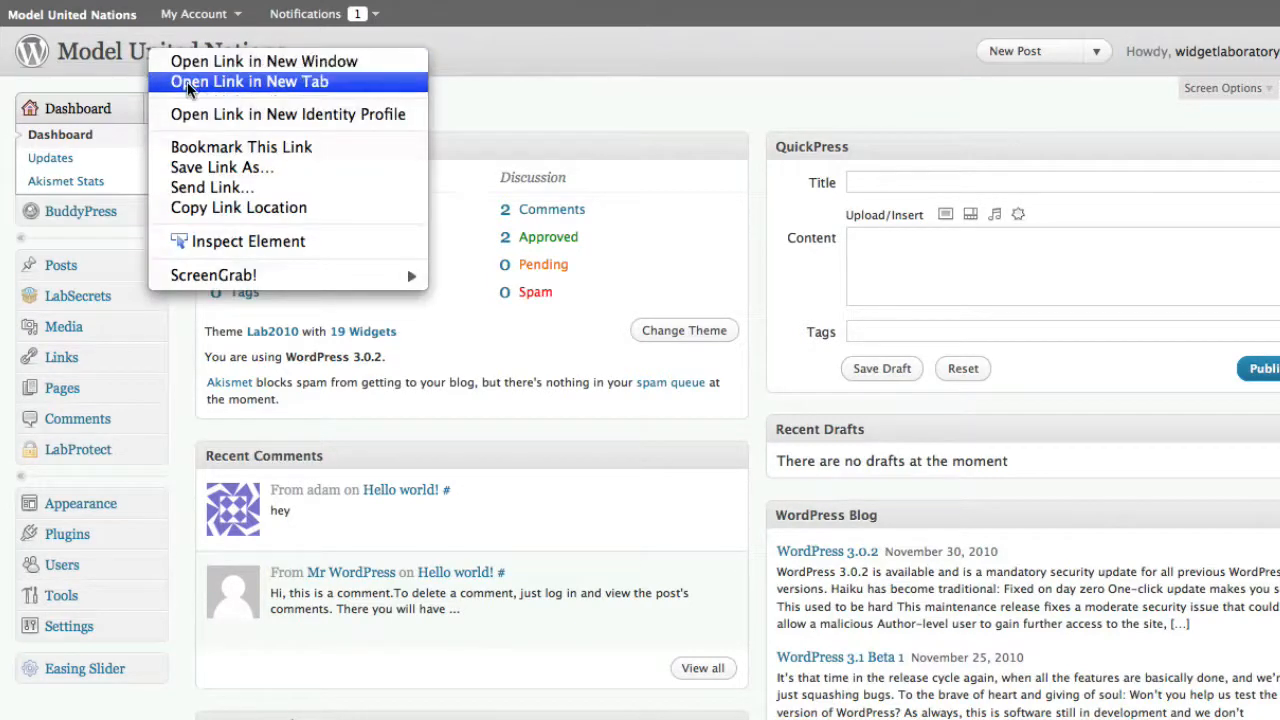
{"action": "left_click", "coordinate": [697, 4]}
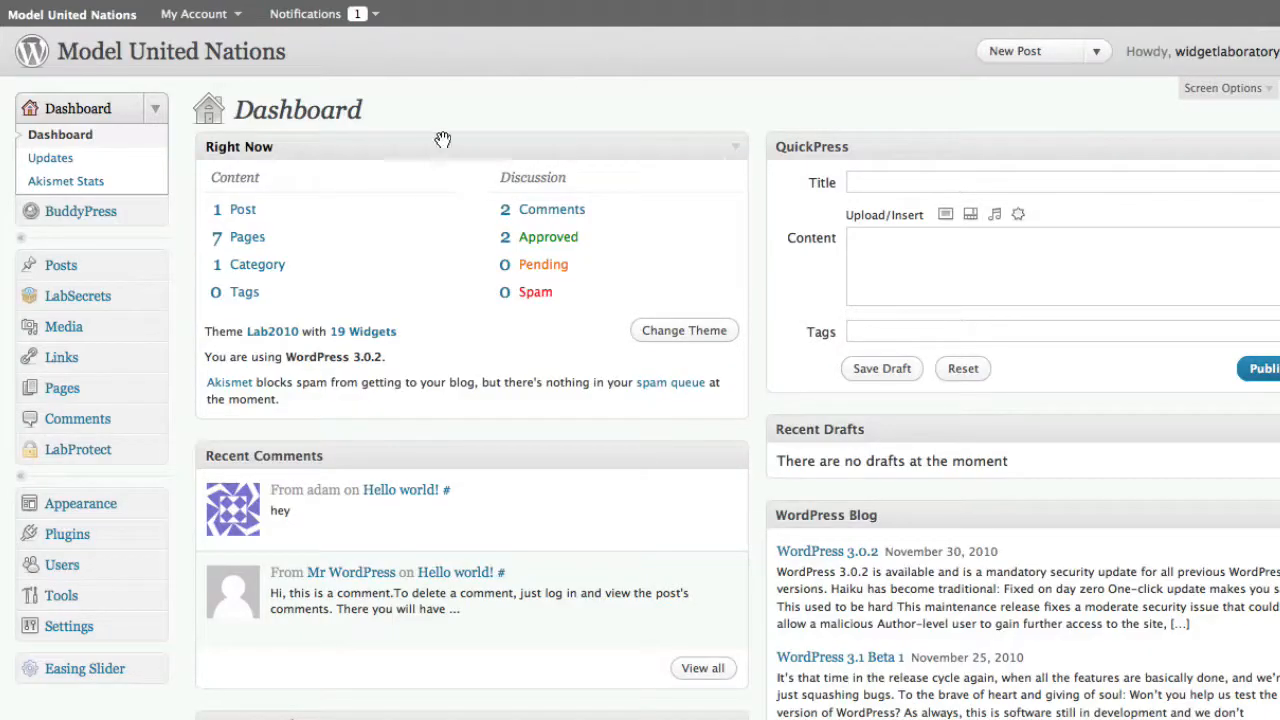
{"action": "left_click", "coordinate": [78, 107]}
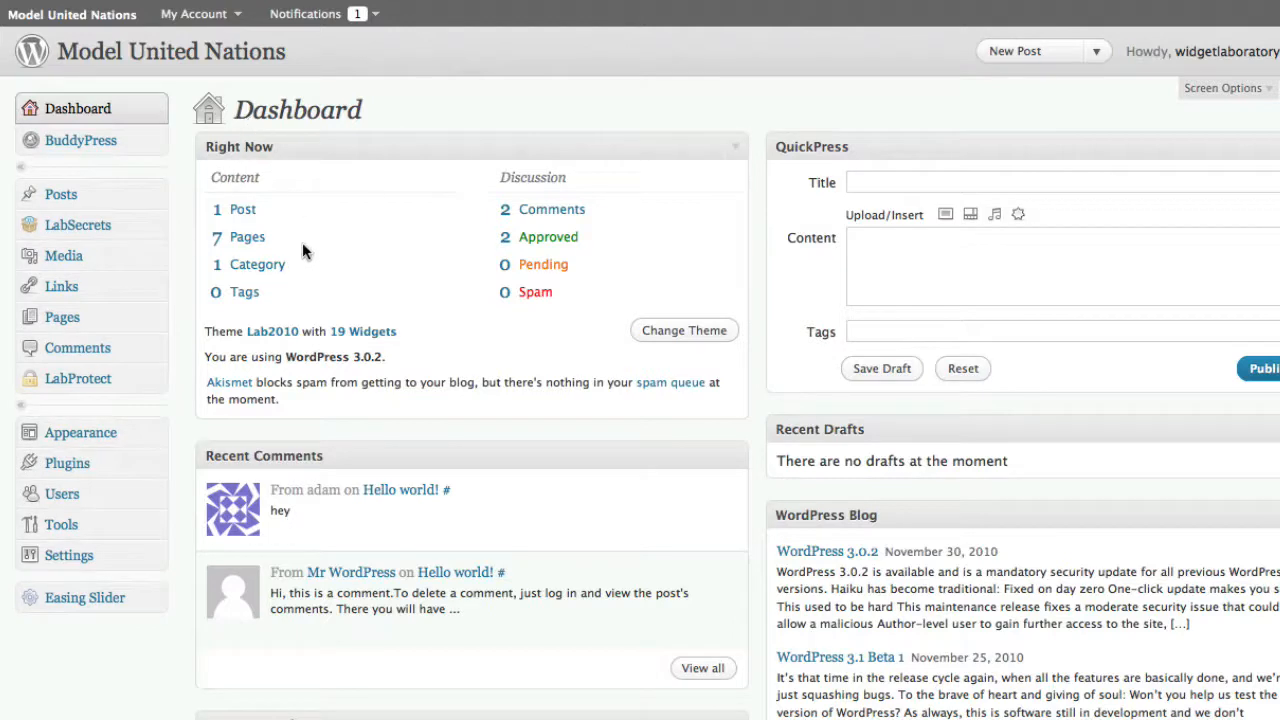
{"action": "mouse_move", "coordinate": [170, 455]}
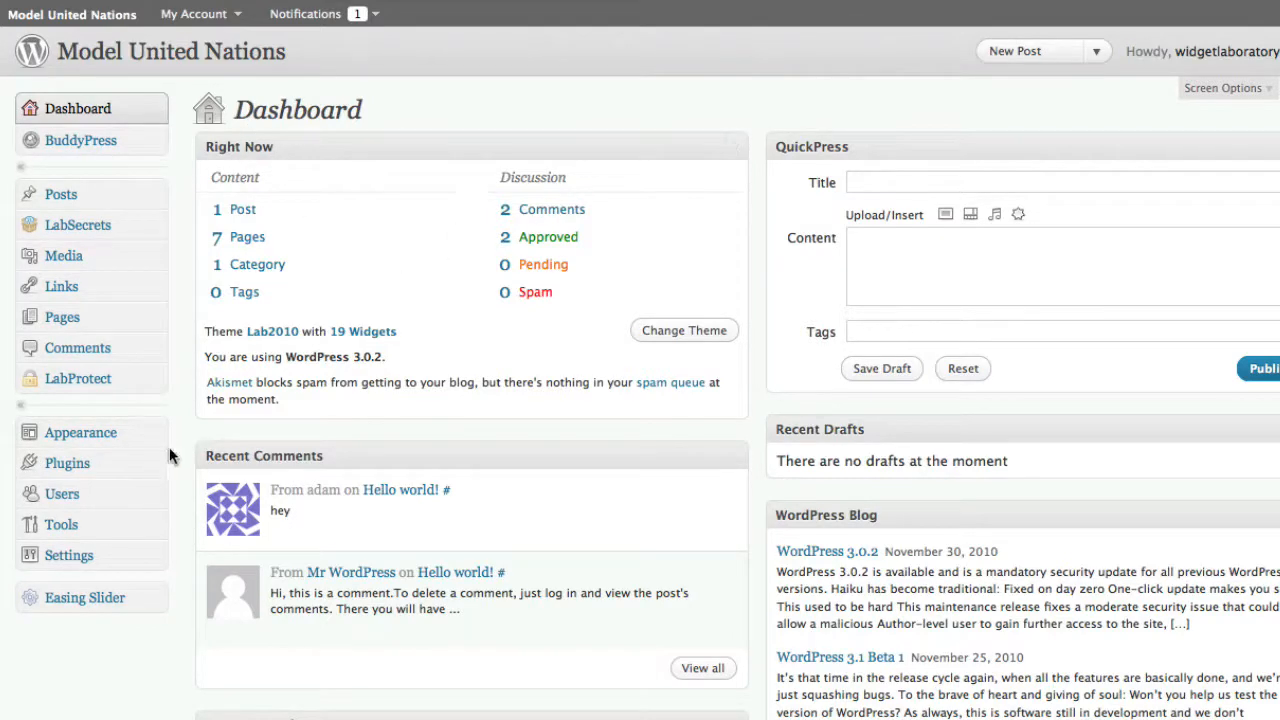
{"action": "mouse_move", "coordinate": [61, 524]}
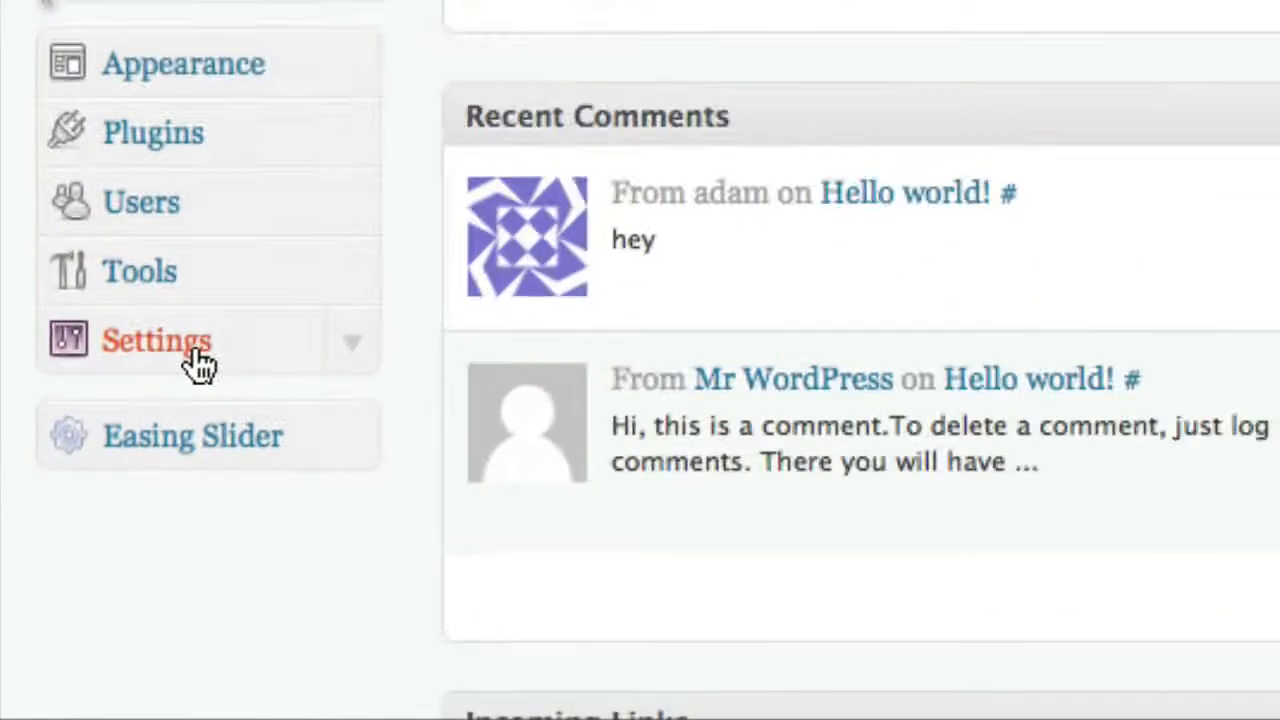
Check the Reading settings (Welcome! front page, Blog posts page), then view the live site
{"action": "left_click", "coordinate": [157, 339]}
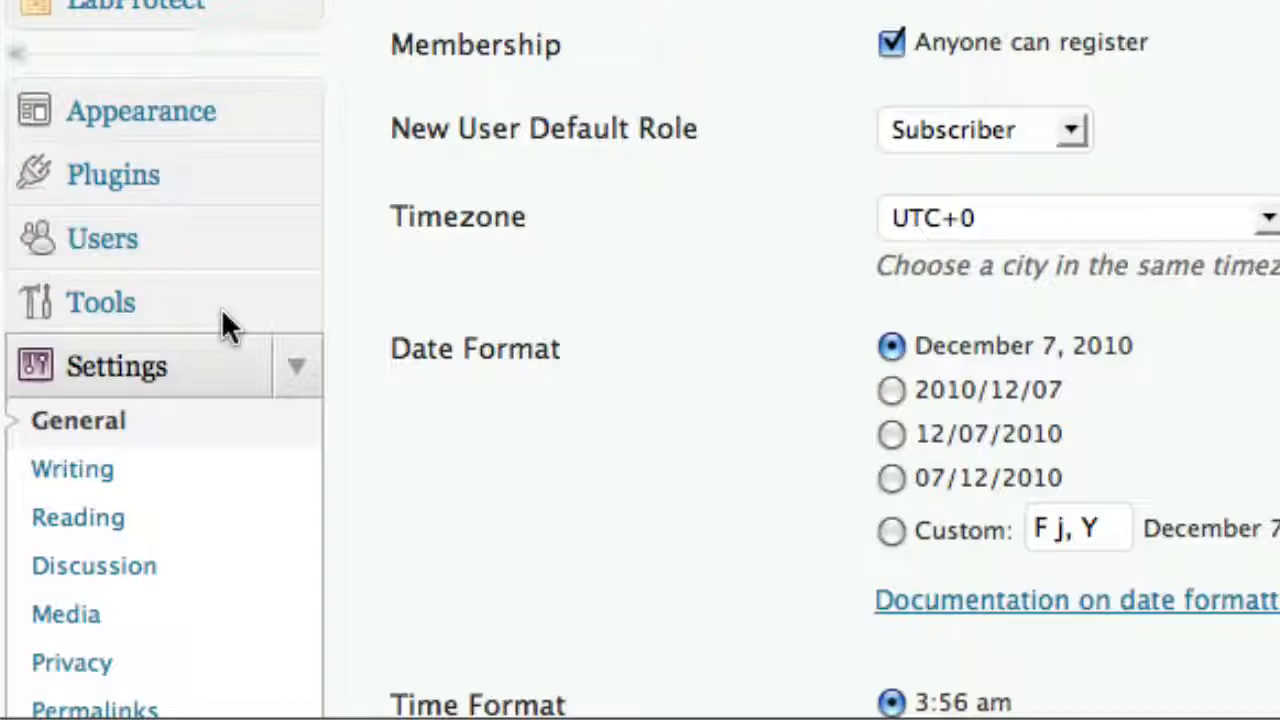
{"action": "scroll", "scroll_direction": "down", "scroll_amount": 3}
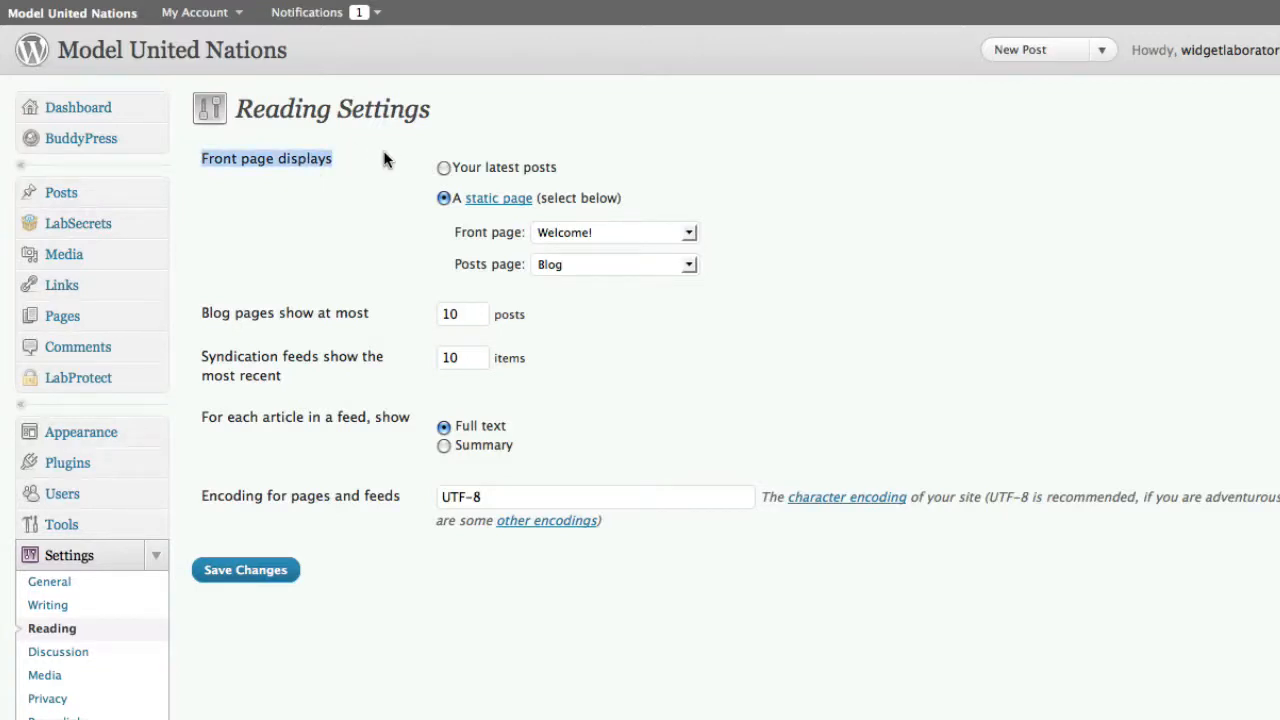
{"action": "left_click", "coordinate": [444, 167]}
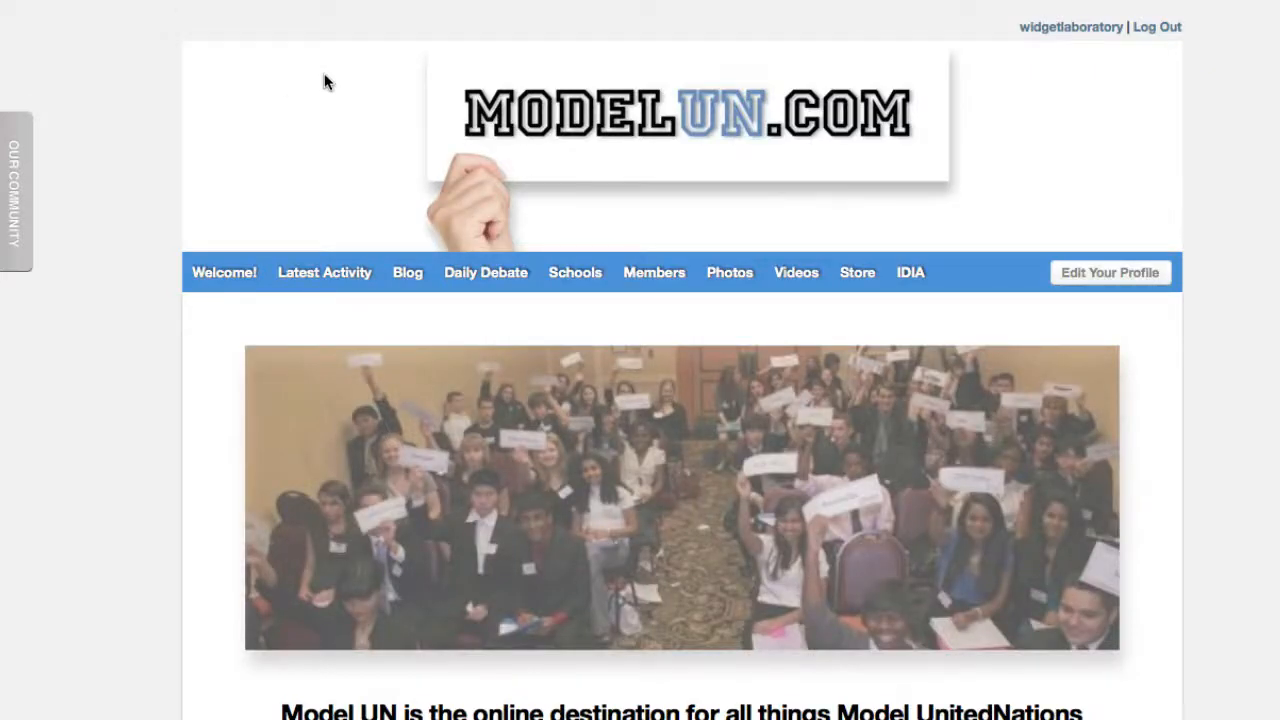
Reload the live site to show the 'Hello world' latest post with its two comments
{"action": "left_click", "coordinate": [324, 272]}
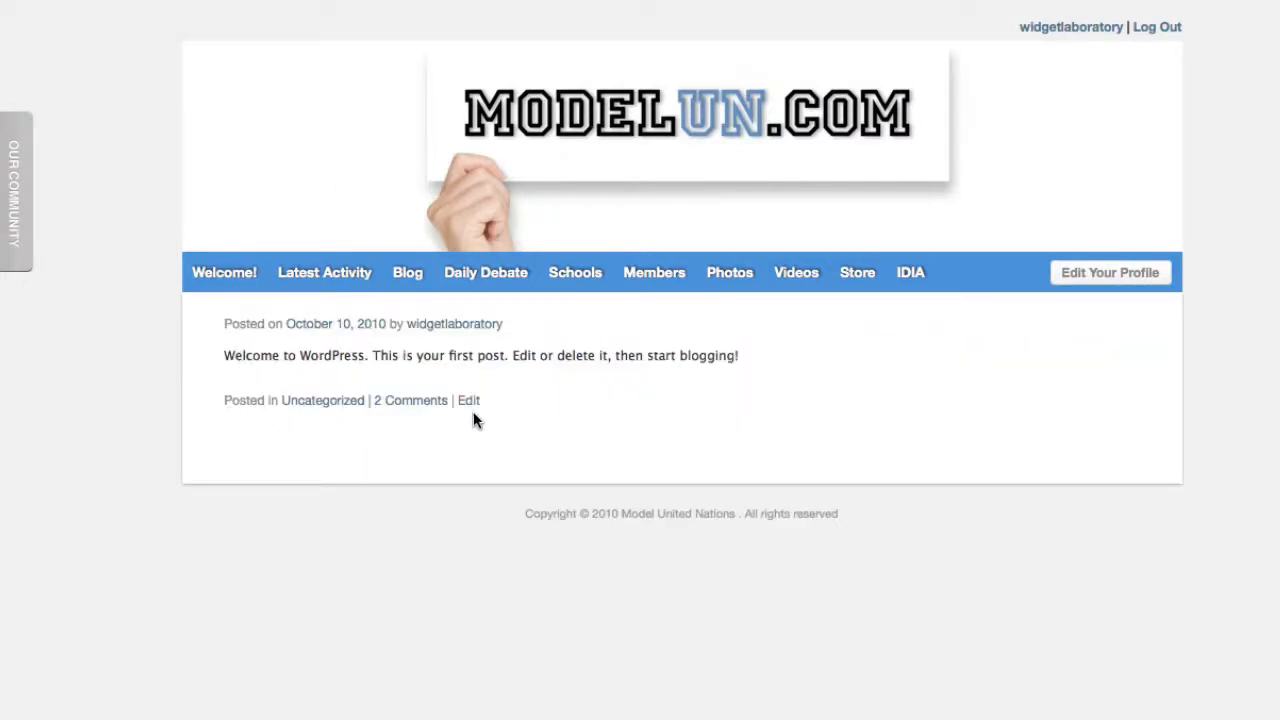
{"action": "triple_click", "coordinate": [480, 355]}
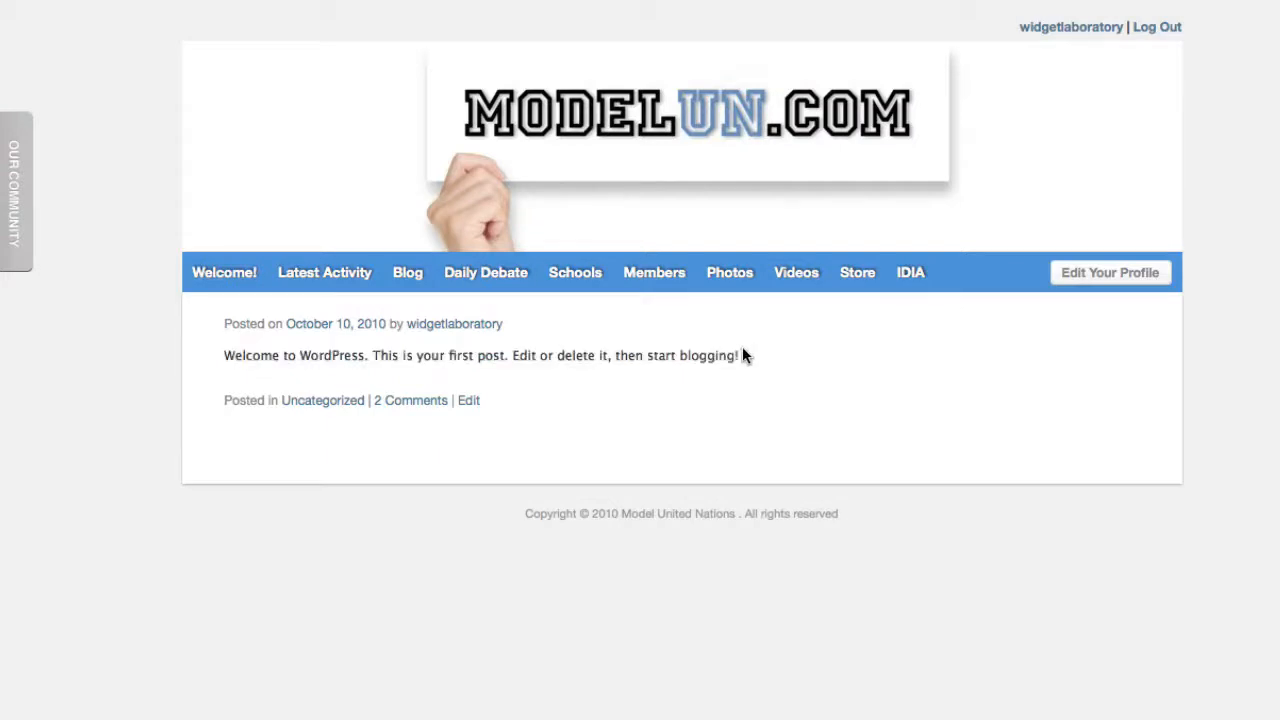
{"action": "mouse_move", "coordinate": [723, 5]}
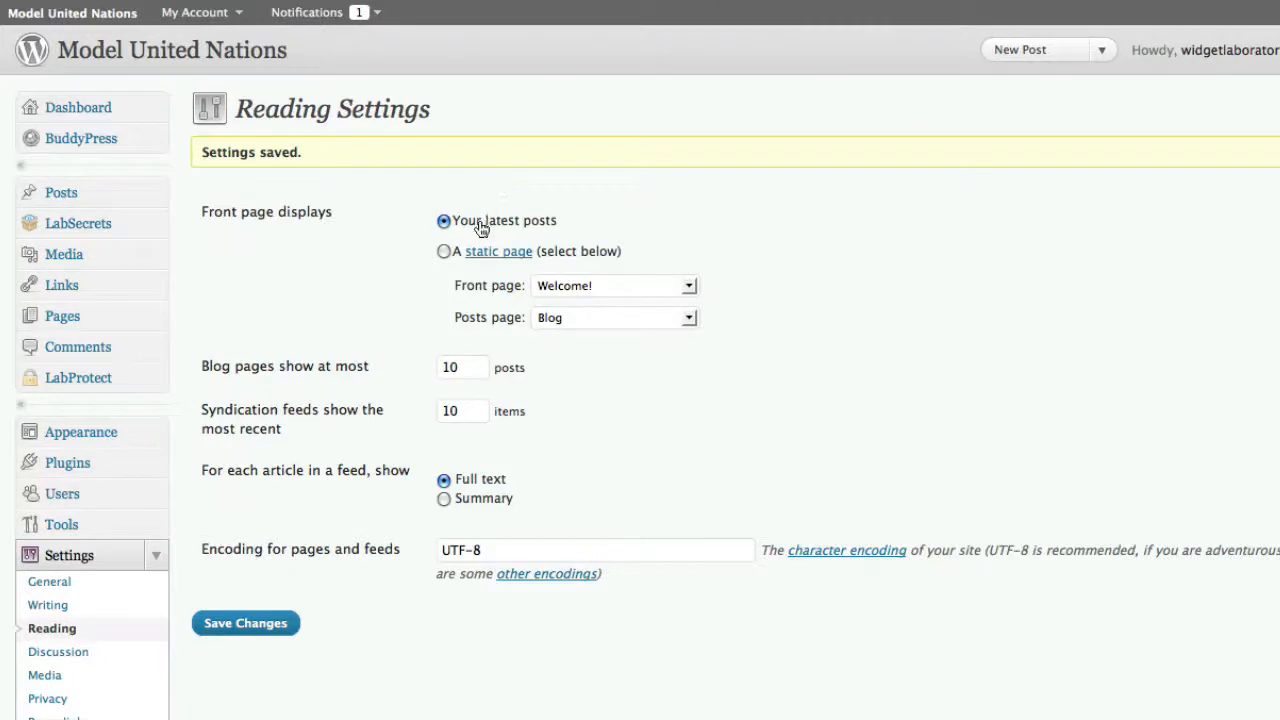
Set a static front page of 'Join Us!' with 'Blog' as the posts page
{"action": "left_click", "coordinate": [443, 251]}
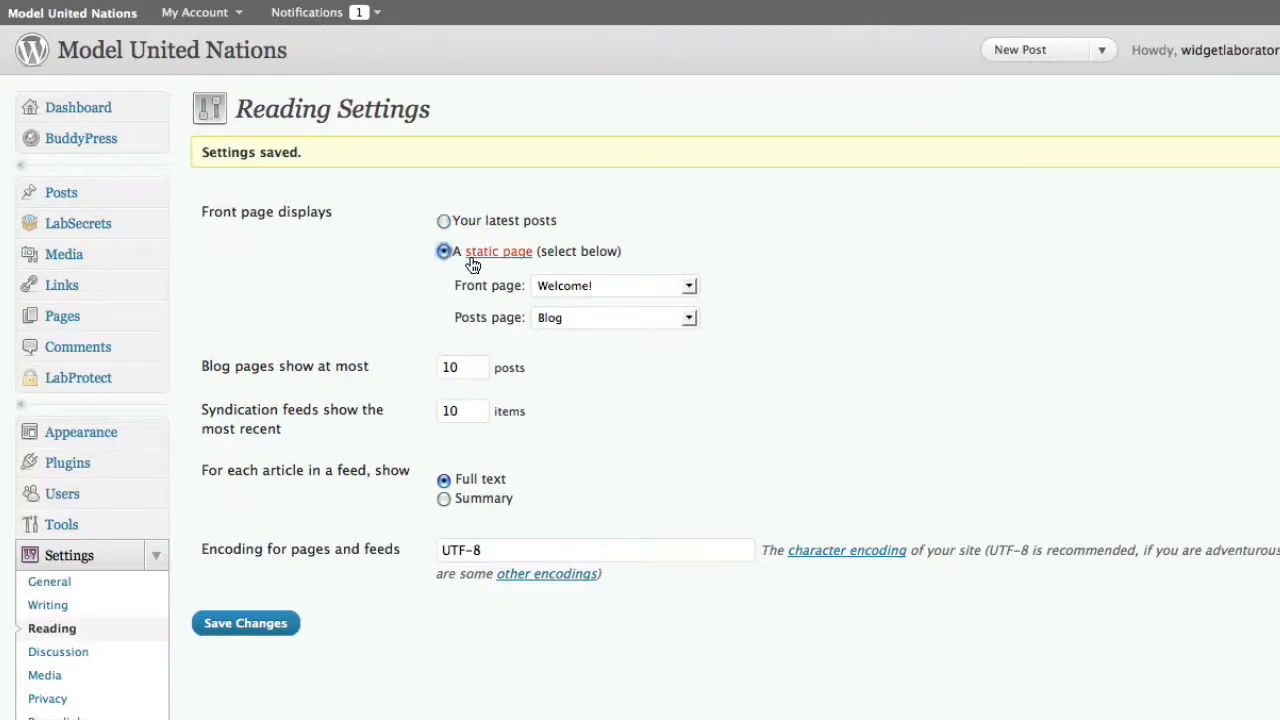
{"action": "mouse_move", "coordinate": [480, 265]}
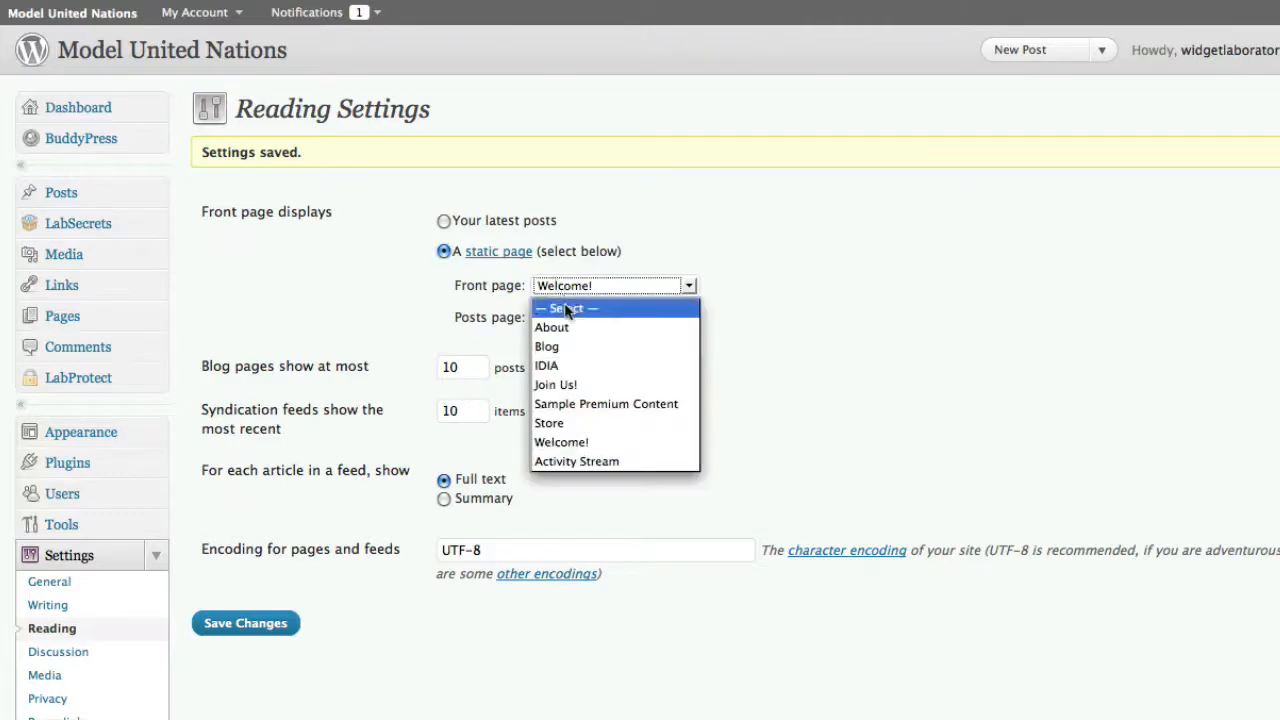
{"action": "mouse_move", "coordinate": [547, 346]}
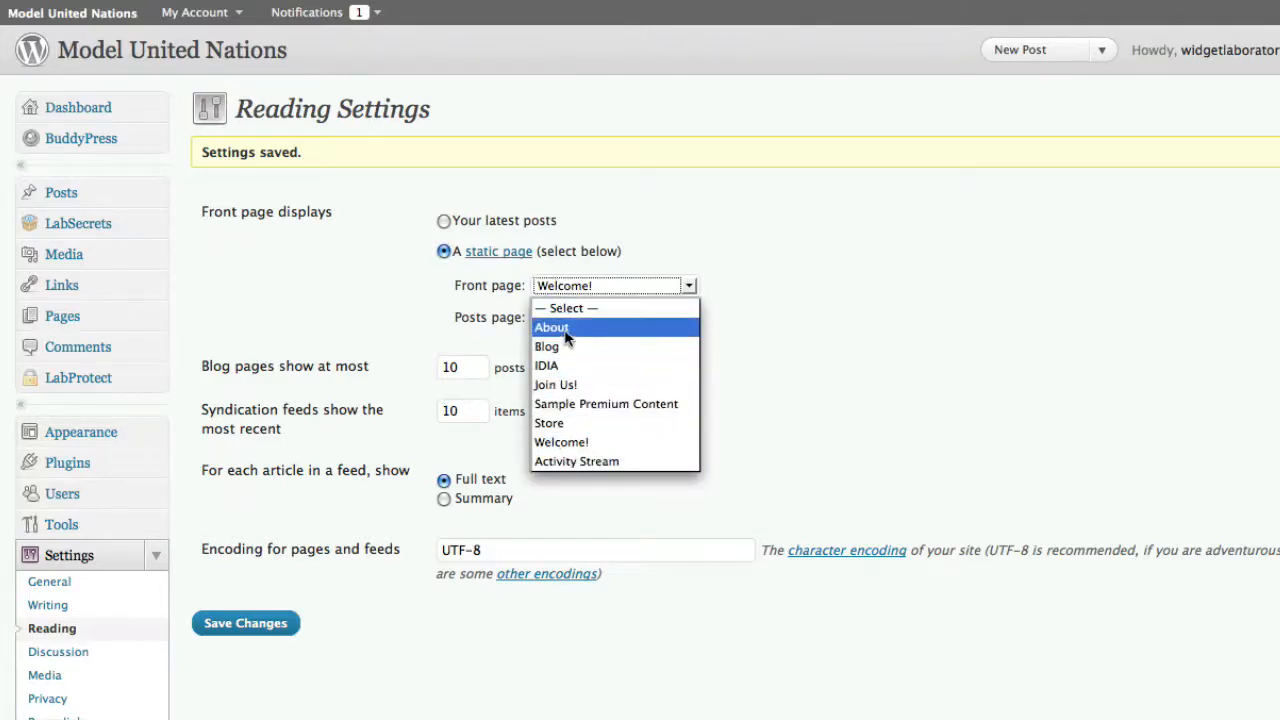
{"action": "left_click", "coordinate": [555, 384]}
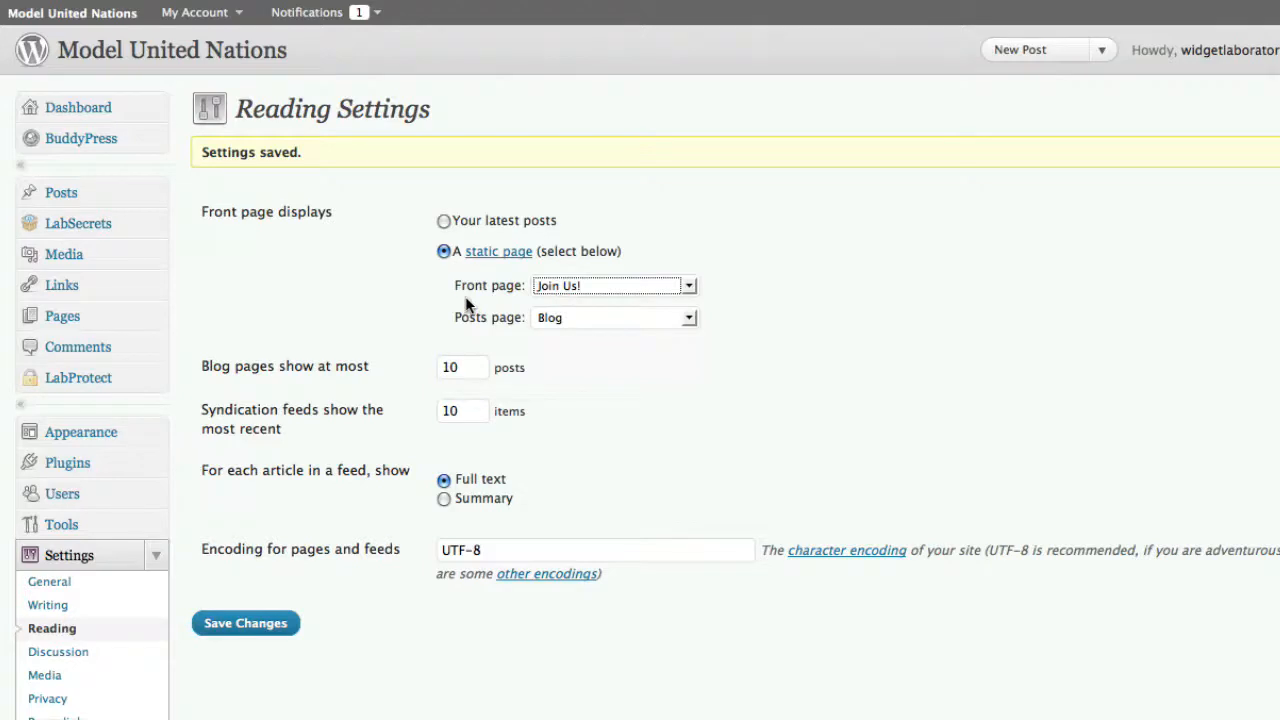
{"action": "mouse_move", "coordinate": [479, 329]}
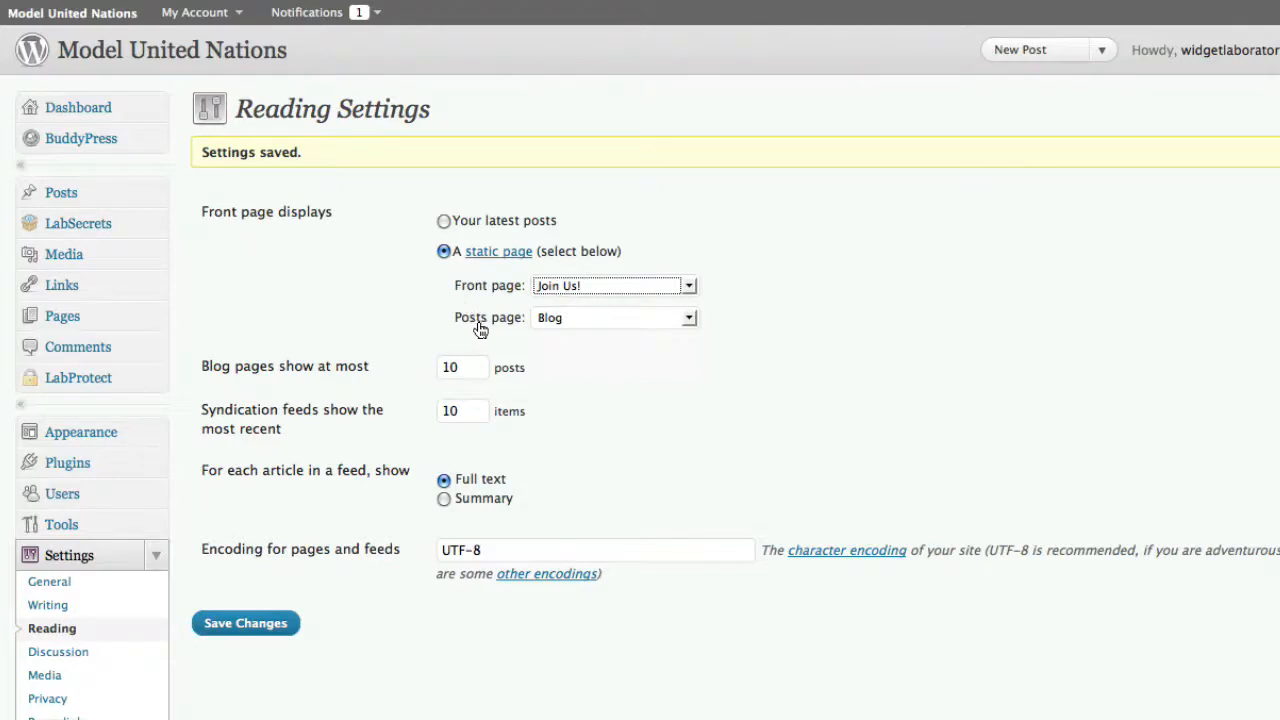
{"action": "mouse_move", "coordinate": [565, 327]}
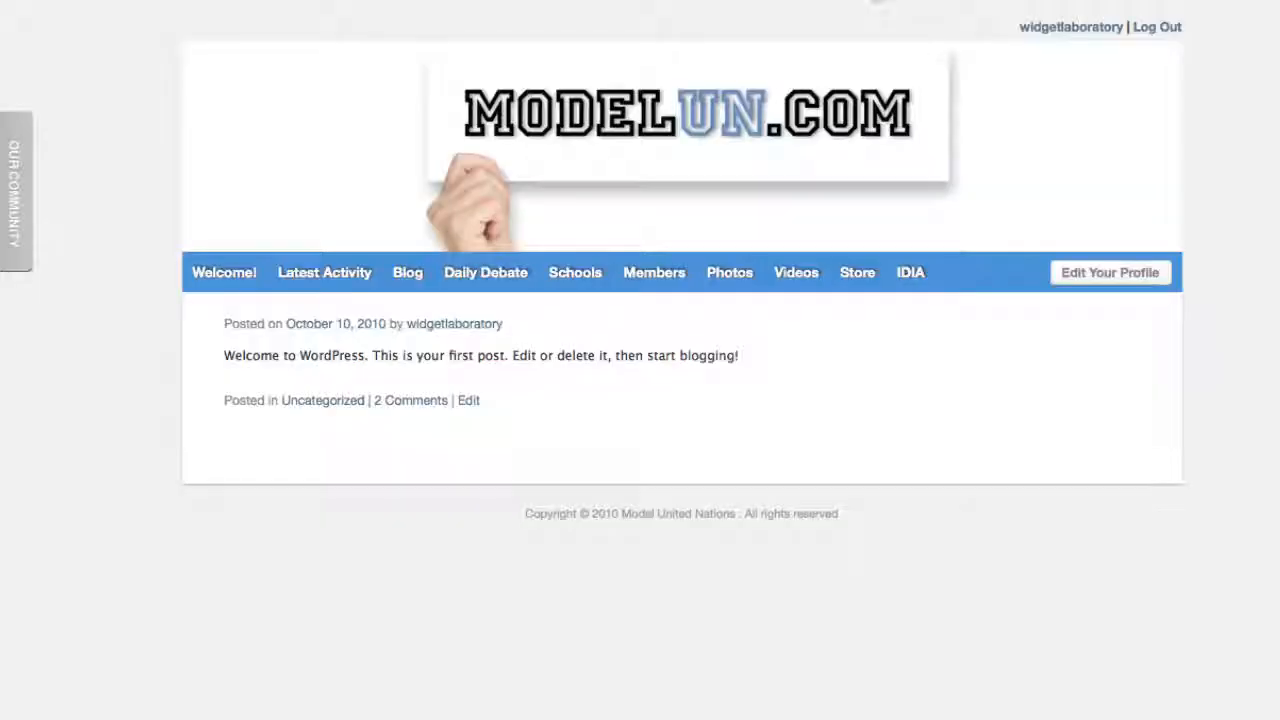
{"action": "mouse_move", "coordinate": [340, 70]}
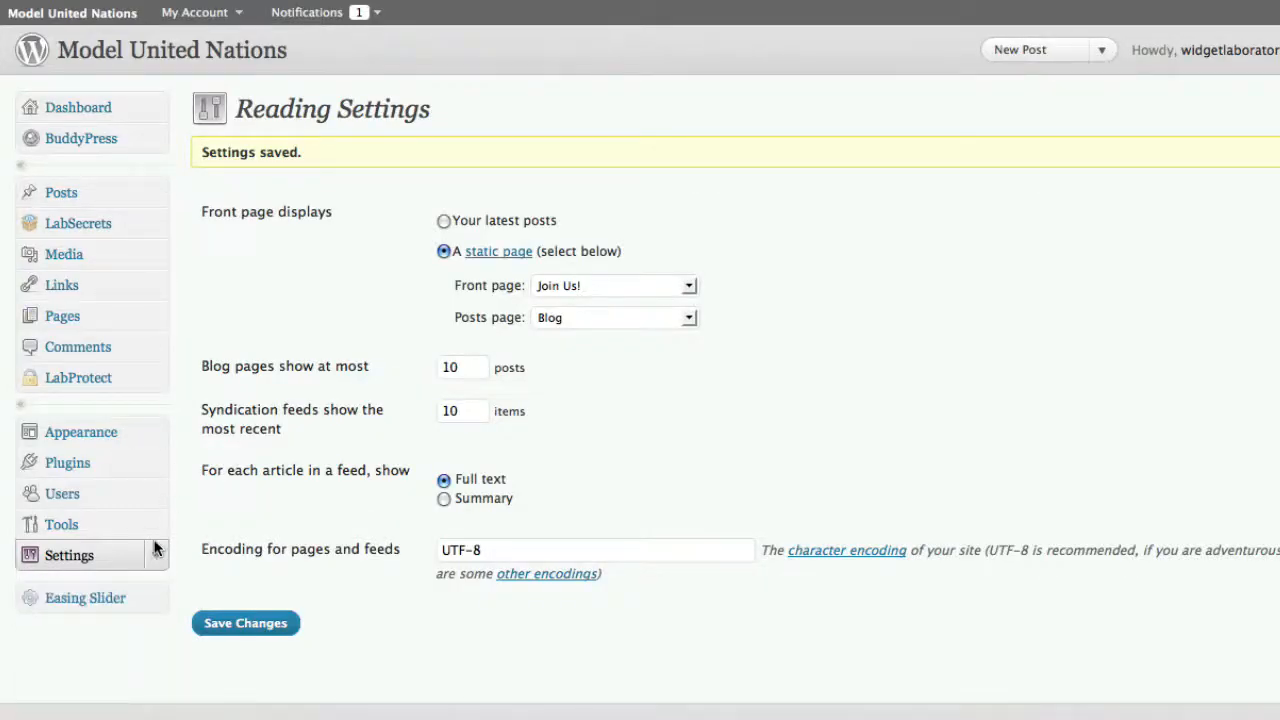
{"action": "mouse_move", "coordinate": [62, 316]}
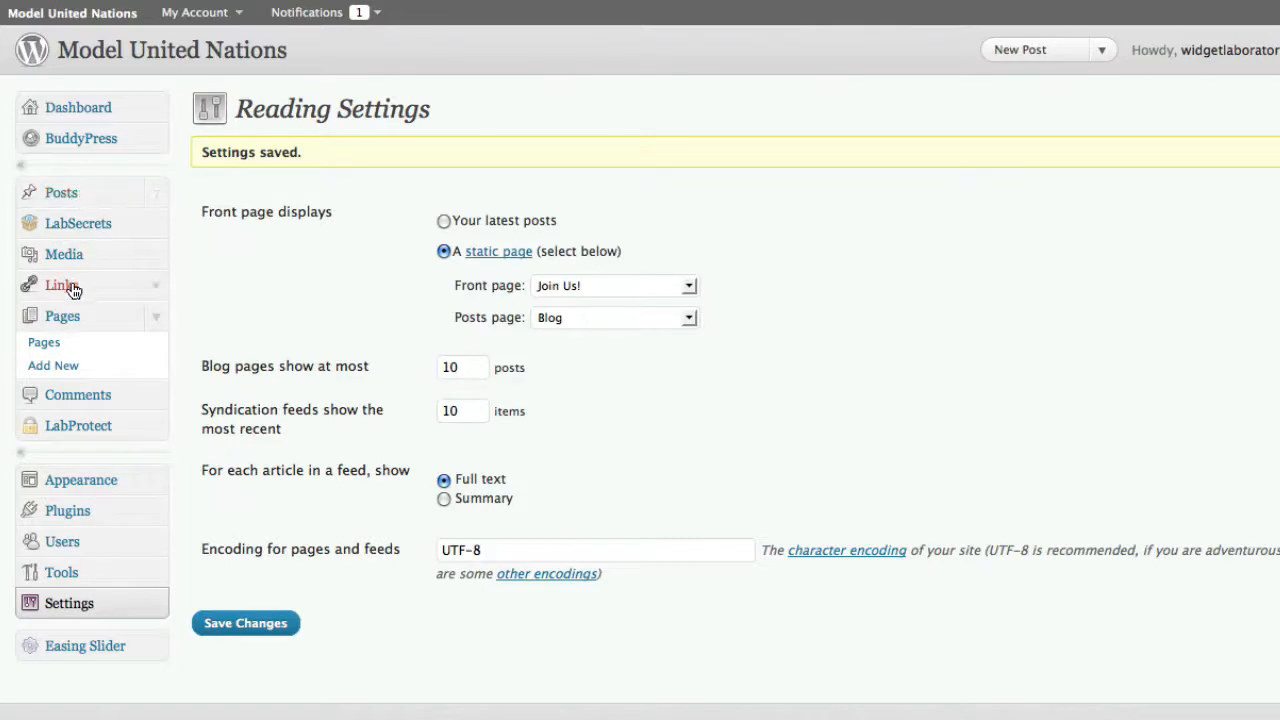
{"action": "mouse_move", "coordinate": [152, 285]}
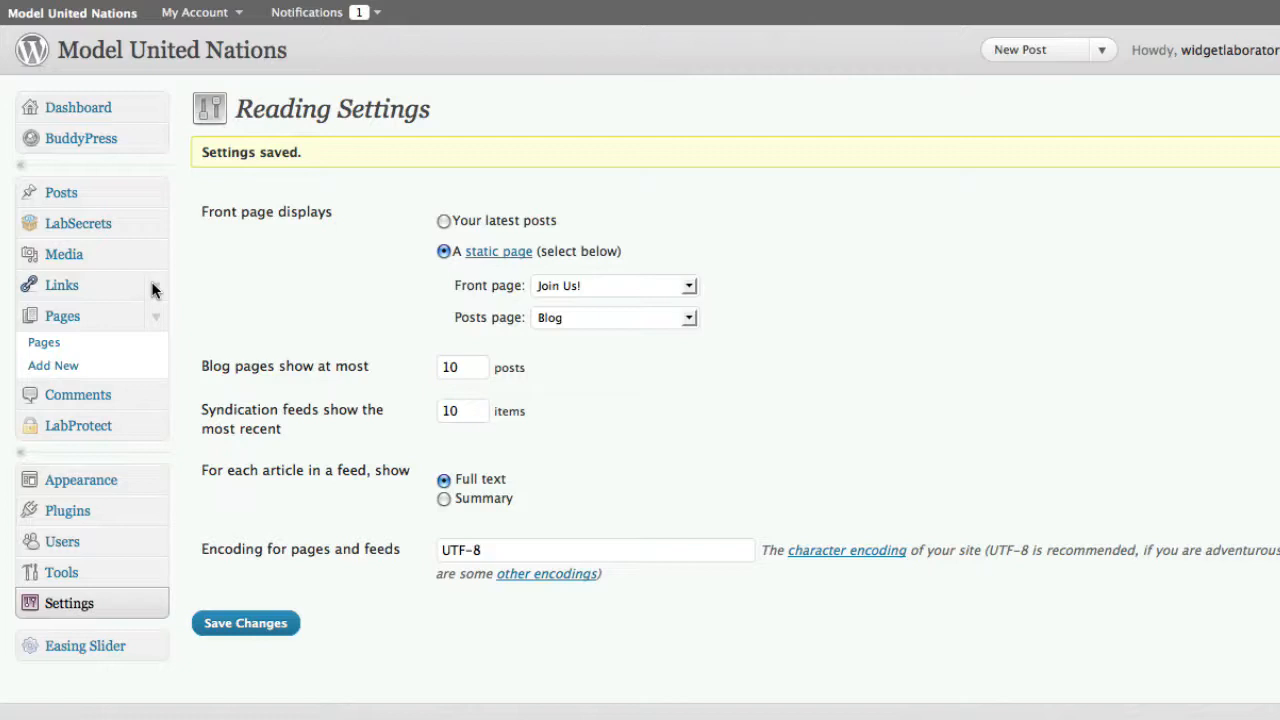
Return to Reading settings, still set to 'Join Us!' and 'Blog', and expand Pages
{"action": "left_click", "coordinate": [61, 284]}
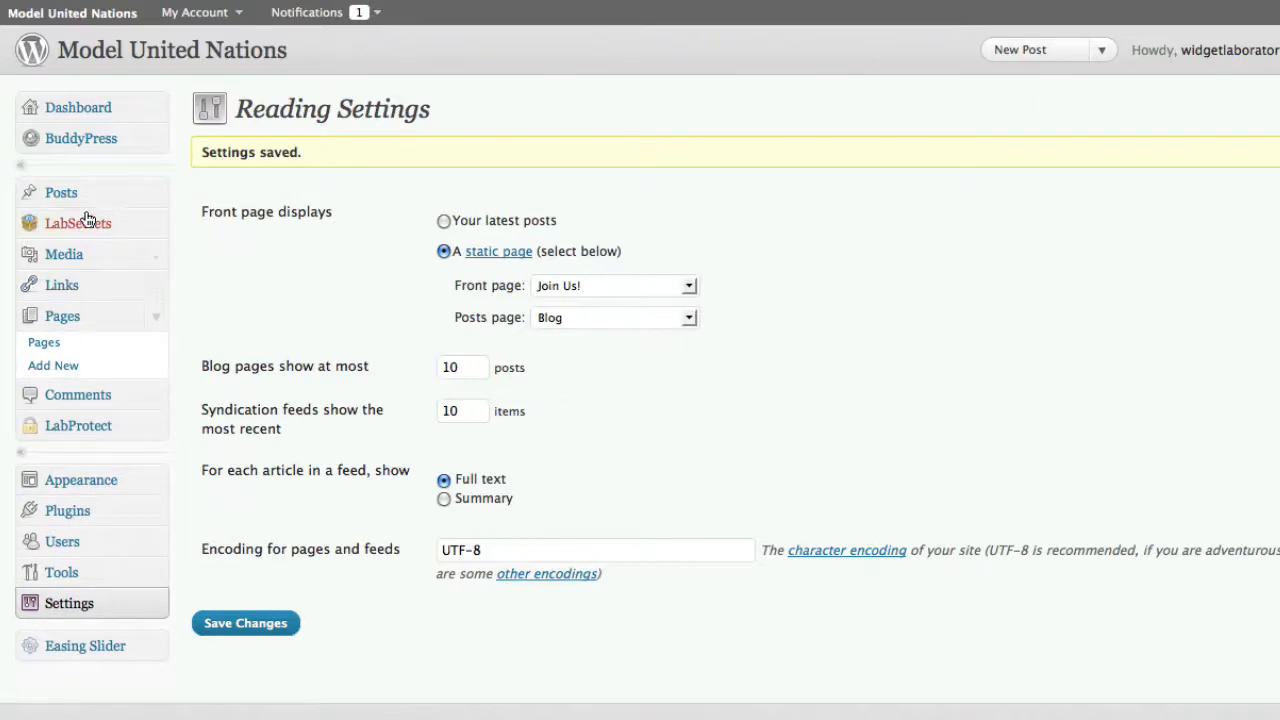
{"action": "mouse_move", "coordinate": [129, 345]}
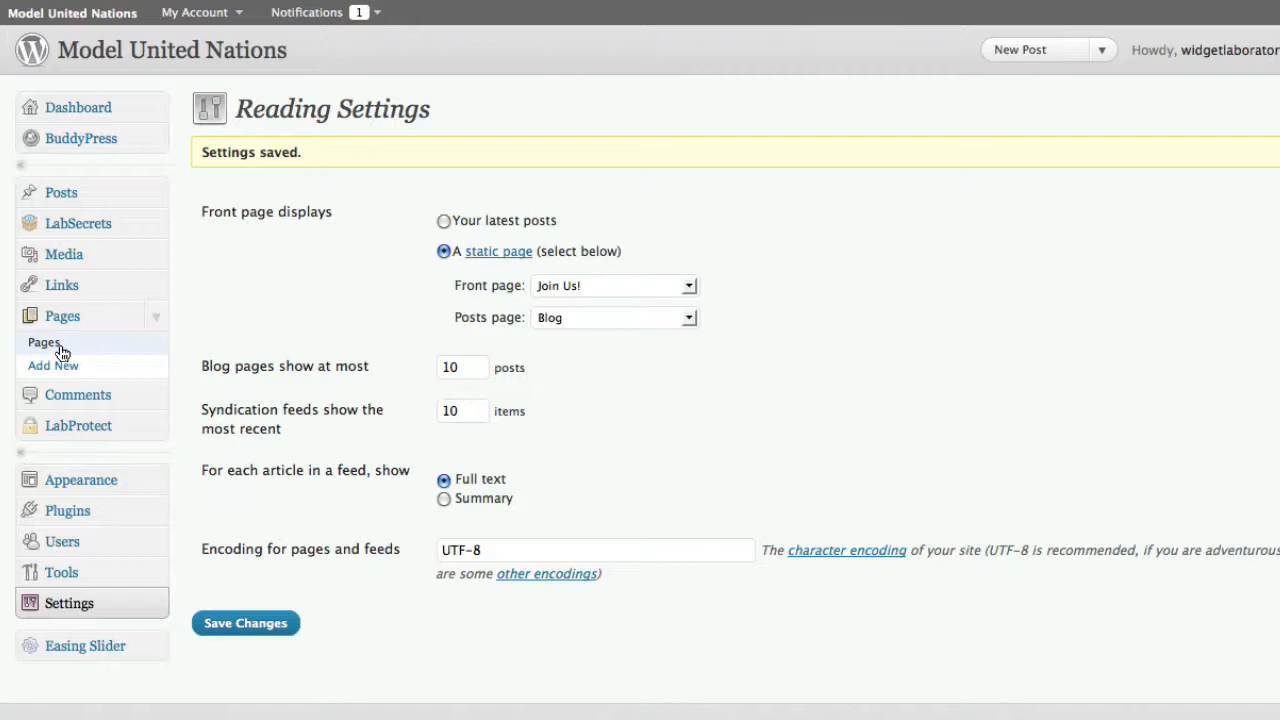
{"action": "mouse_move", "coordinate": [97, 217]}
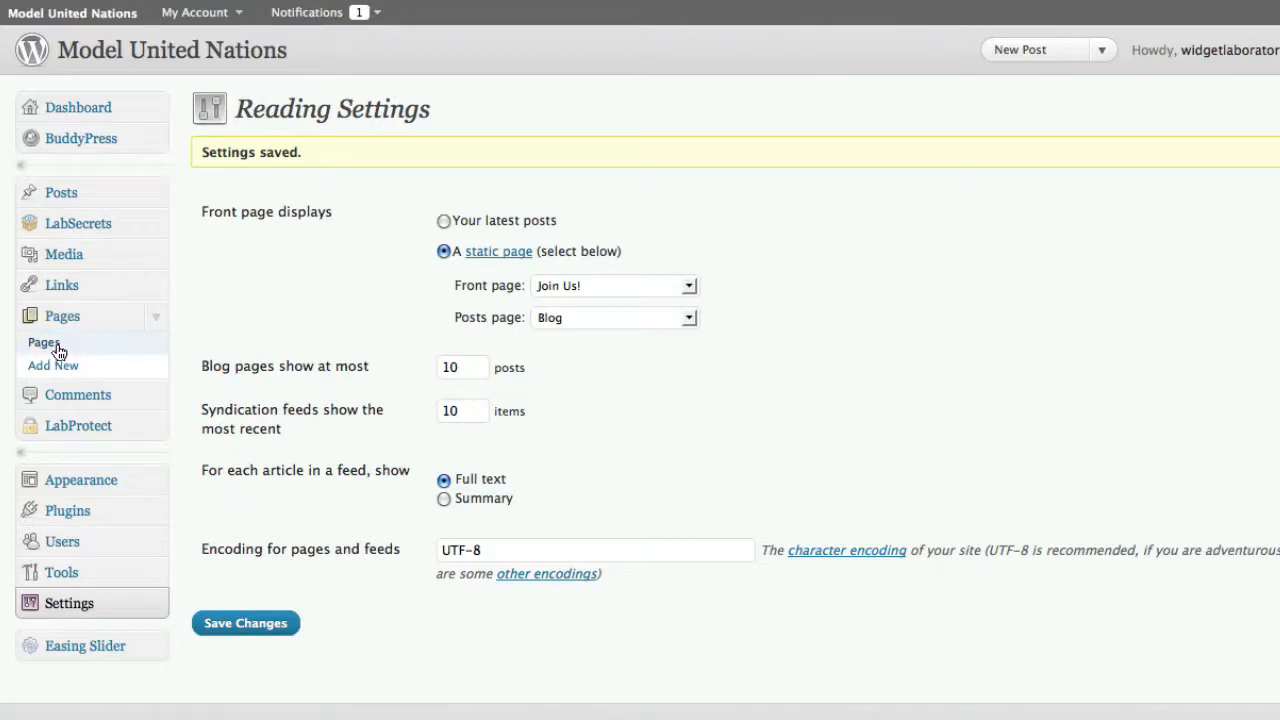
Open the 'Welcome!' page from the Pages list in the page editor
{"action": "left_click", "coordinate": [43, 342]}
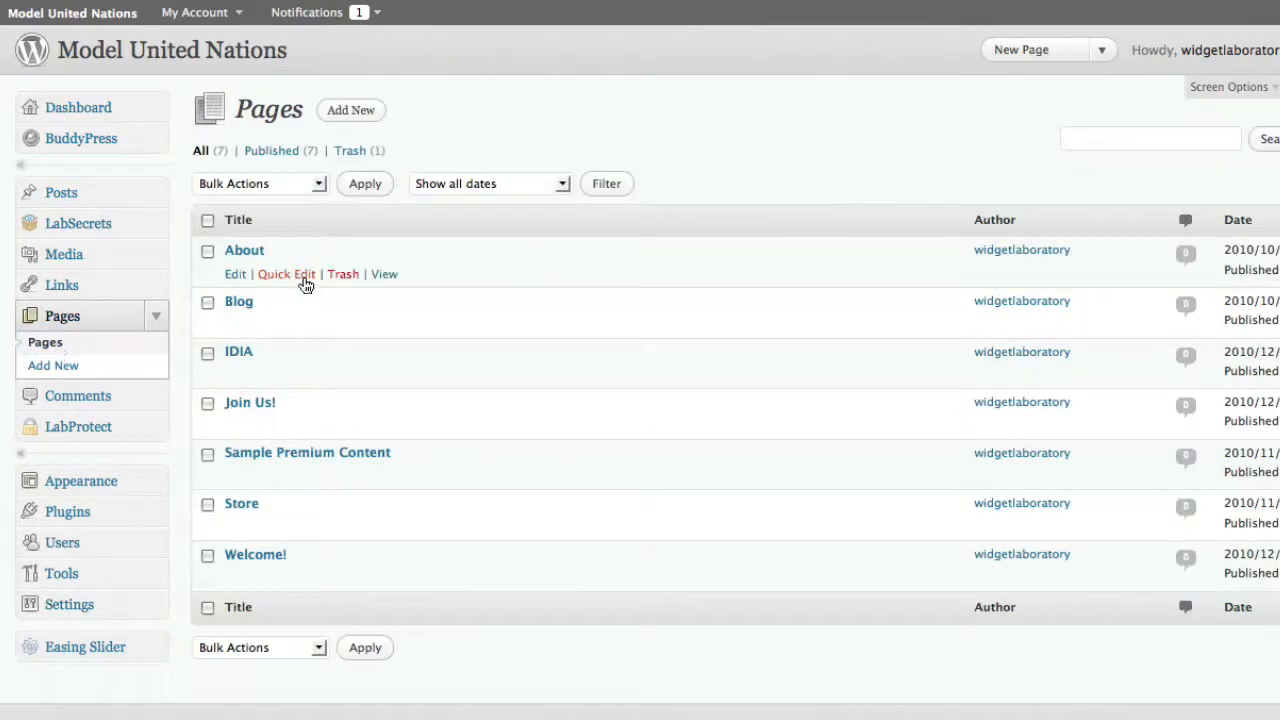
{"action": "mouse_move", "coordinate": [255, 362]}
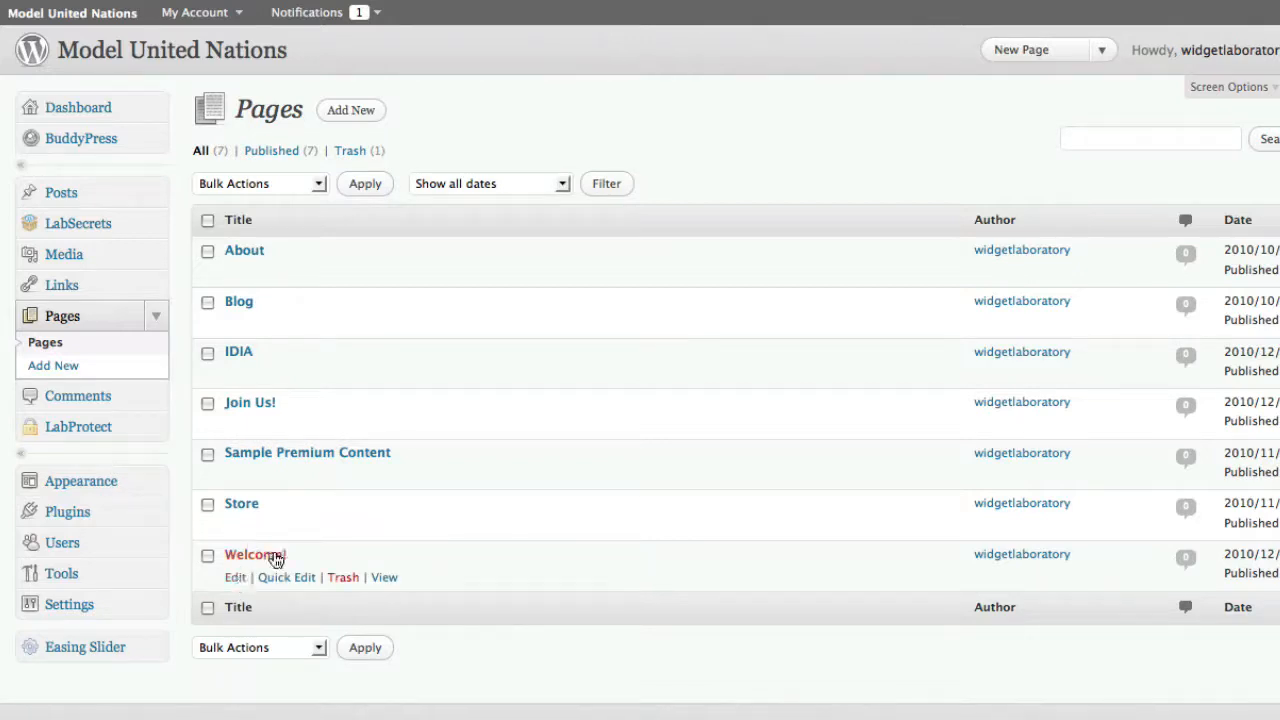
{"action": "left_click", "coordinate": [248, 554]}
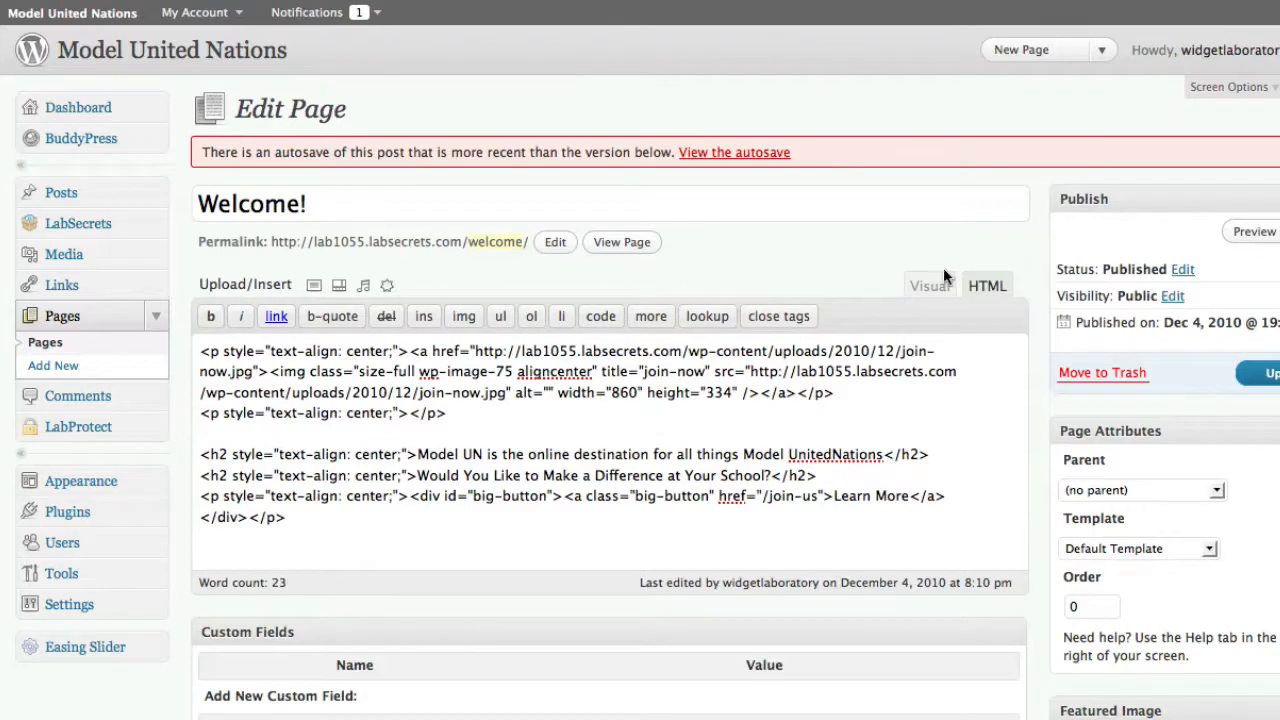
{"action": "left_click", "coordinate": [928, 286]}
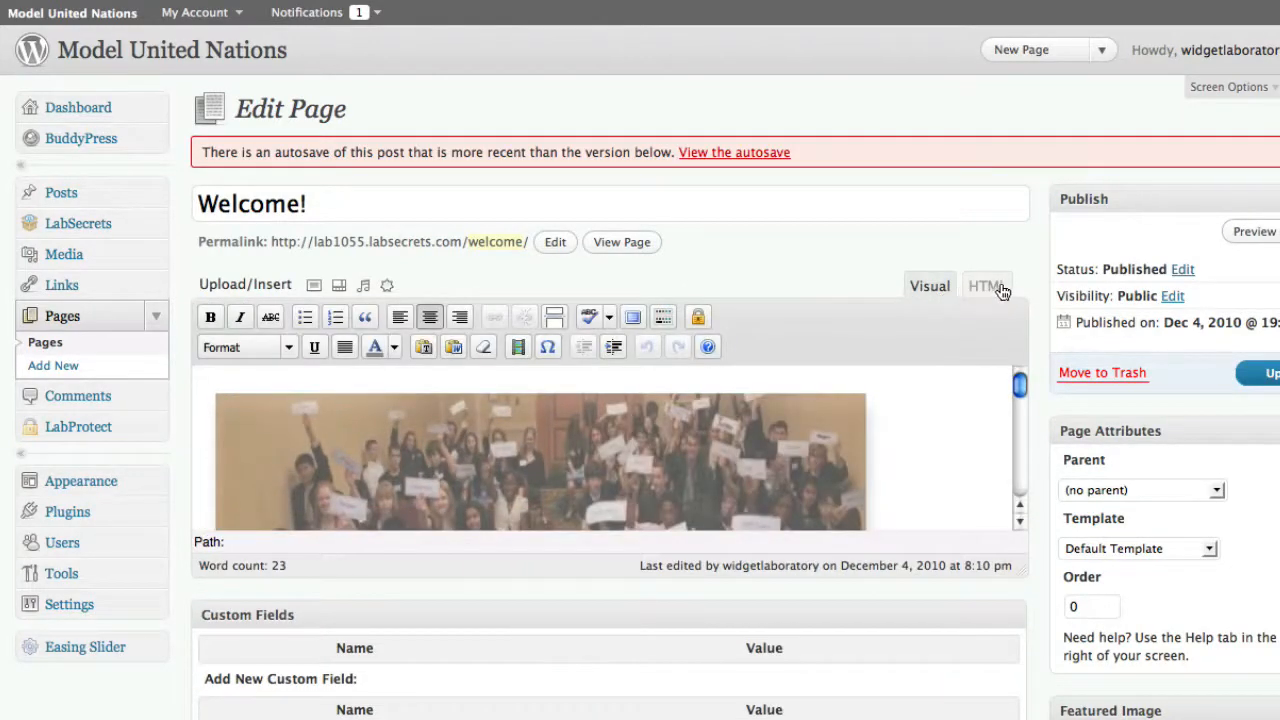
{"action": "left_click", "coordinate": [986, 286]}
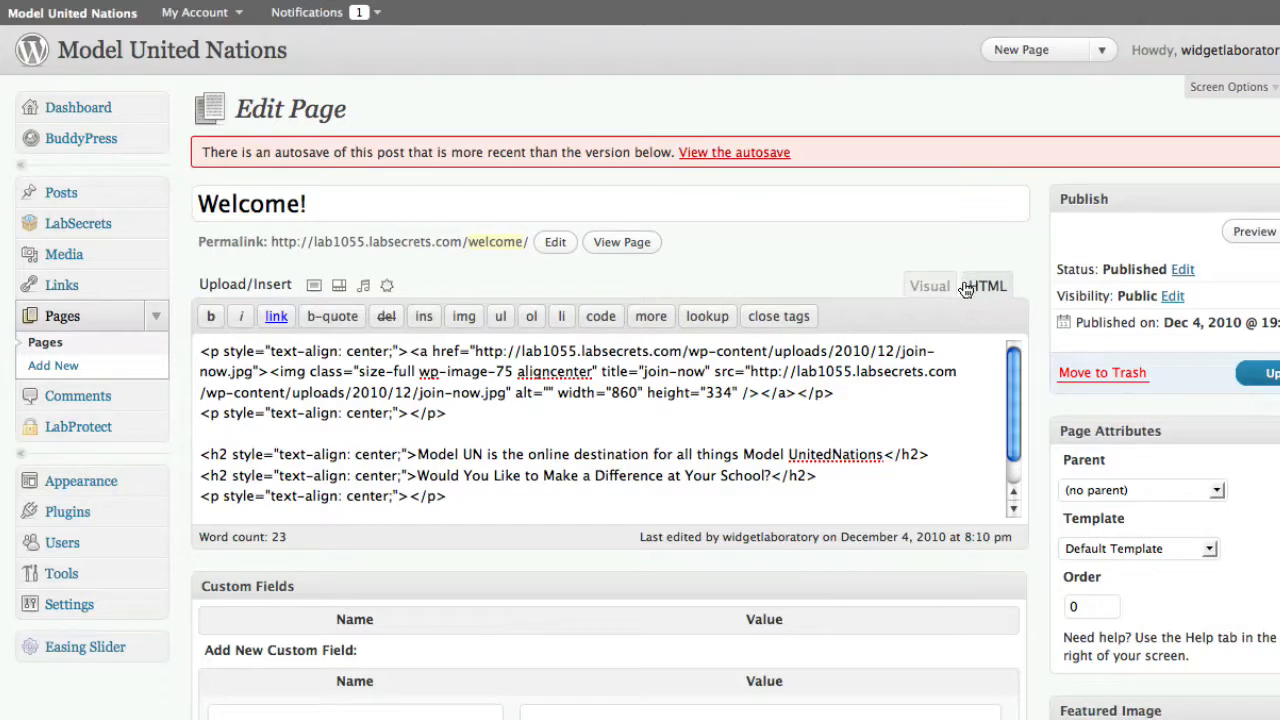
{"action": "left_click", "coordinate": [929, 286]}
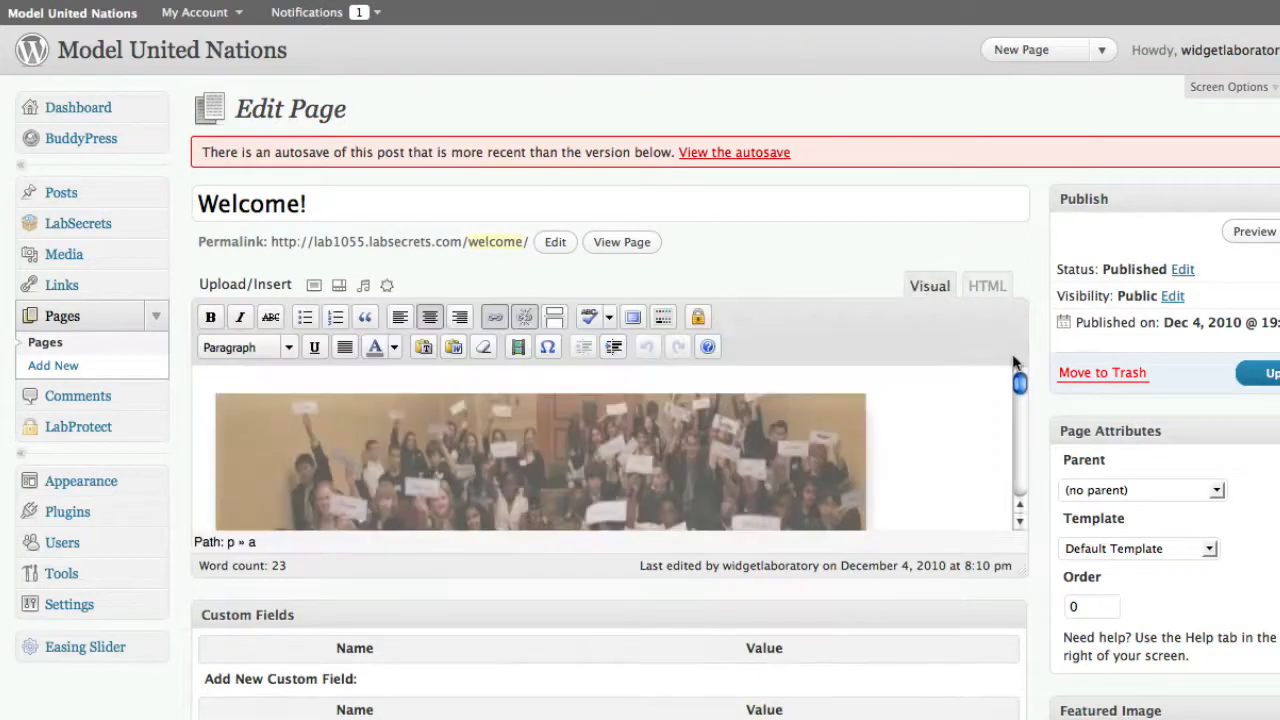
{"action": "scroll", "scroll_direction": "down", "scroll_amount": 3}
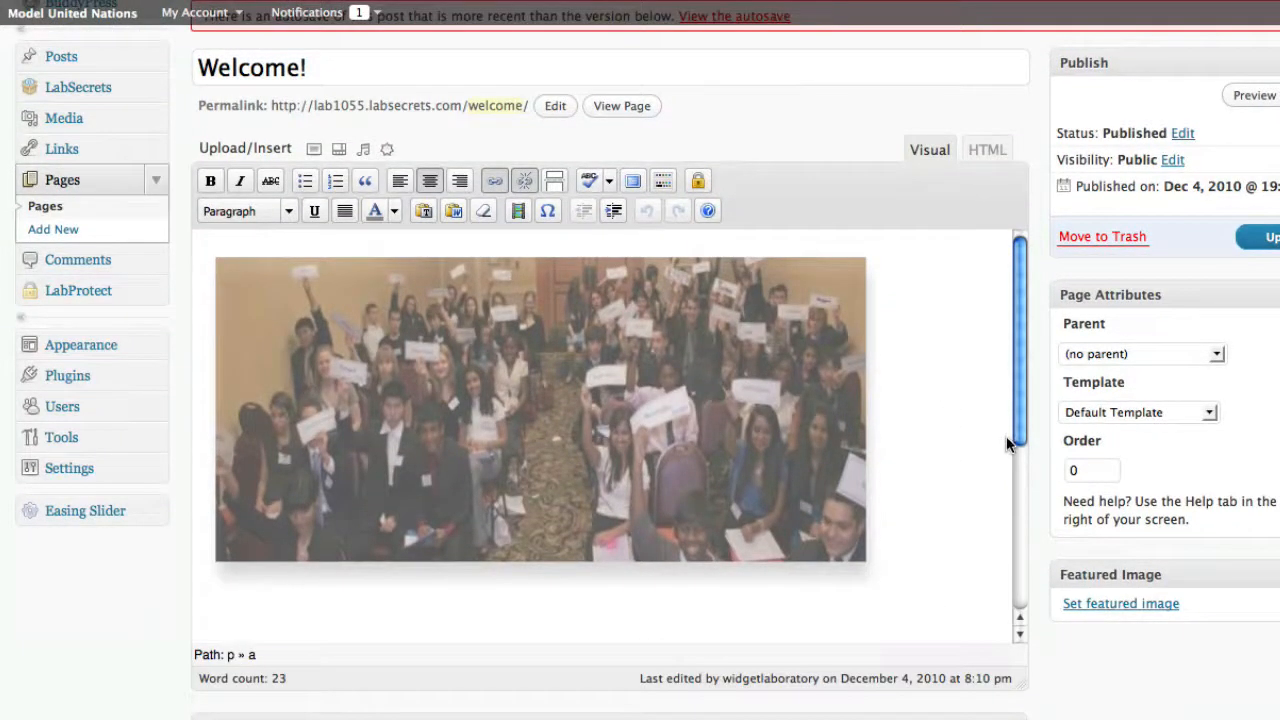
{"action": "scroll", "scroll_direction": "down", "scroll_amount": 3}
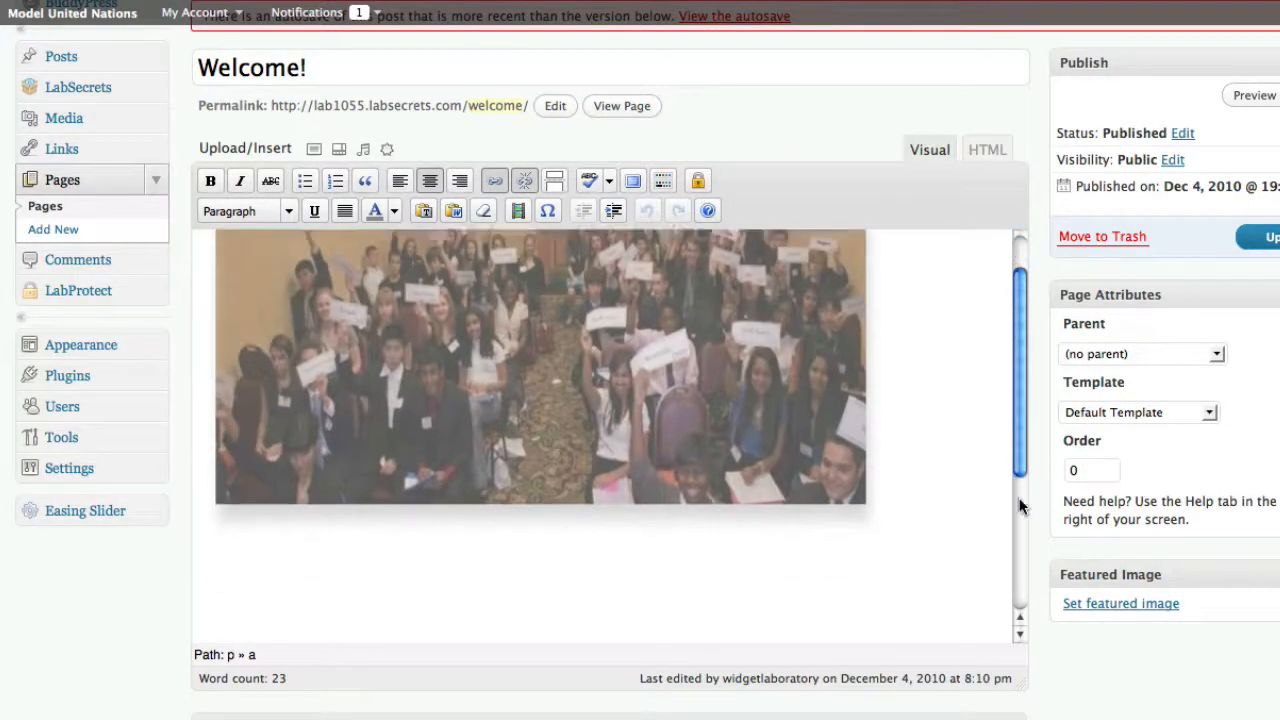
{"action": "scroll", "scroll_direction": "down", "scroll_amount": 3}
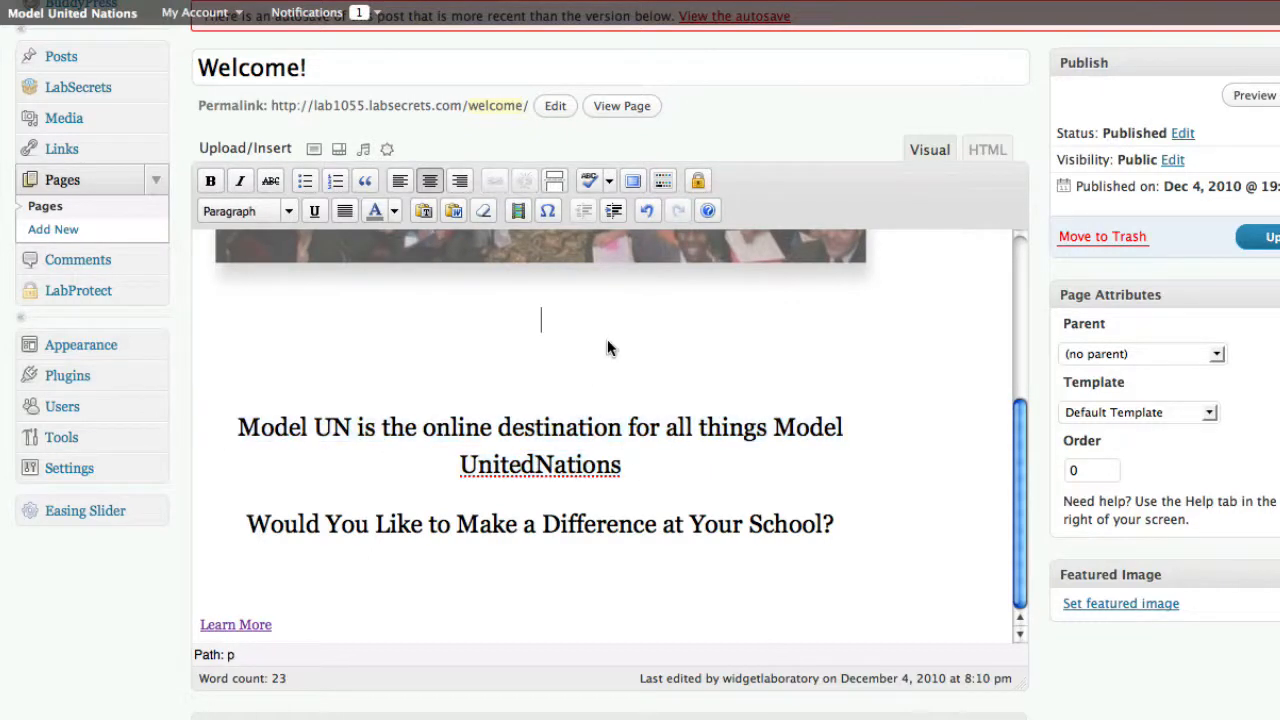
{"action": "mouse_move", "coordinate": [707, 404]}
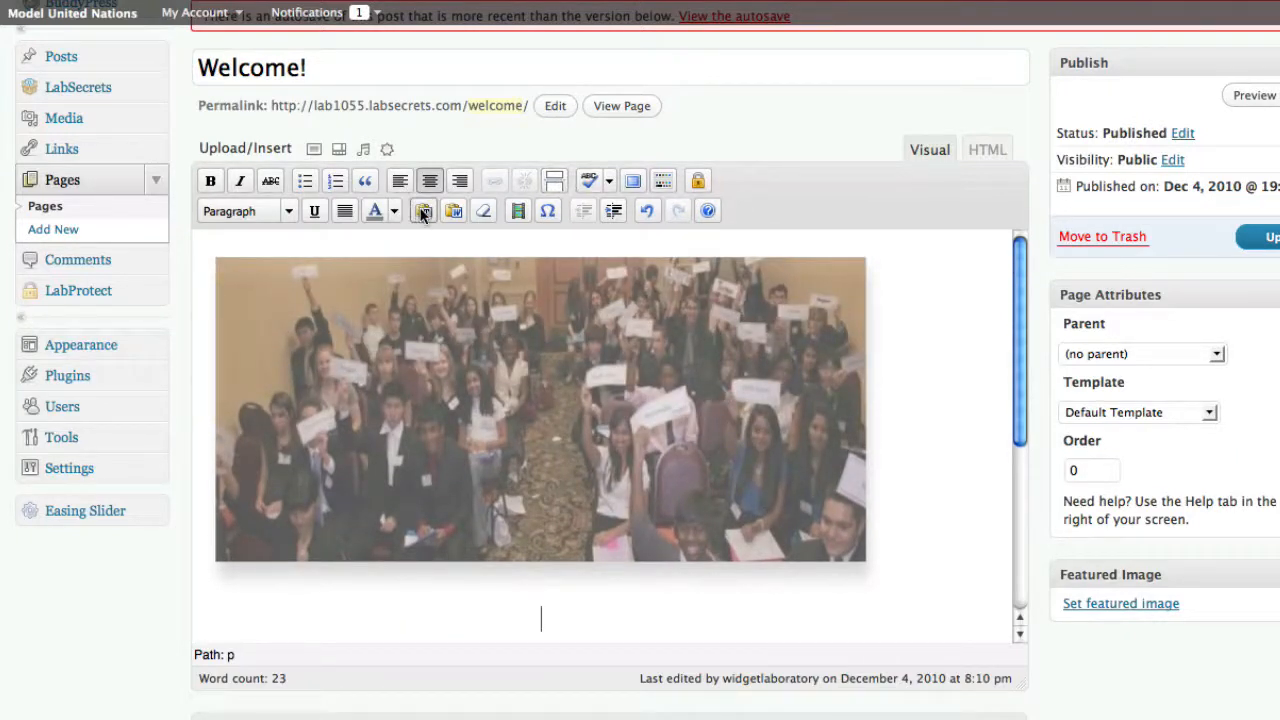
{"action": "mouse_move", "coordinate": [453, 210]}
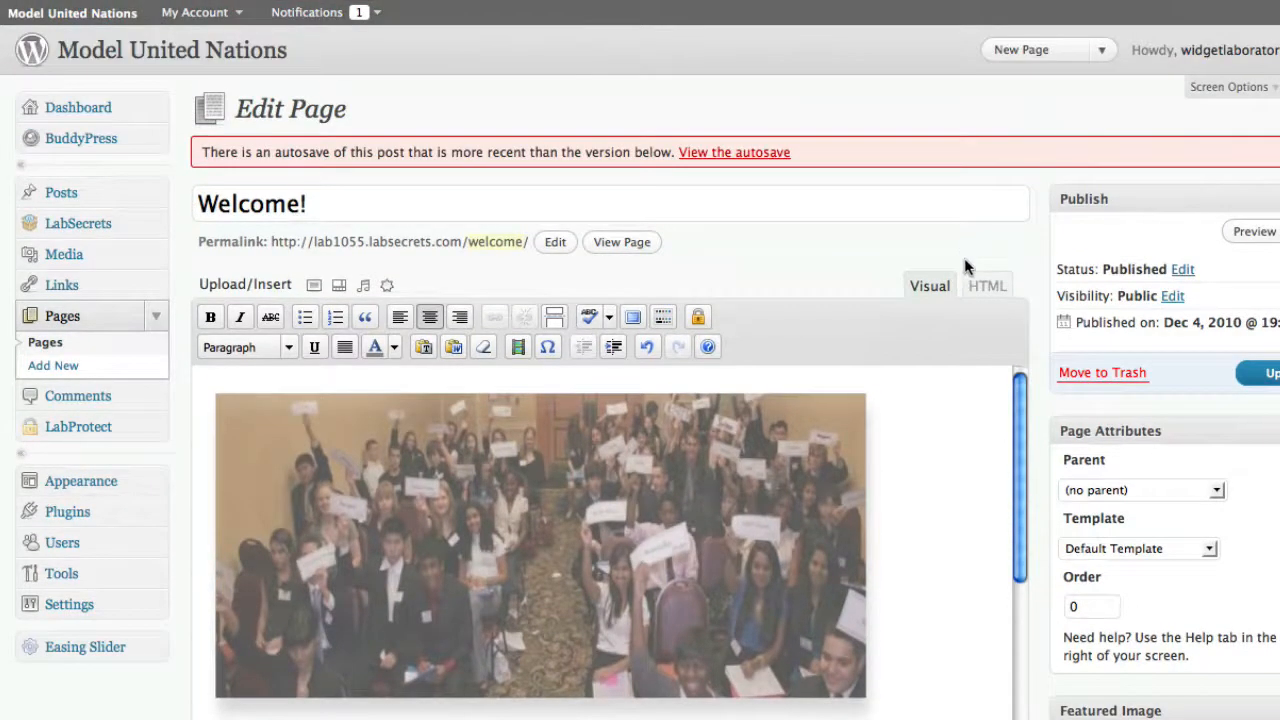
{"action": "scroll", "scroll_direction": "down", "scroll_amount": 3}
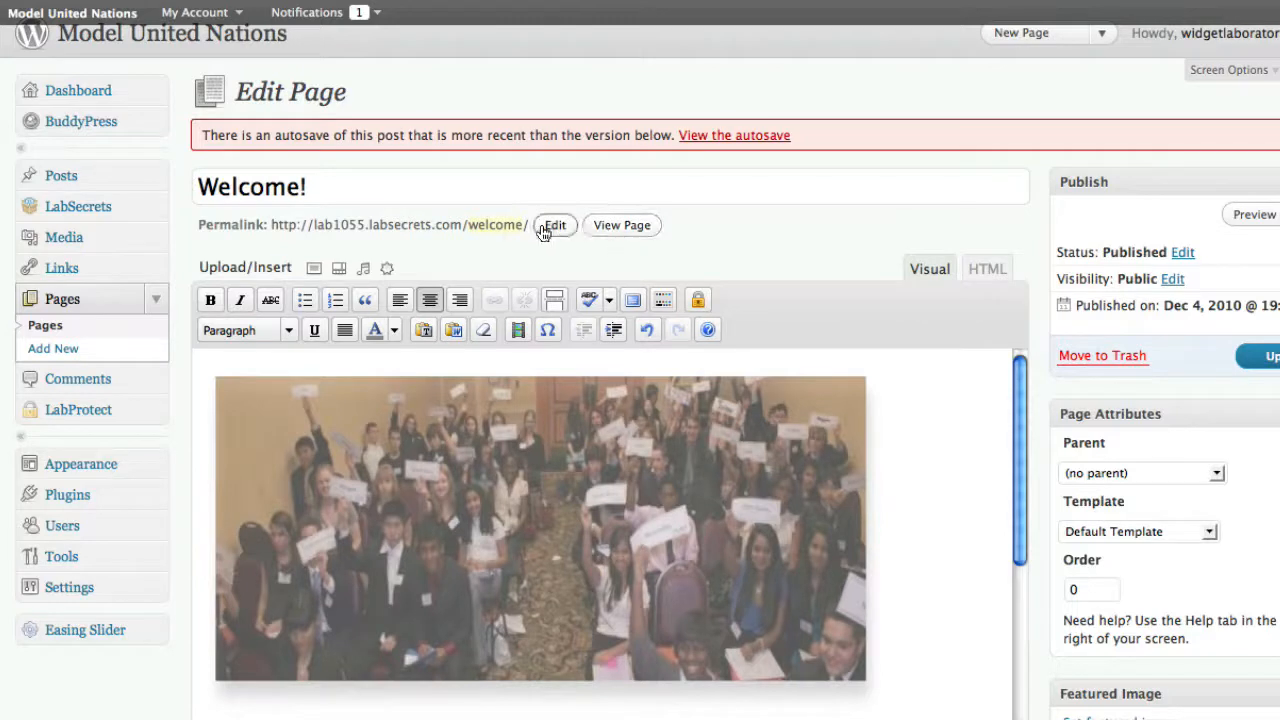
{"action": "left_click", "coordinate": [555, 224]}
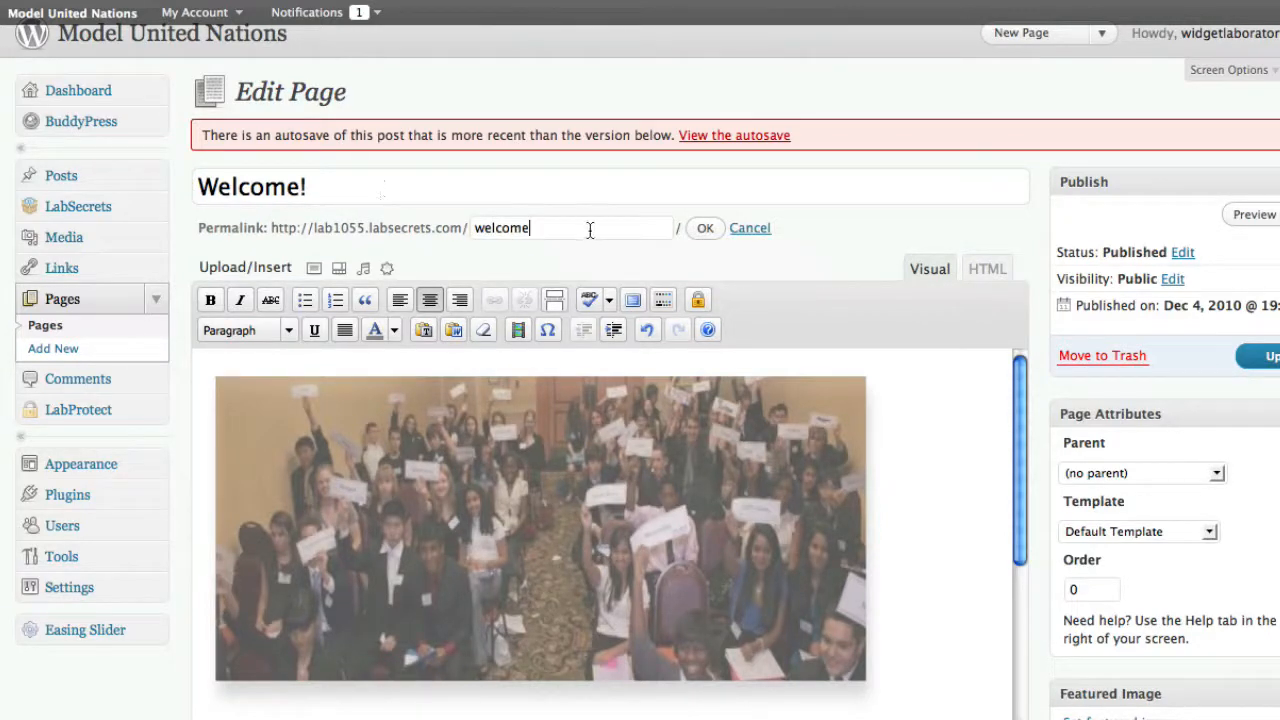
{"action": "triple_click", "coordinate": [251, 187]}
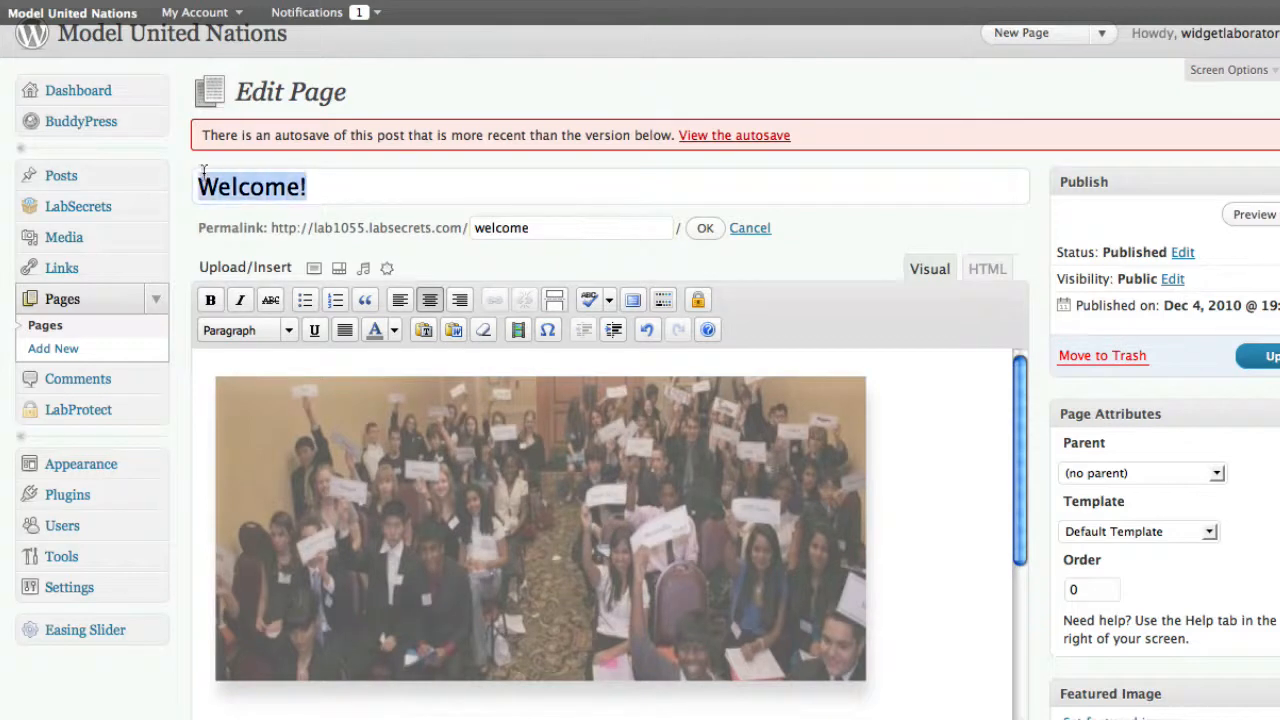
{"action": "mouse_move", "coordinate": [570, 227]}
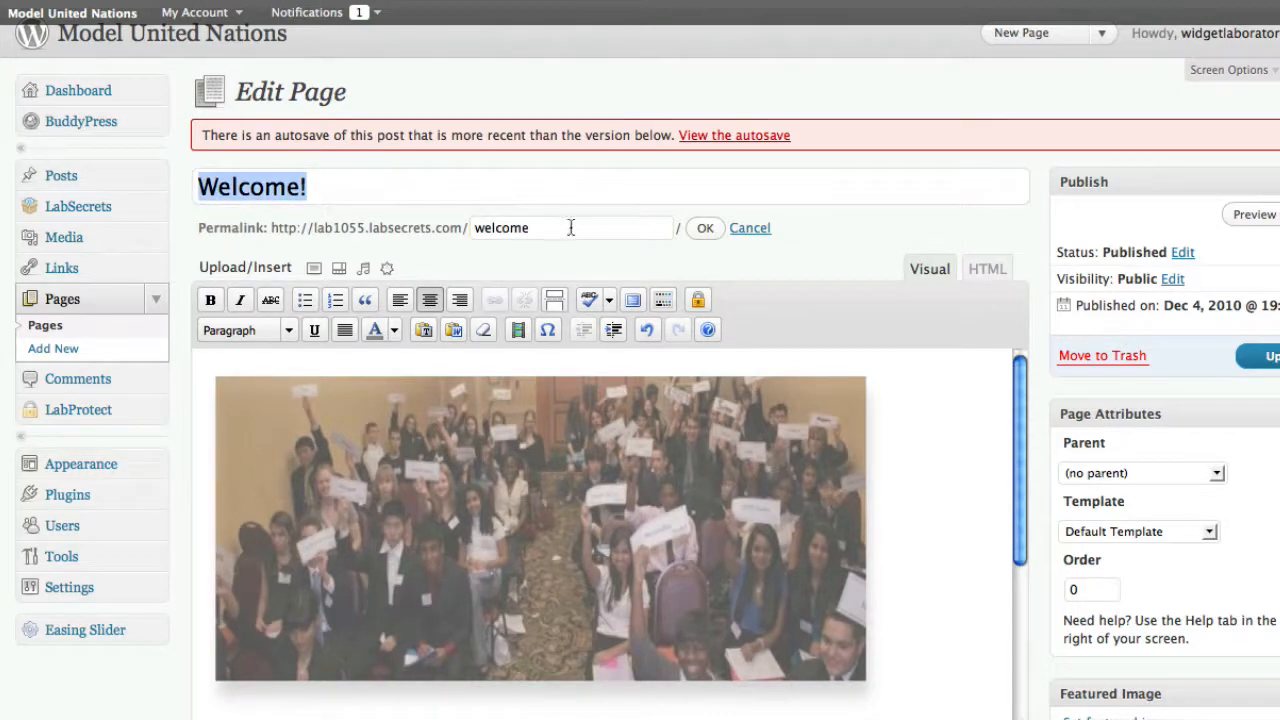
{"action": "mouse_move", "coordinate": [570, 228]}
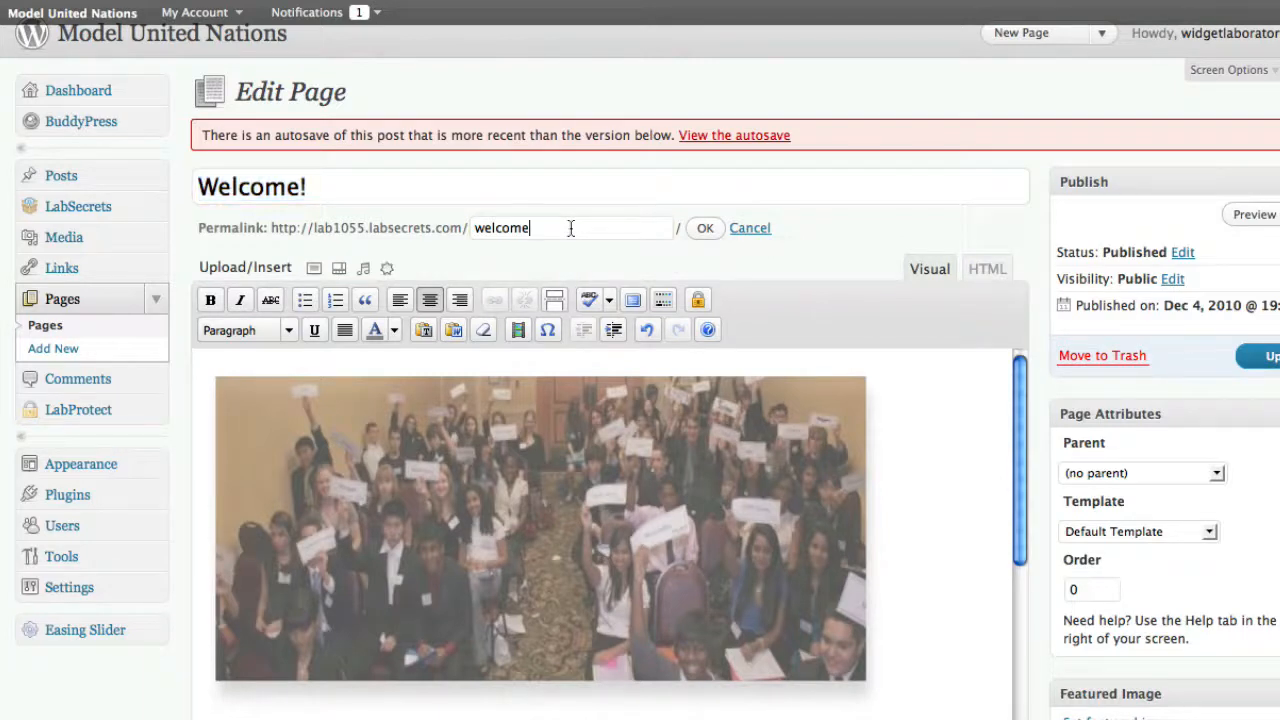
{"action": "type", "text": "-home"}
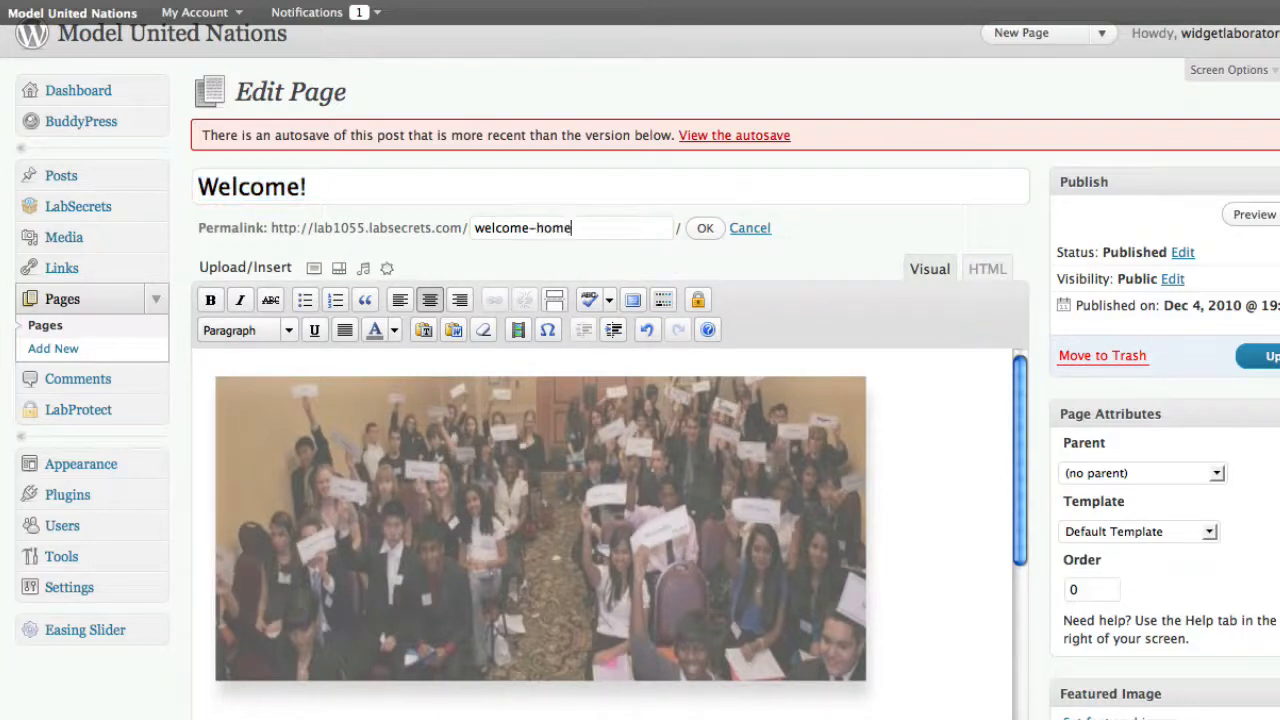
{"action": "type", "text": "-page"}
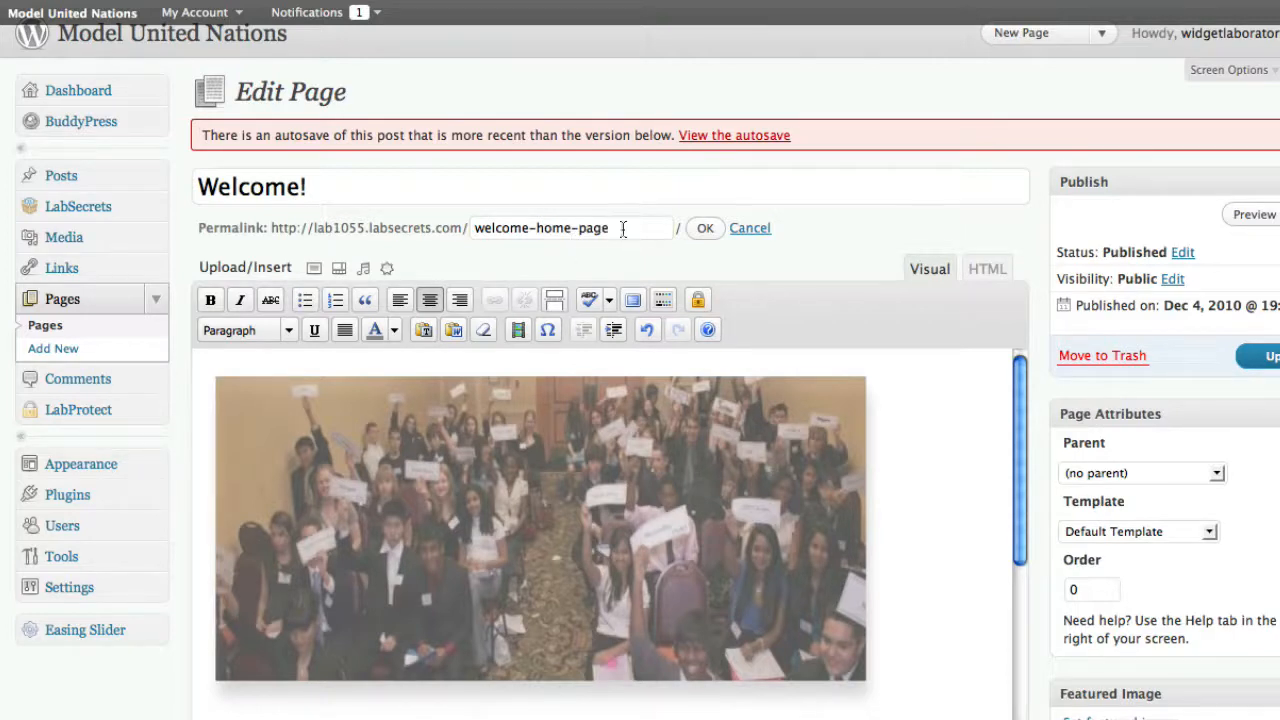
{"action": "mouse_move", "coordinate": [703, 228]}
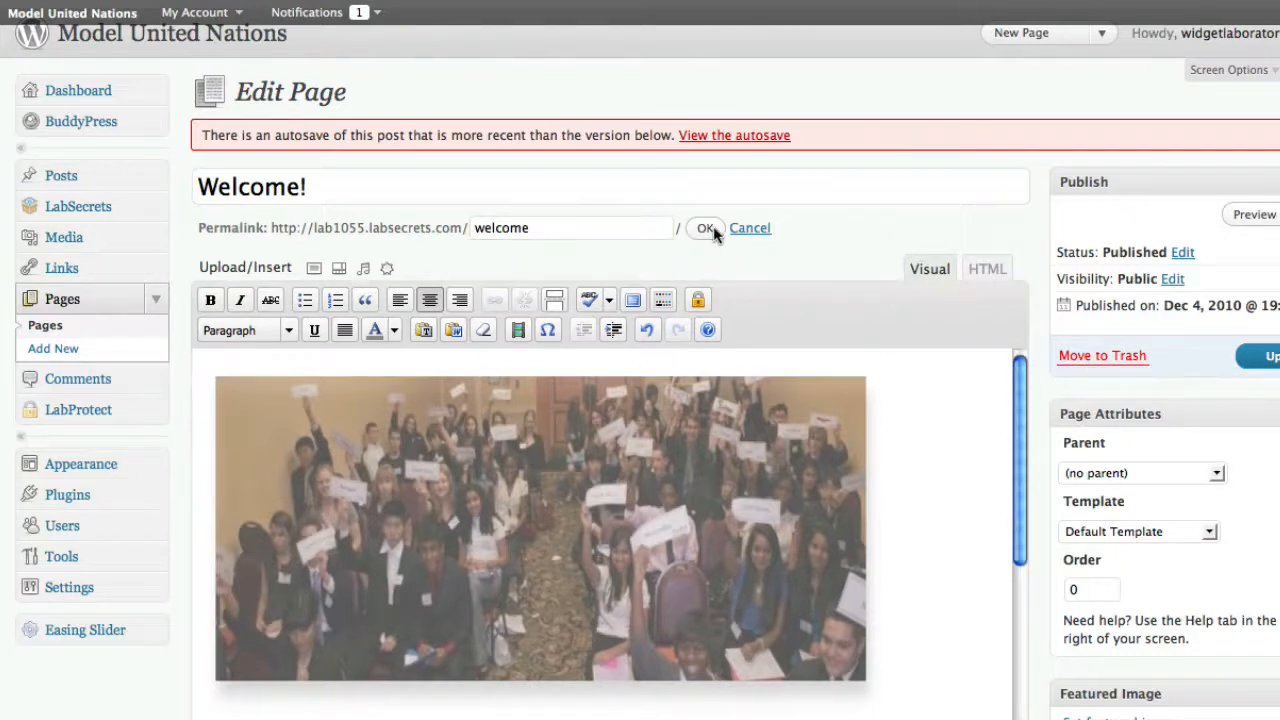
{"action": "left_click", "coordinate": [706, 228]}
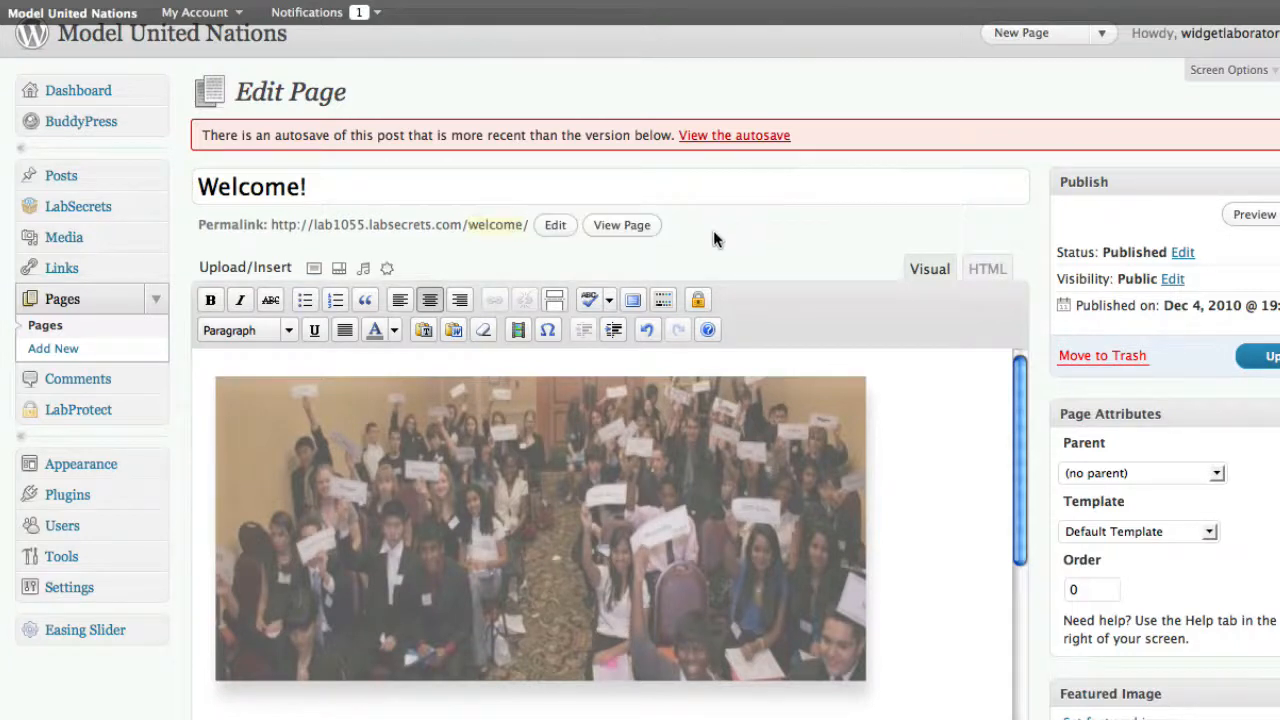
{"action": "scroll", "scroll_direction": "down", "scroll_amount": 3}
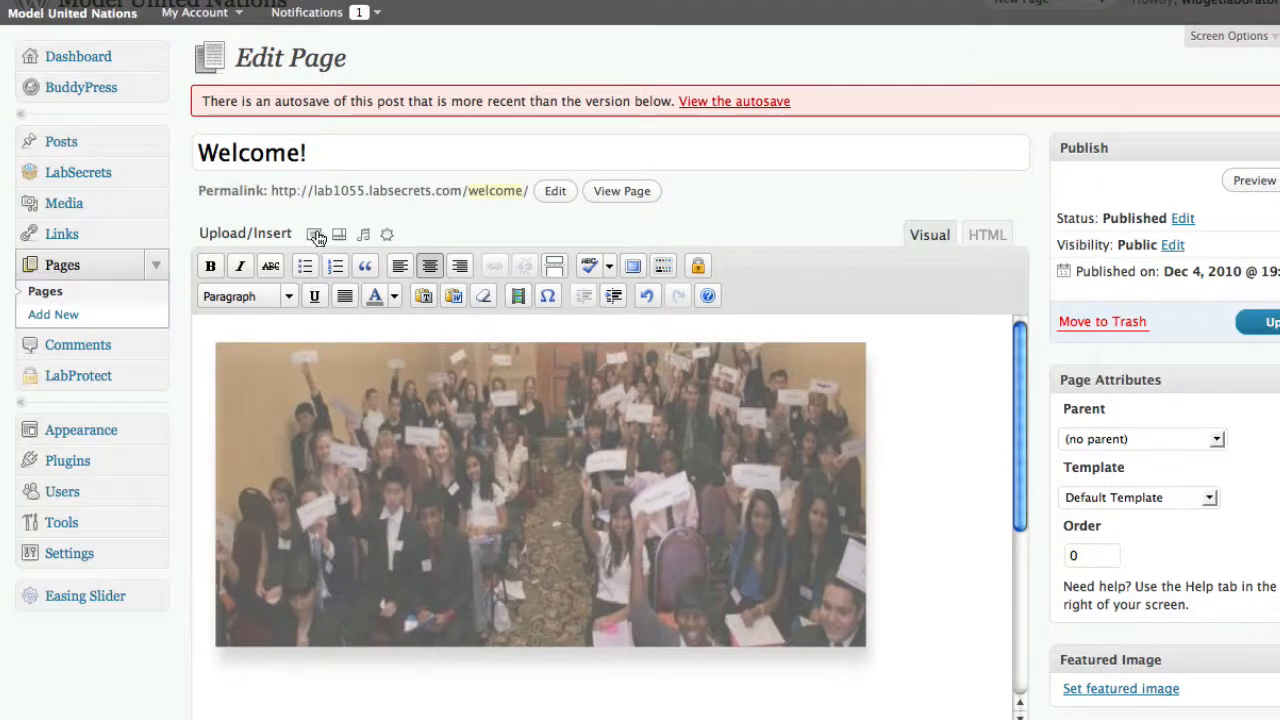
{"action": "mouse_move", "coordinate": [315, 234]}
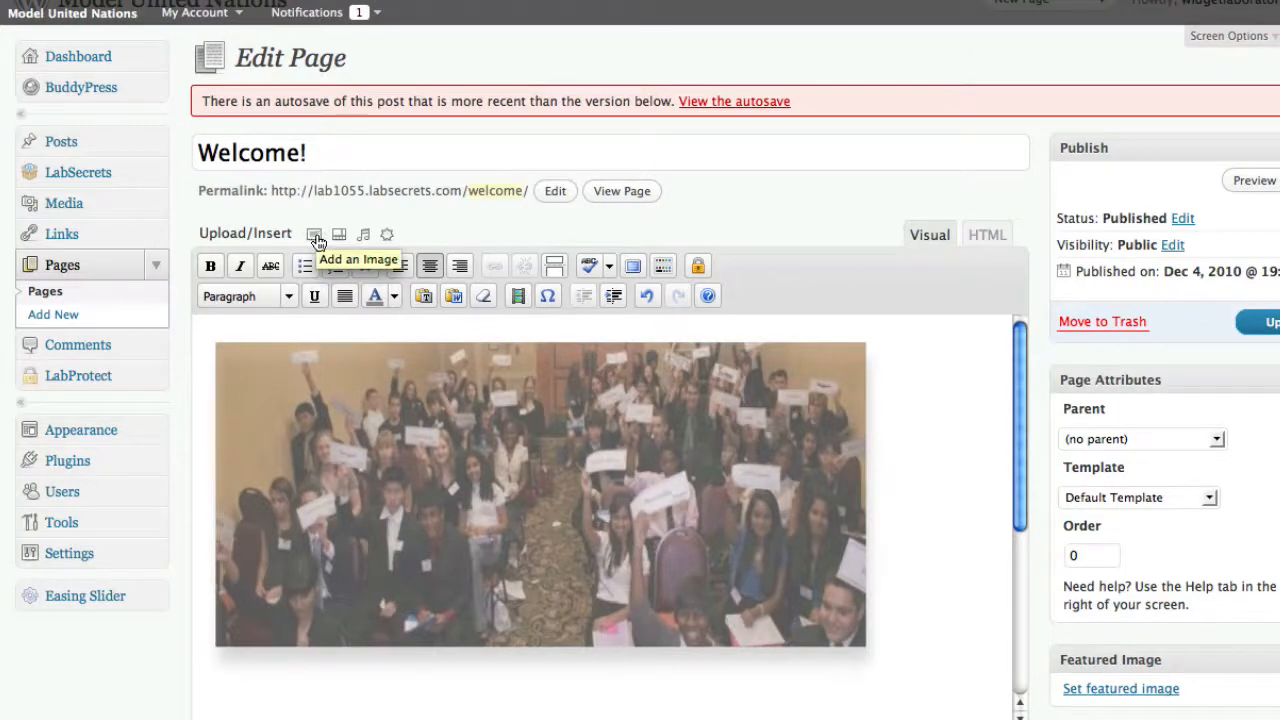
{"action": "left_click", "coordinate": [313, 234]}
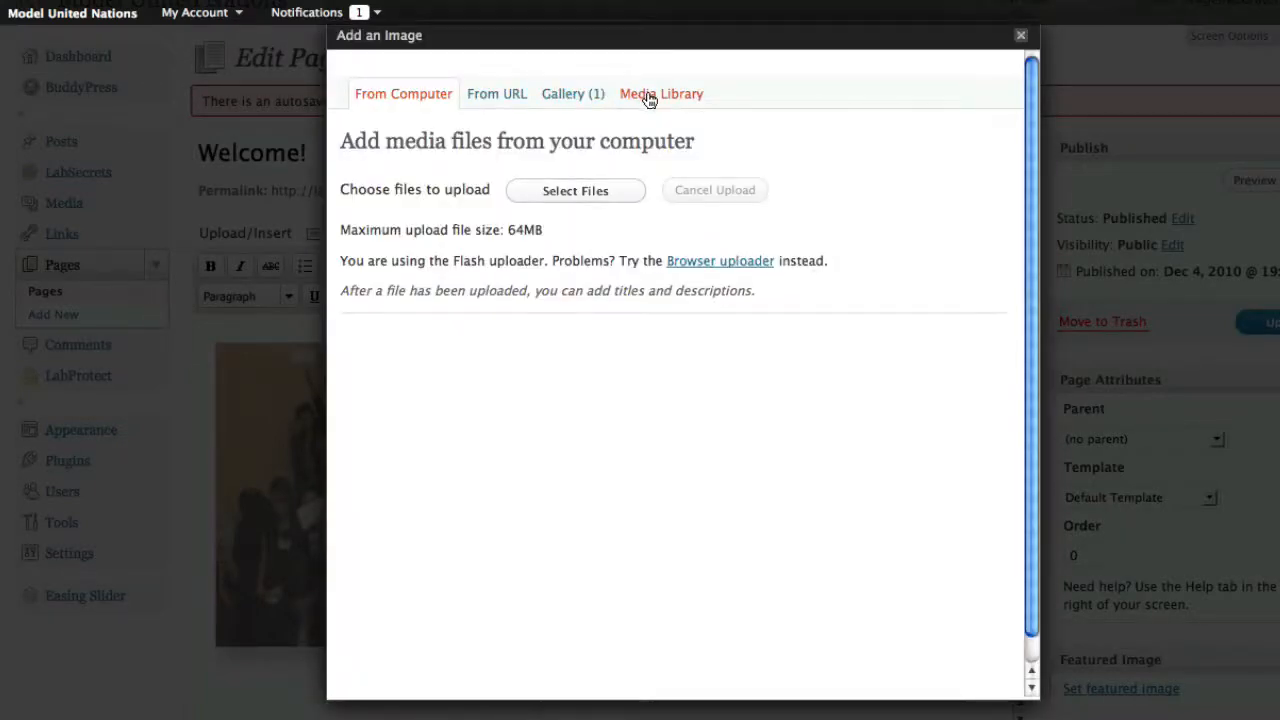
{"action": "left_click", "coordinate": [661, 93]}
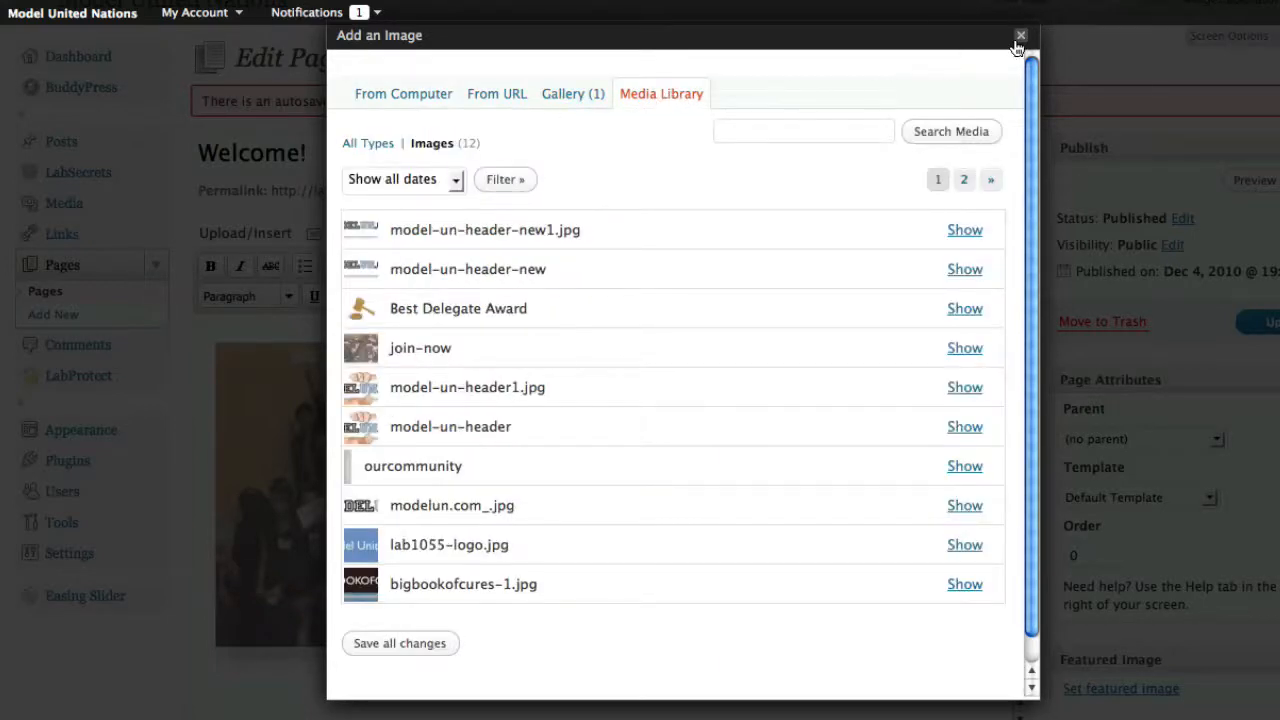
{"action": "left_click", "coordinate": [1020, 37]}
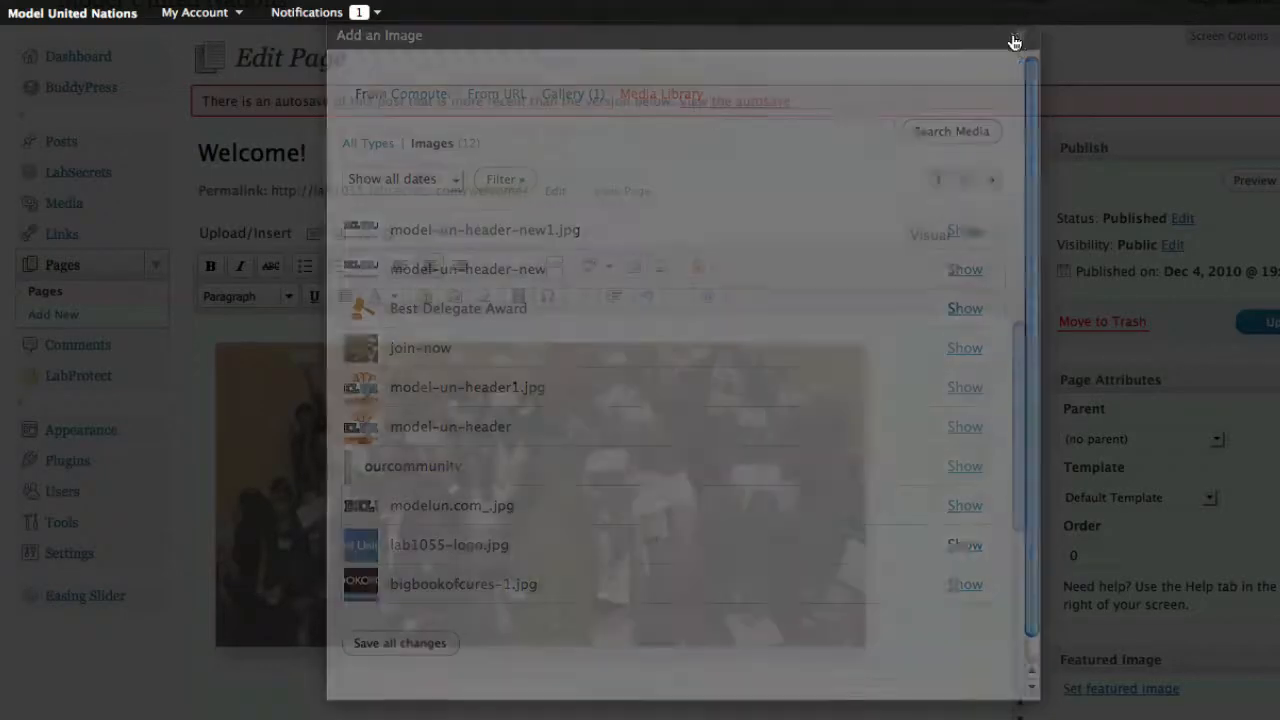
{"action": "left_click", "coordinate": [1014, 41]}
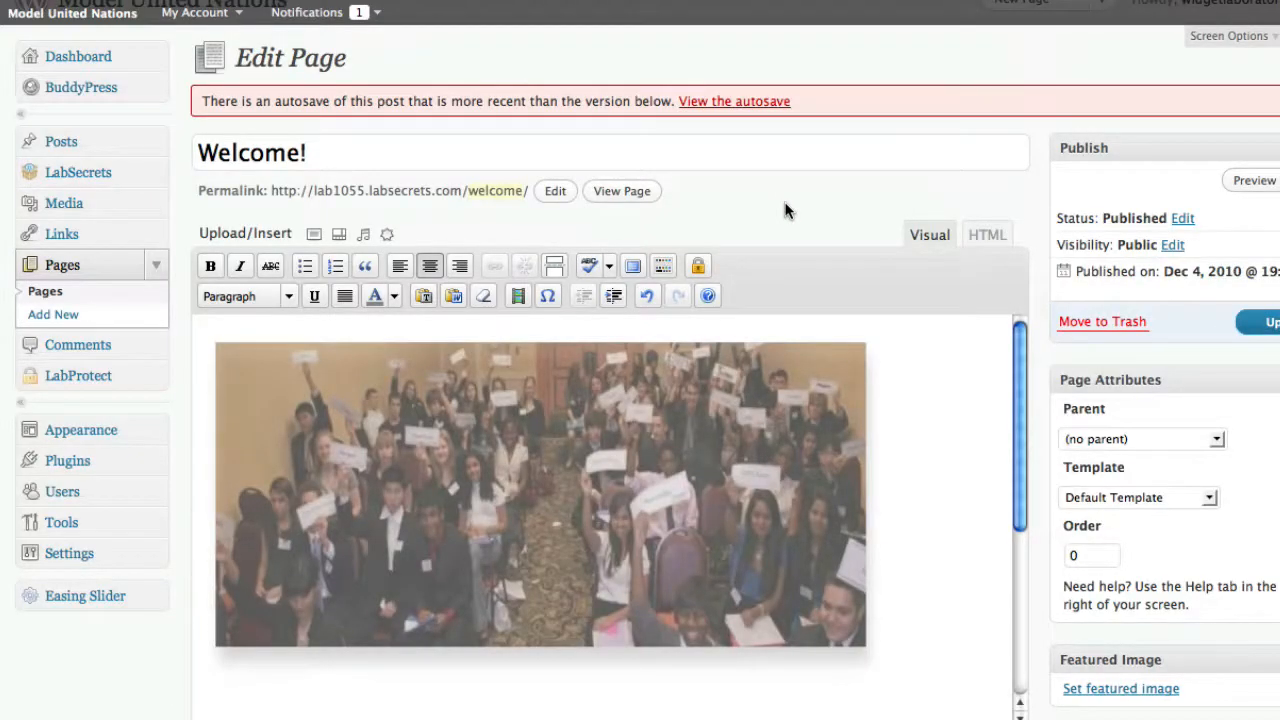
{"action": "scroll", "scroll_direction": "down", "scroll_amount": 3}
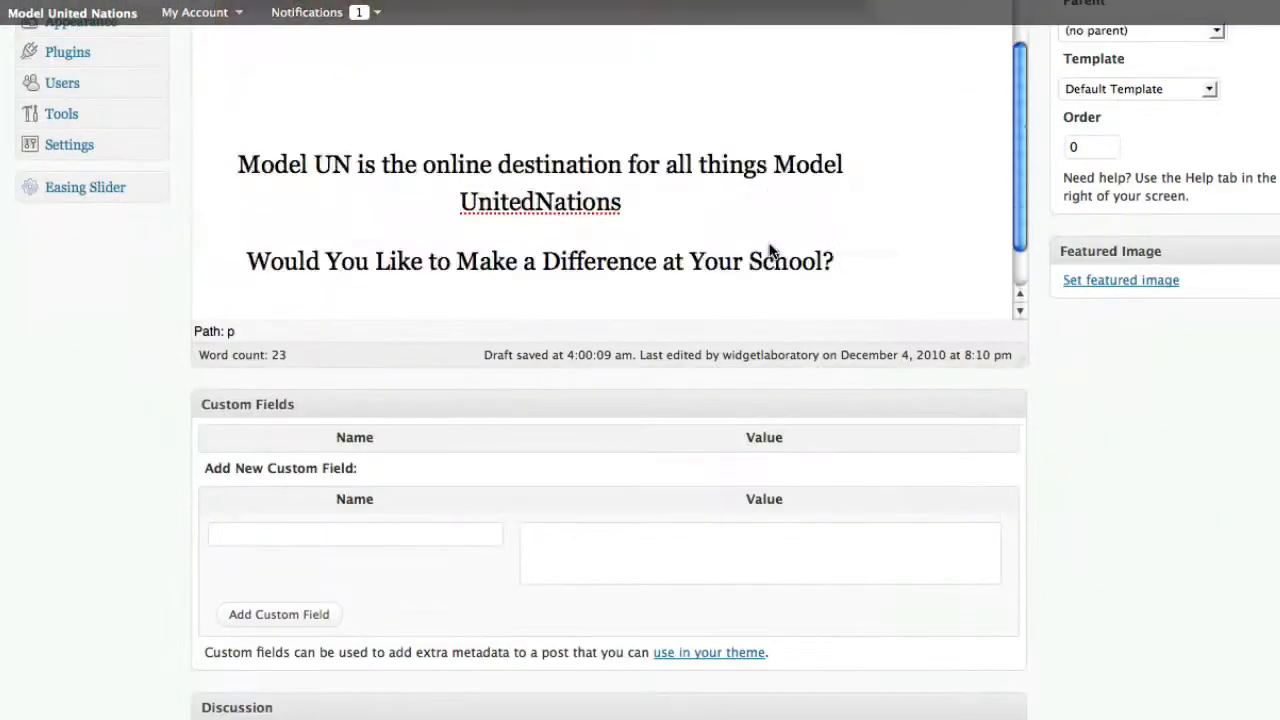
{"action": "scroll", "scroll_direction": "down", "scroll_amount": 3}
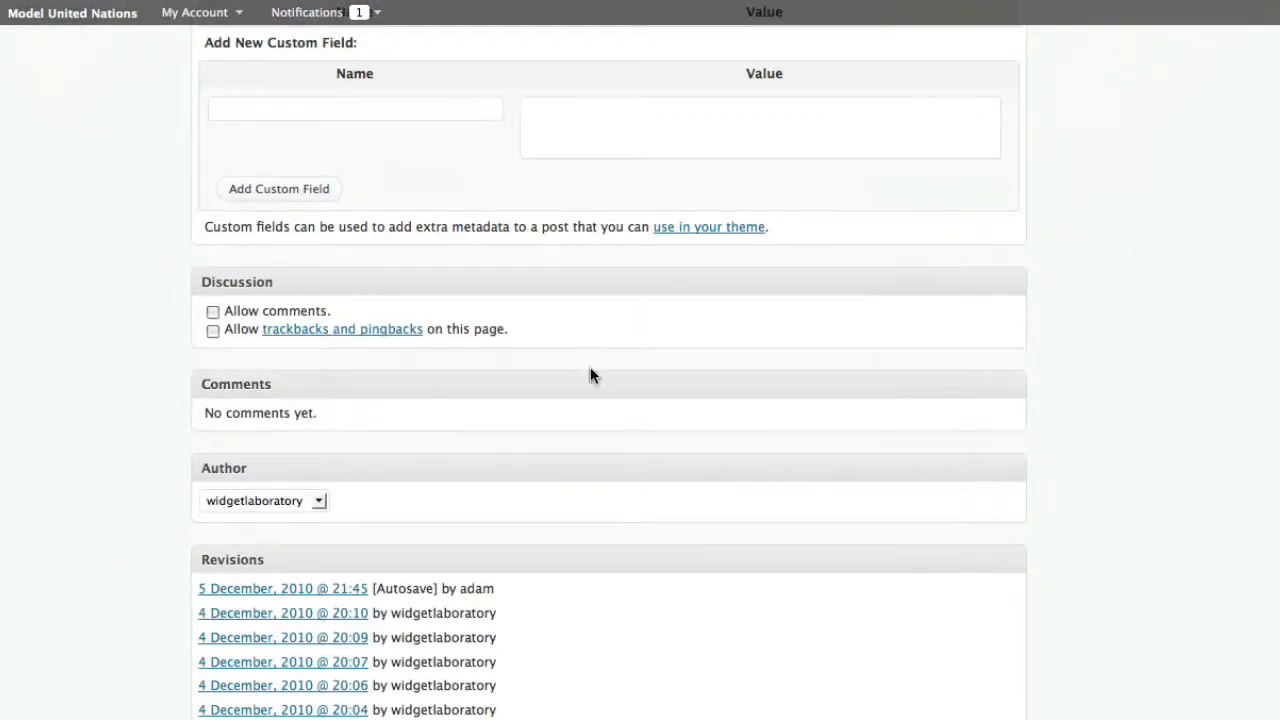
{"action": "mouse_move", "coordinate": [388, 391]}
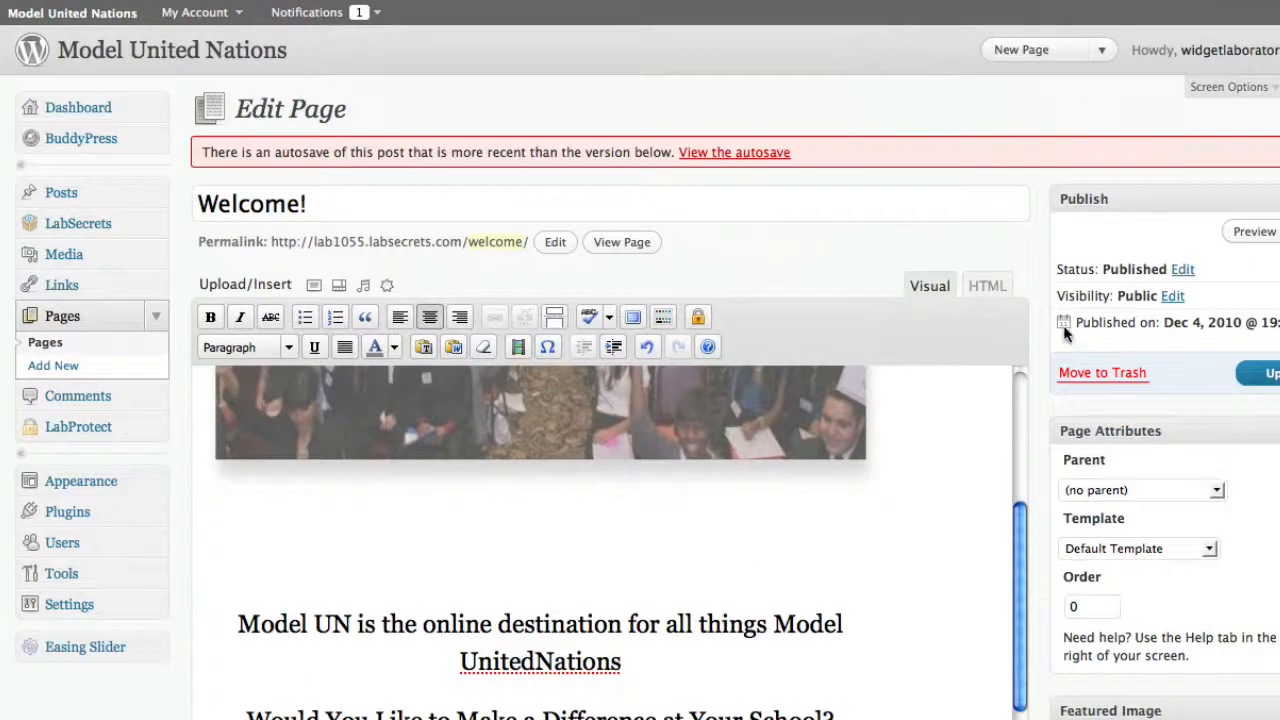
{"action": "mouse_move", "coordinate": [1035, 290]}
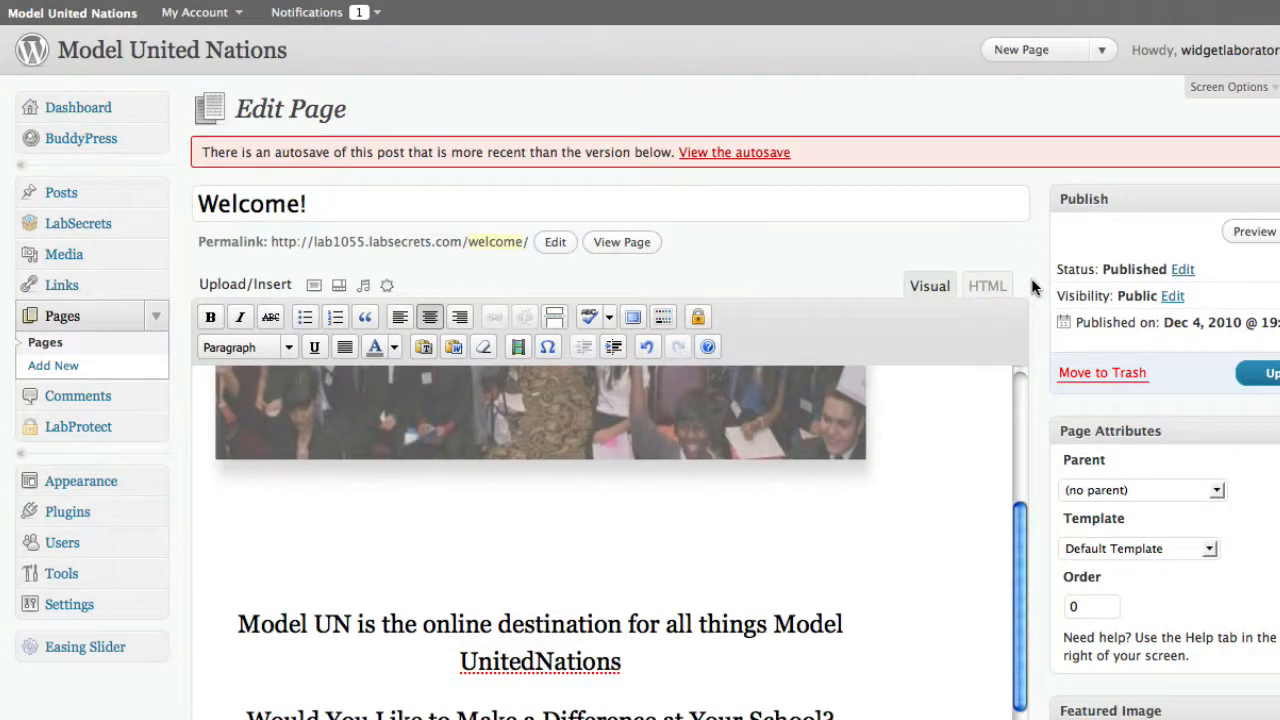
{"action": "scroll", "scroll_direction": "down", "scroll_amount": 3}
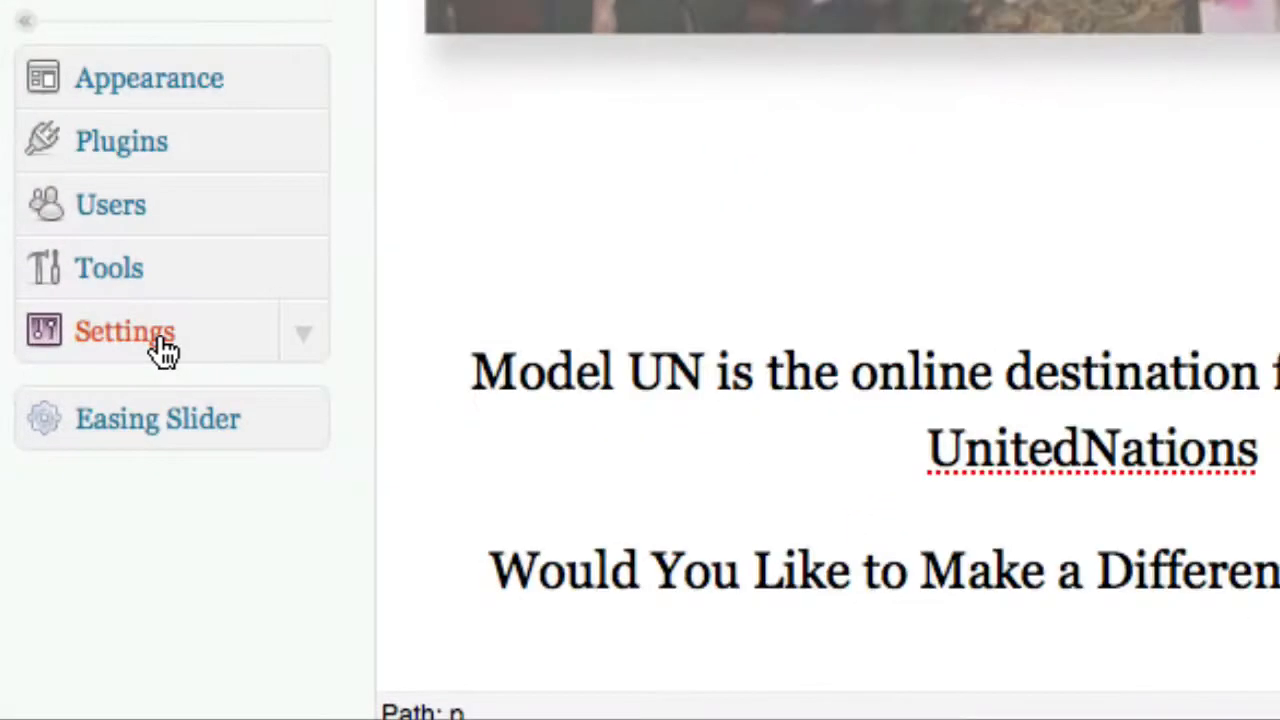
Save Reading settings with 'Welcome!' as static front page and 'Blog' as posts page
{"action": "left_click", "coordinate": [124, 331]}
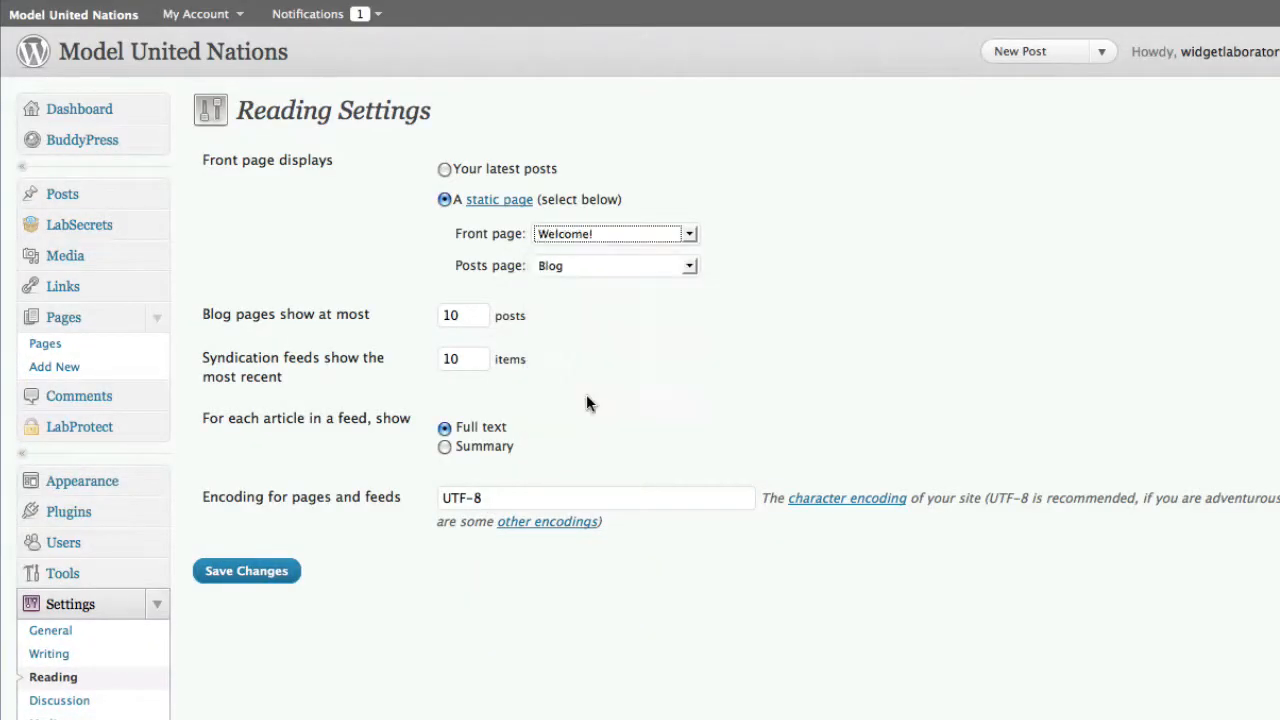
{"action": "mouse_move", "coordinate": [540, 272]}
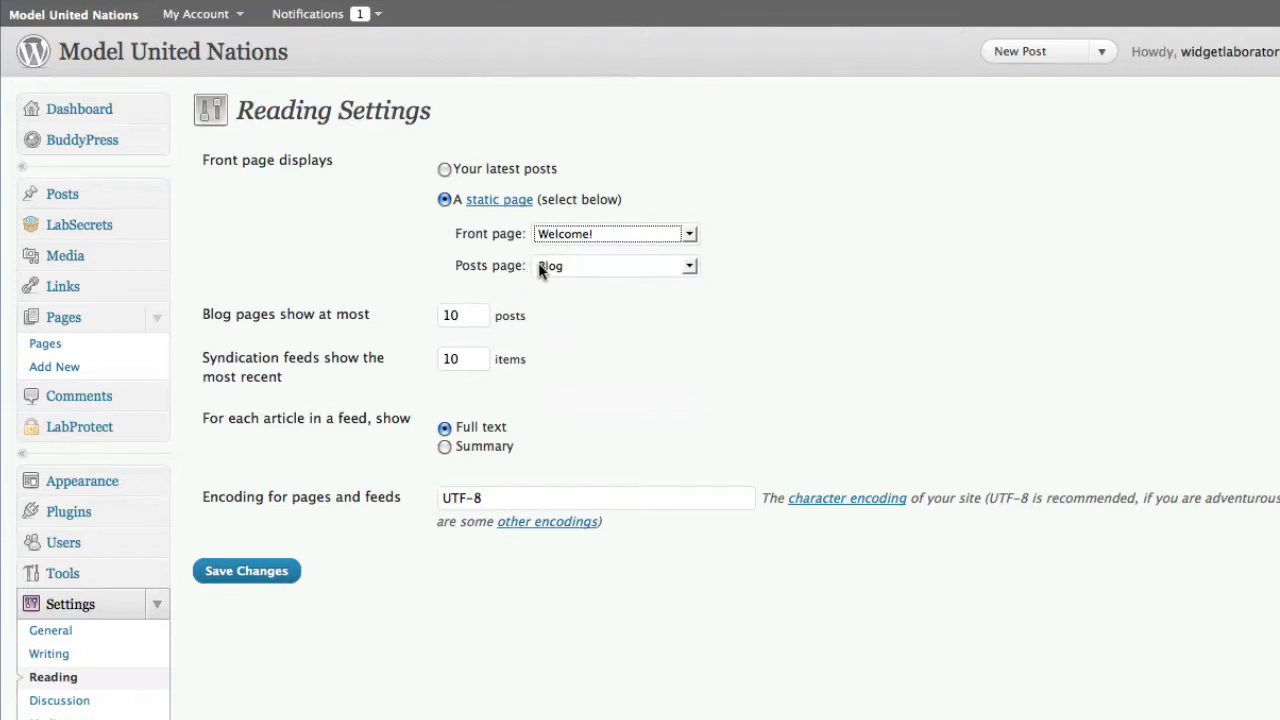
{"action": "mouse_move", "coordinate": [567, 278]}
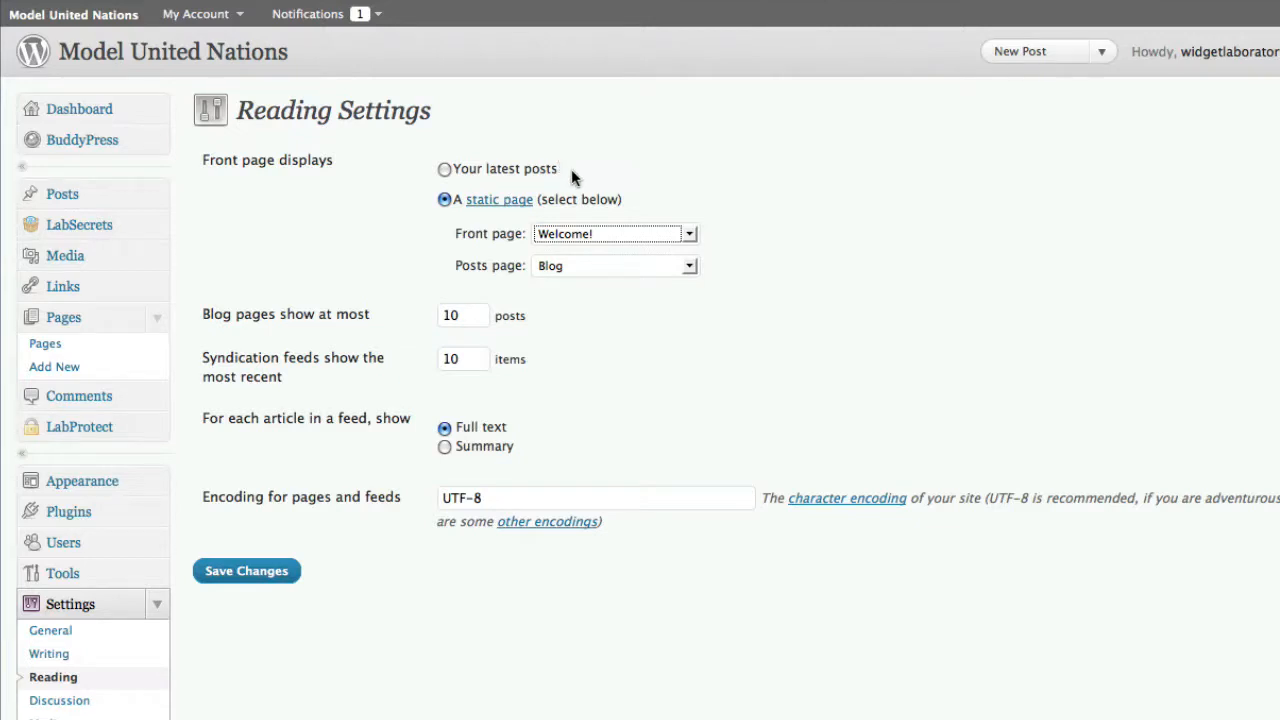
{"action": "mouse_move", "coordinate": [597, 196]}
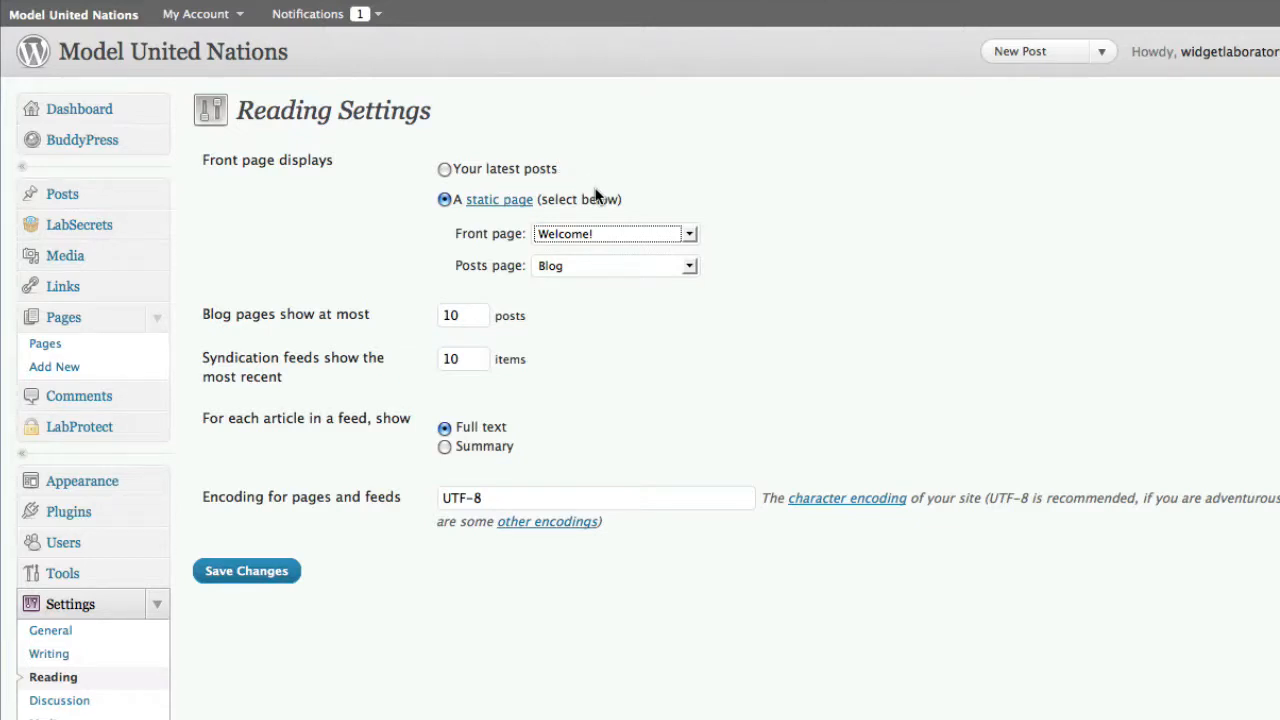
{"action": "mouse_move", "coordinate": [625, 267]}
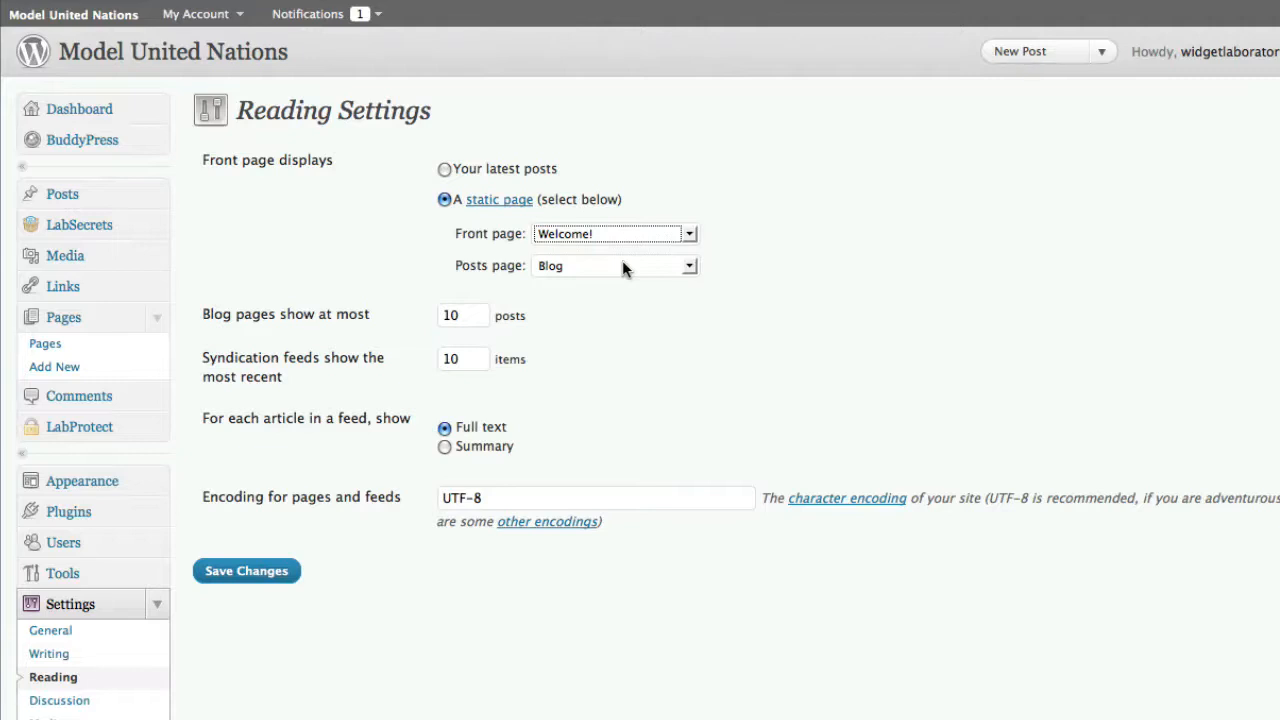
{"action": "mouse_move", "coordinate": [568, 275]}
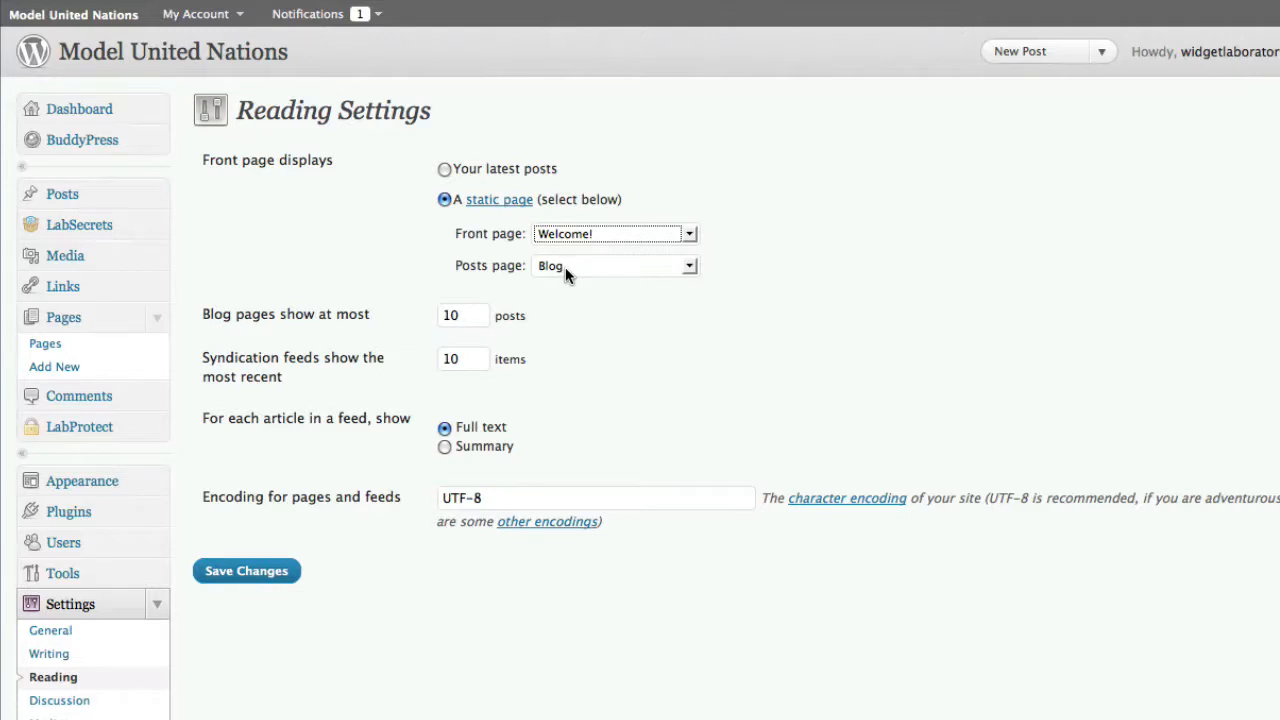
{"action": "left_click", "coordinate": [689, 265]}
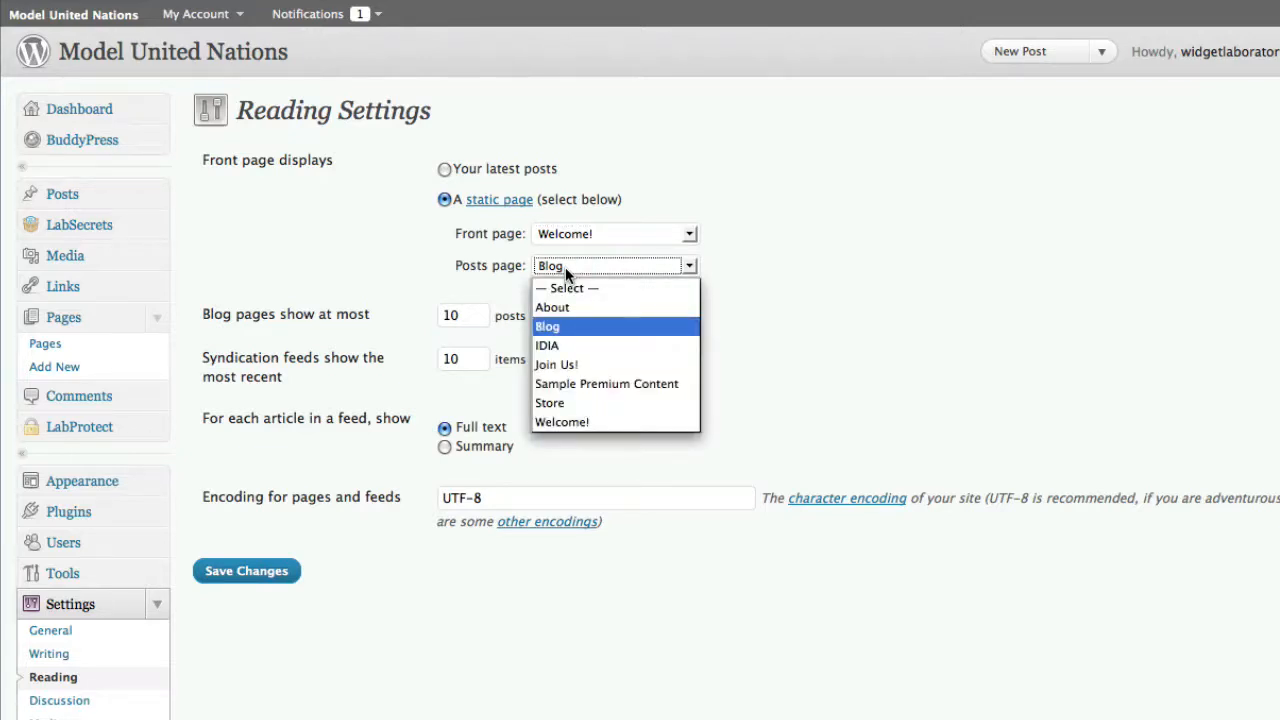
{"action": "left_click", "coordinate": [548, 326]}
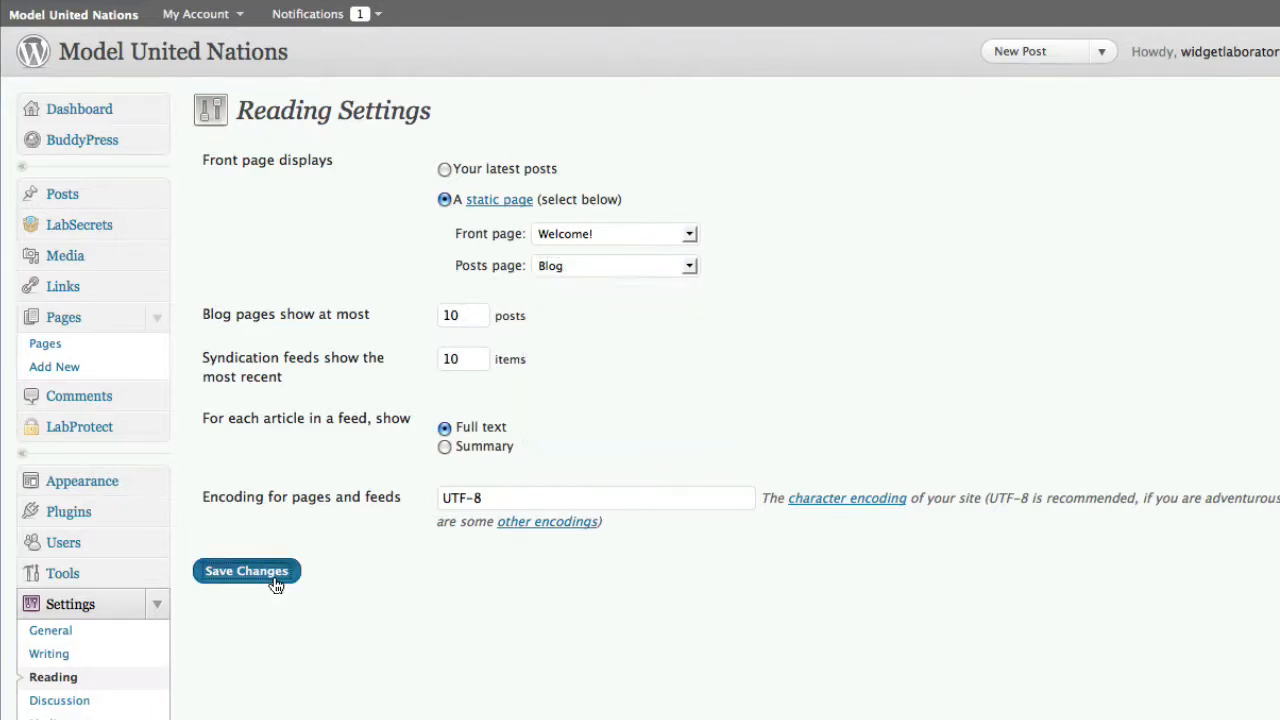
{"action": "left_click", "coordinate": [246, 570]}
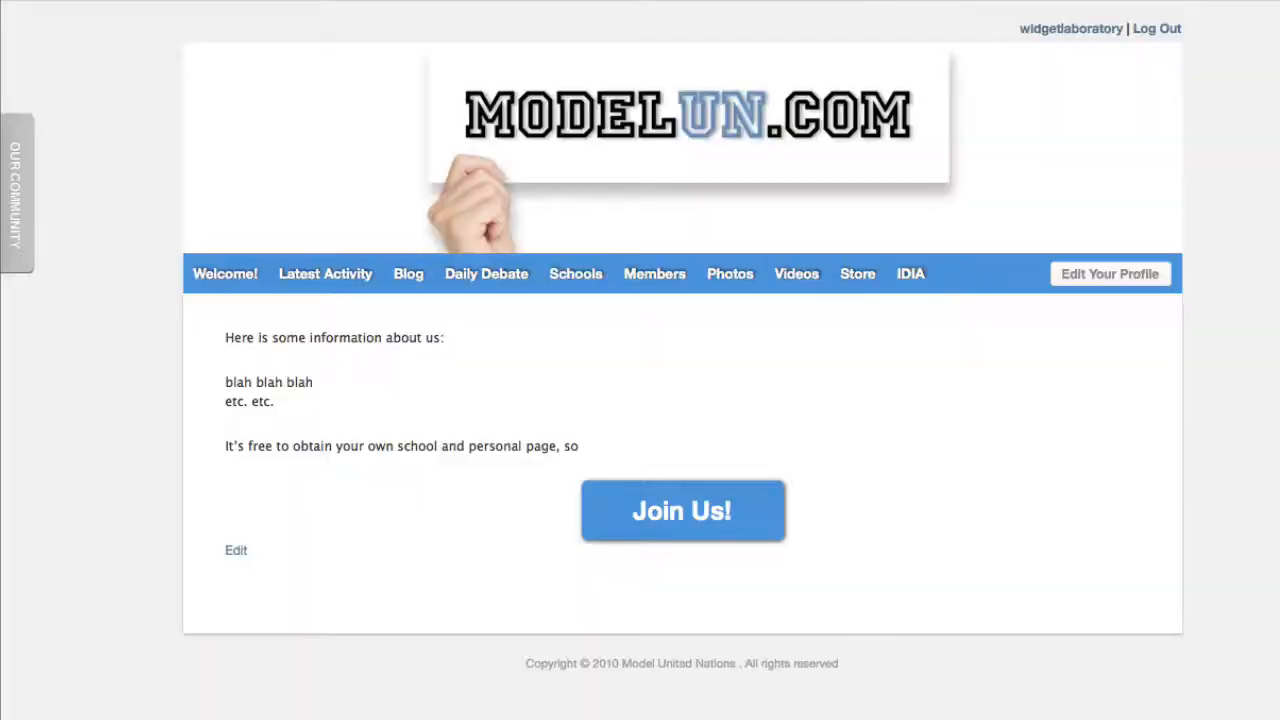
{"action": "mouse_move", "coordinate": [220, 183]}
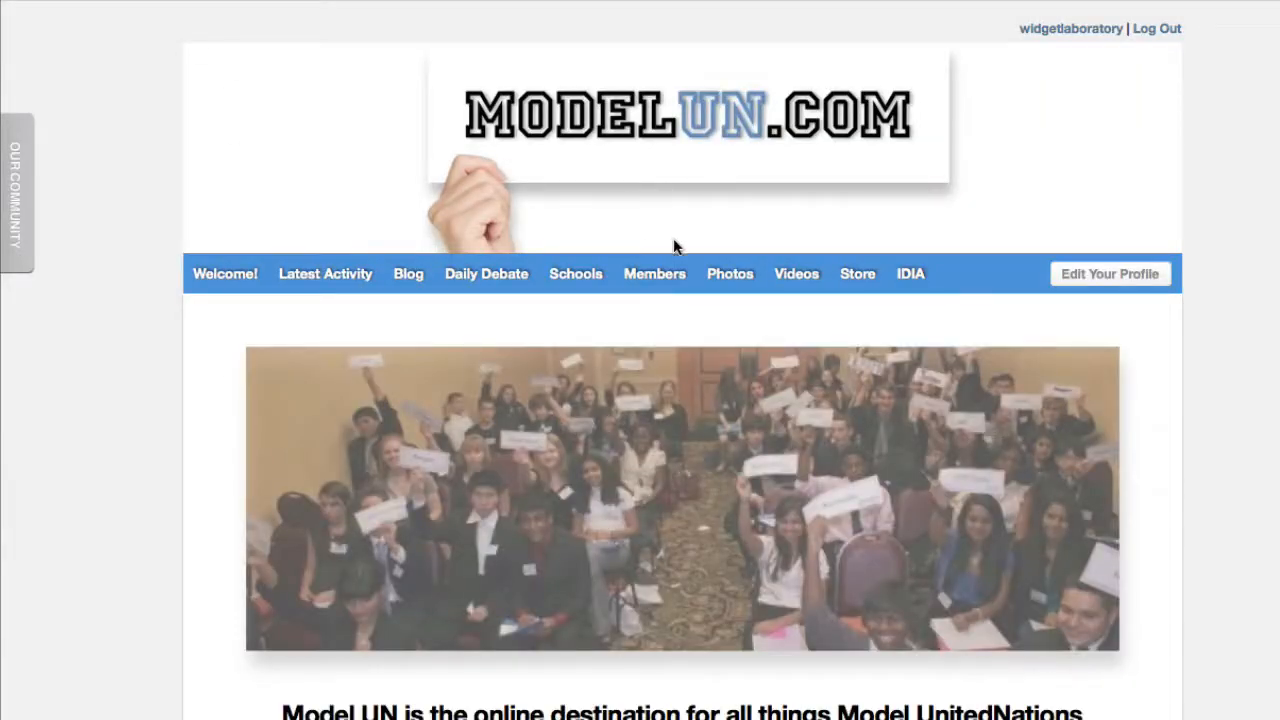
Scroll the live home page to confirm it shows the Welcome! content
{"action": "scroll", "scroll_direction": "down", "scroll_amount": 3}
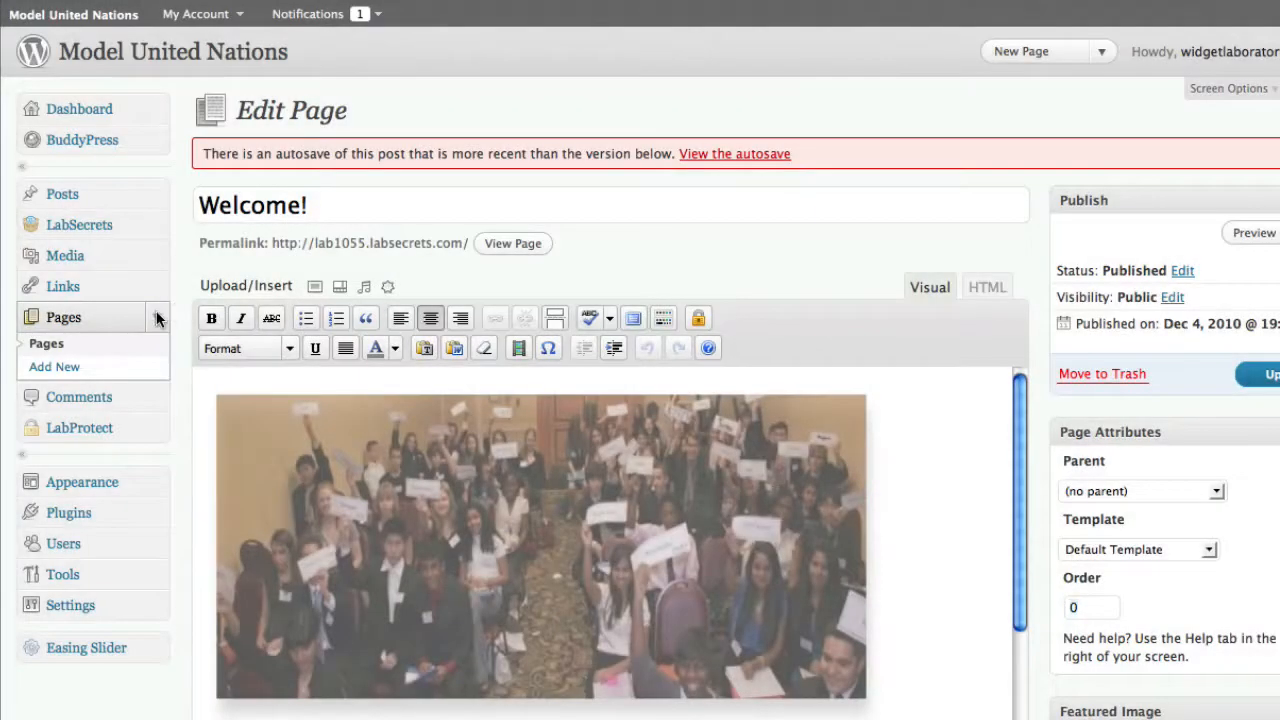
Open Appearance > Menus, view the Community menu, then switch to the Logged In Menu
{"action": "left_click", "coordinate": [63, 317]}
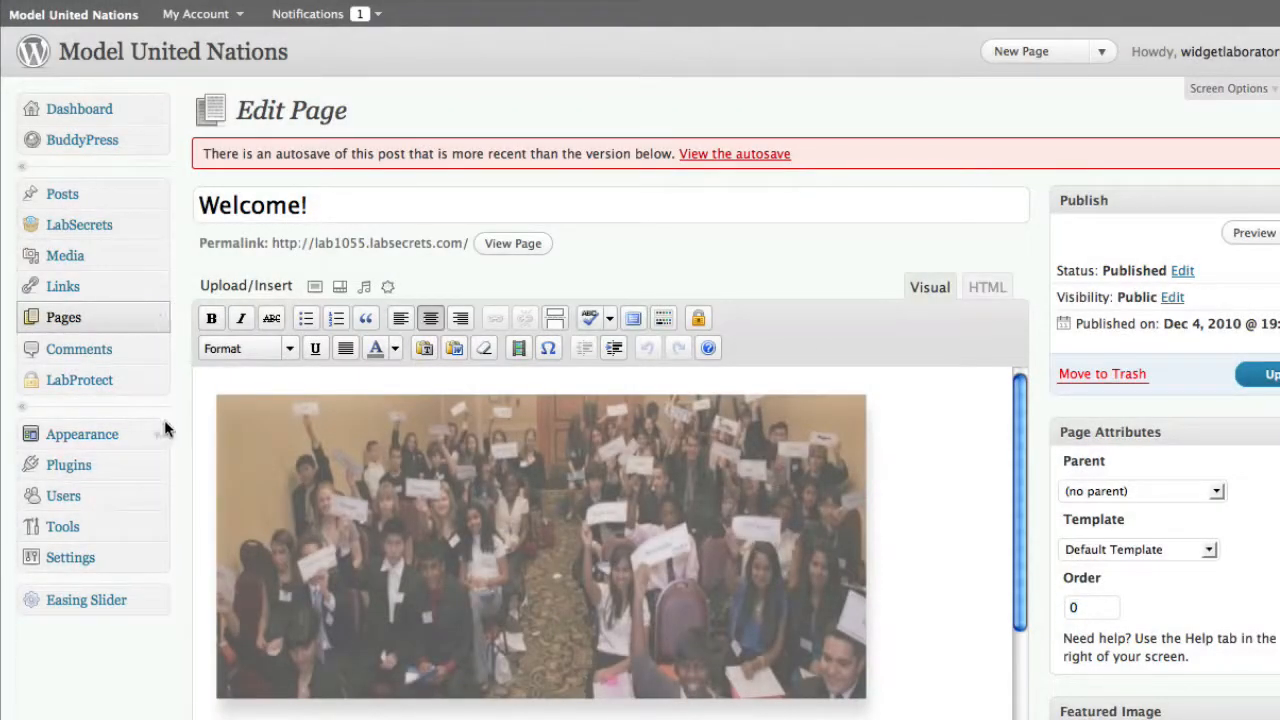
{"action": "mouse_move", "coordinate": [160, 434]}
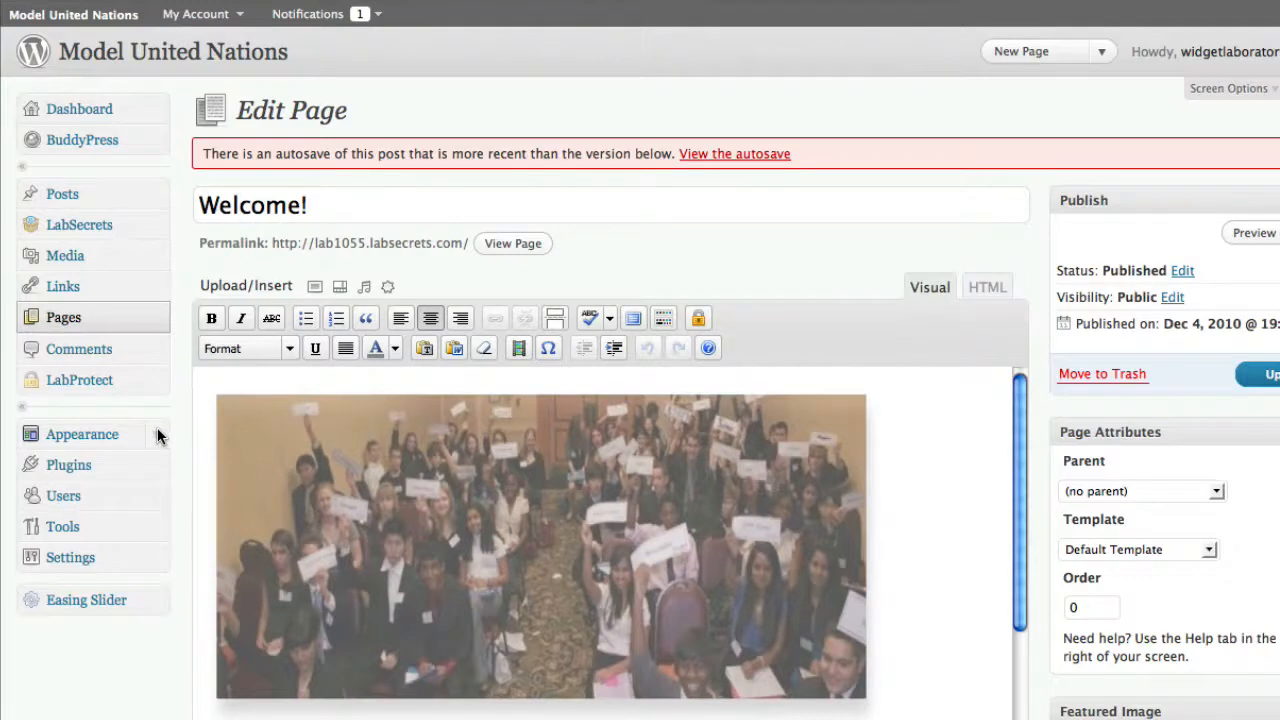
{"action": "left_click", "coordinate": [82, 433]}
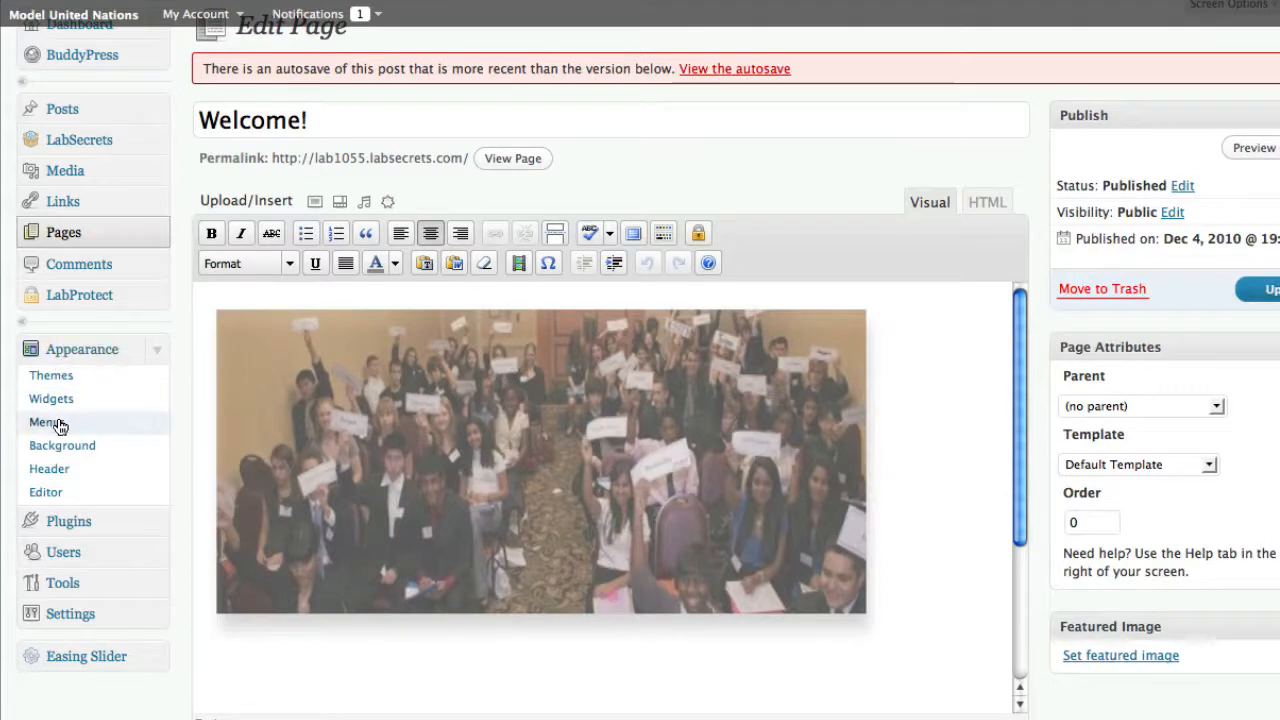
{"action": "mouse_move", "coordinate": [277, 415]}
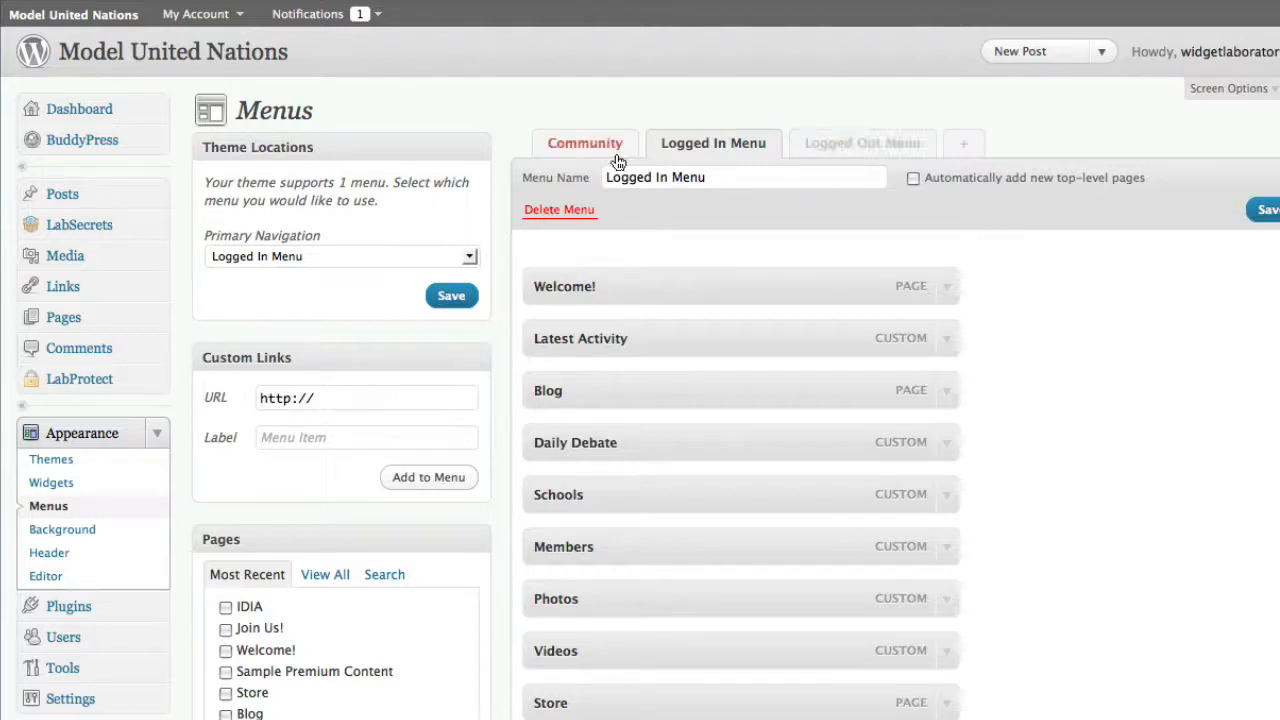
{"action": "mouse_move", "coordinate": [610, 157]}
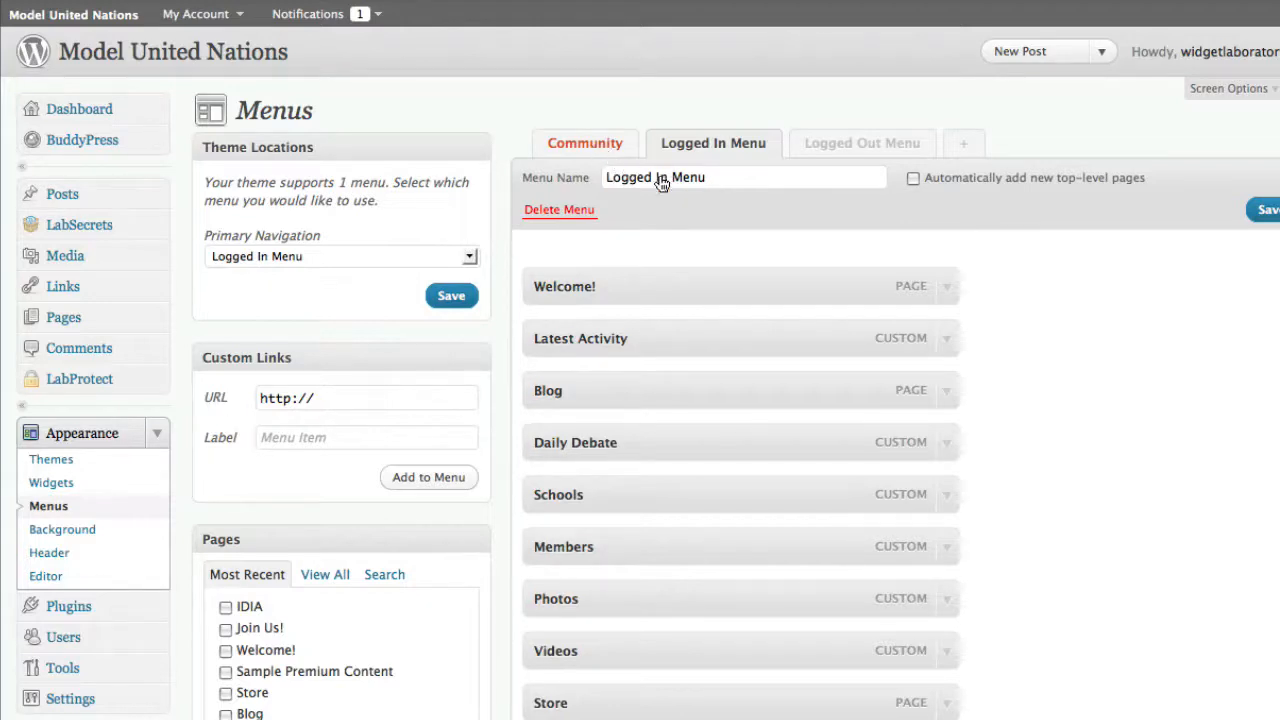
{"action": "left_click", "coordinate": [584, 143]}
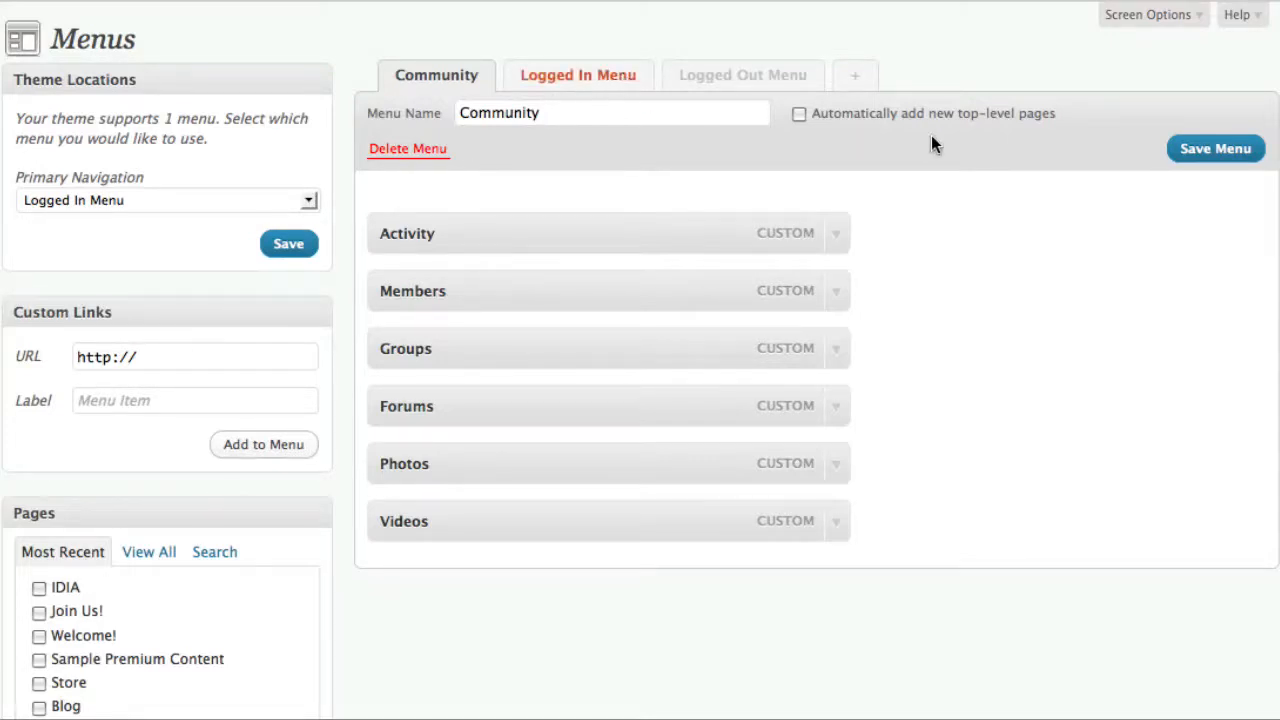
{"action": "left_click", "coordinate": [577, 75]}
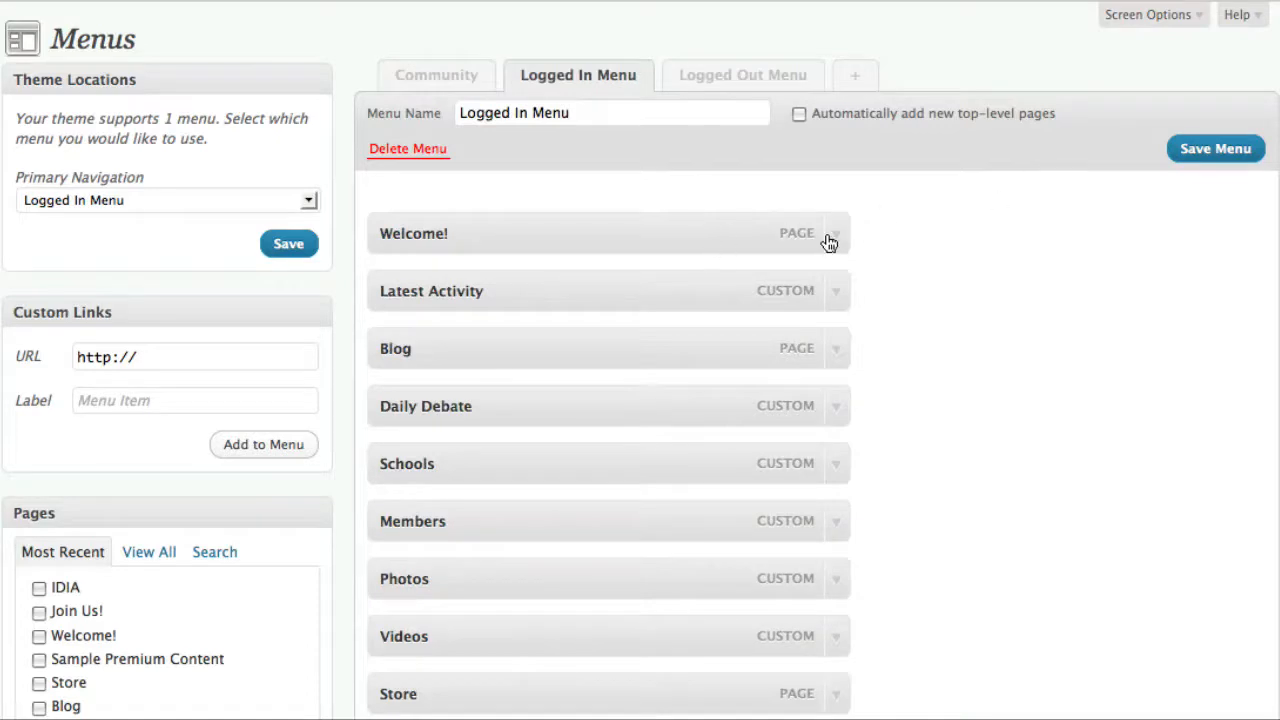
Add the 'Welcome!' page to the Logged In Menu
{"action": "left_click", "coordinate": [833, 233]}
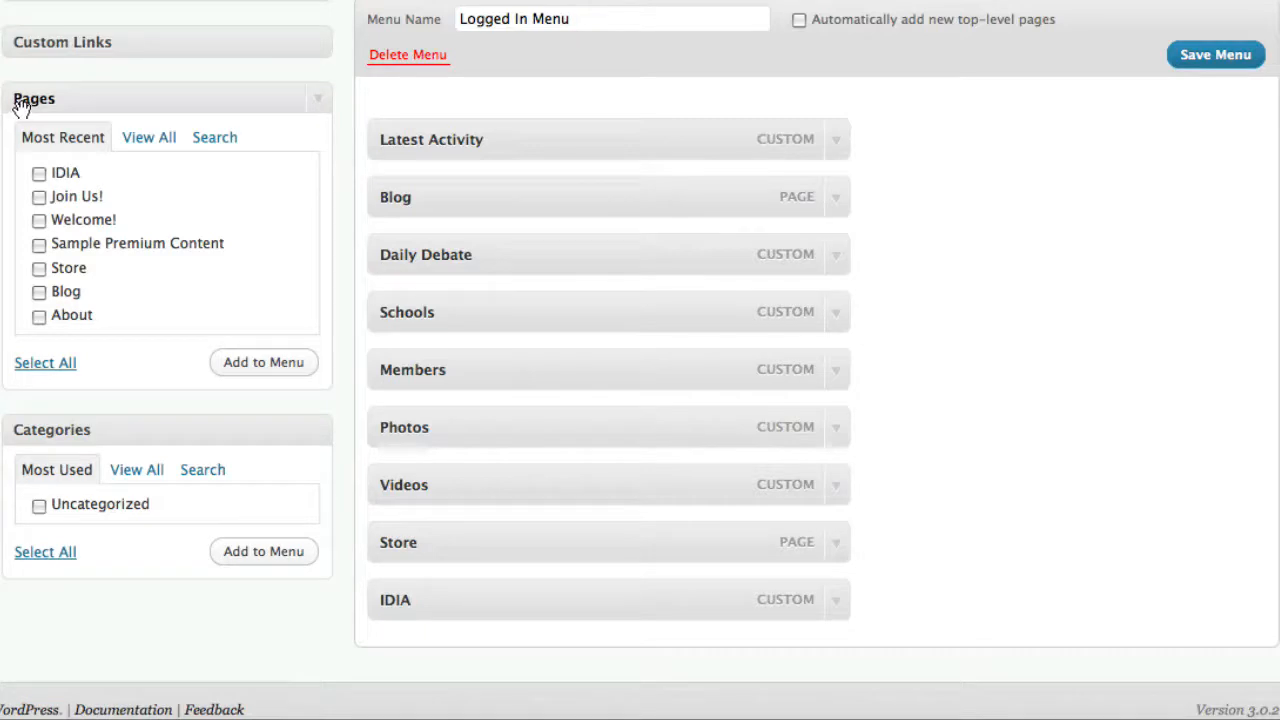
{"action": "left_click", "coordinate": [39, 220]}
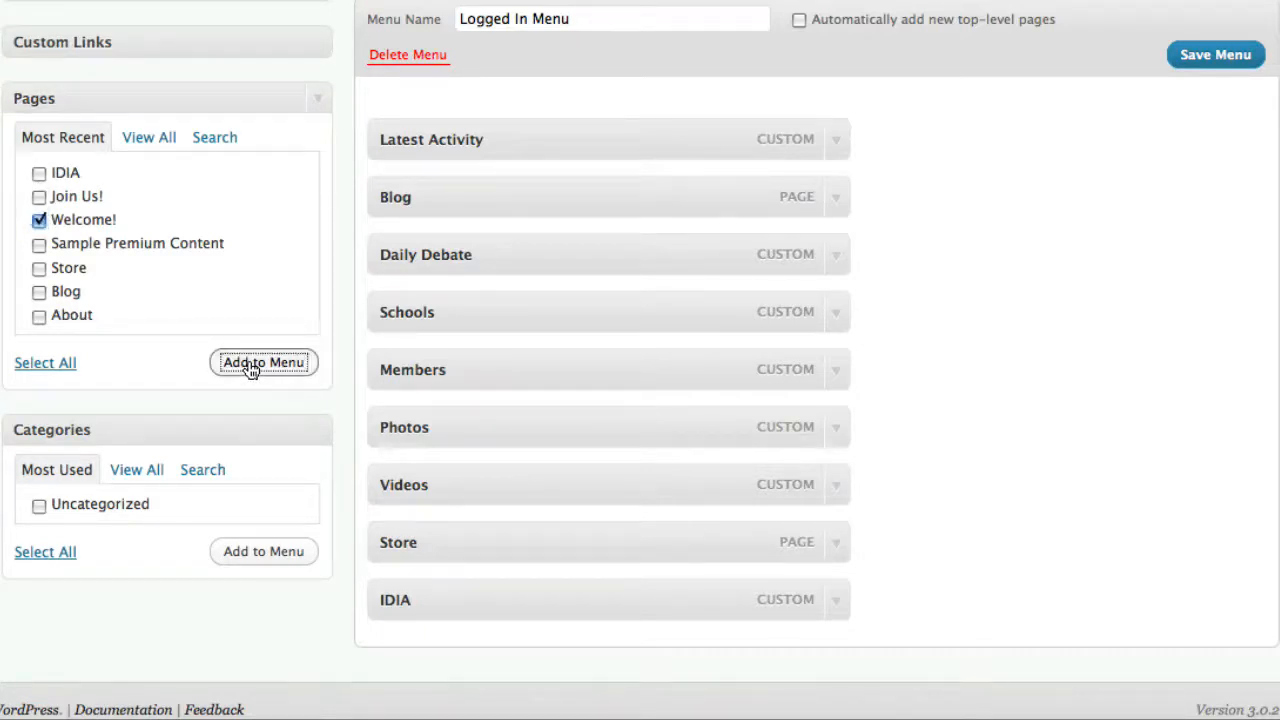
{"action": "left_click", "coordinate": [263, 362]}
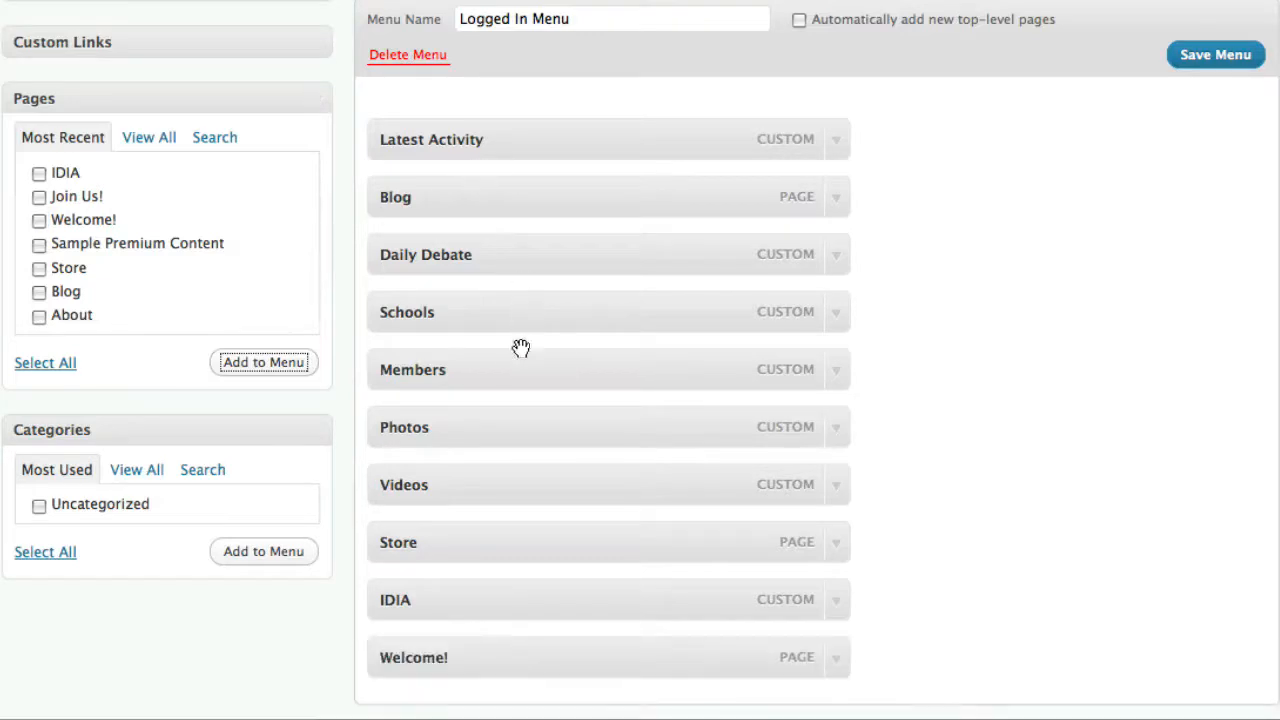
{"action": "mouse_move", "coordinate": [565, 656]}
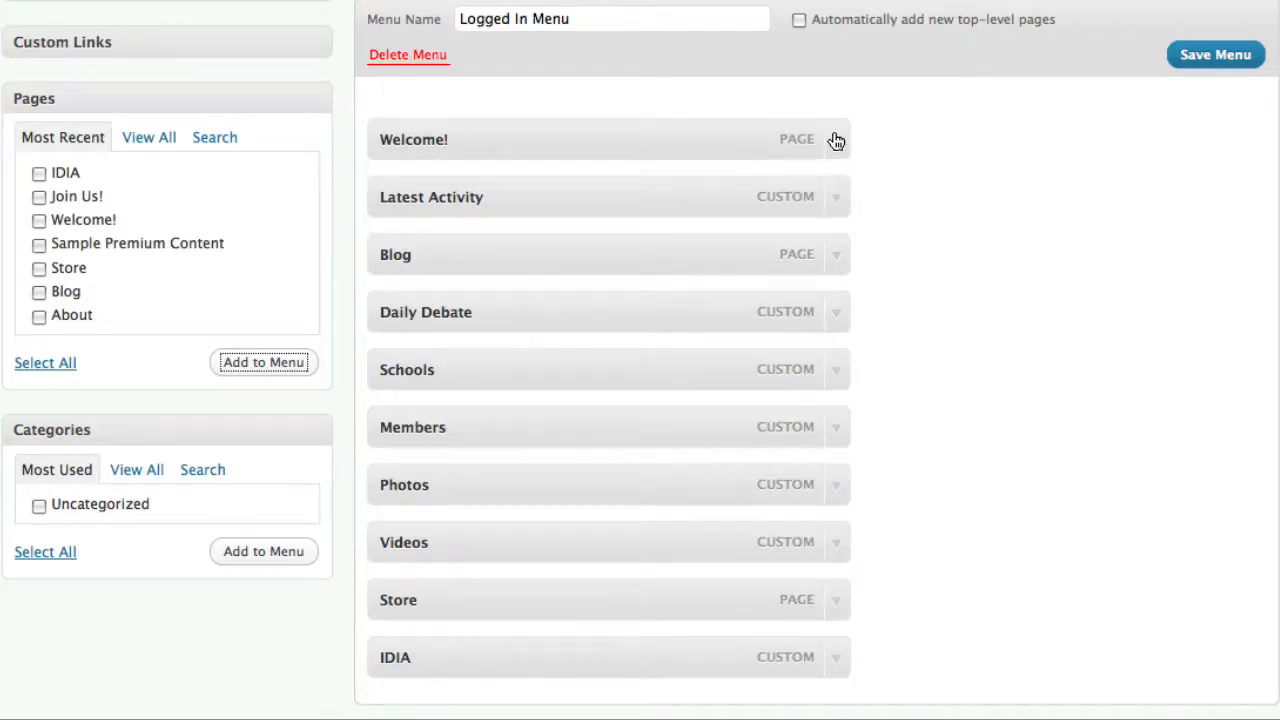
Relabel the menu item 'Welcome', titled 'This is the welcome page!', and save the menu
{"action": "left_click", "coordinate": [835, 139]}
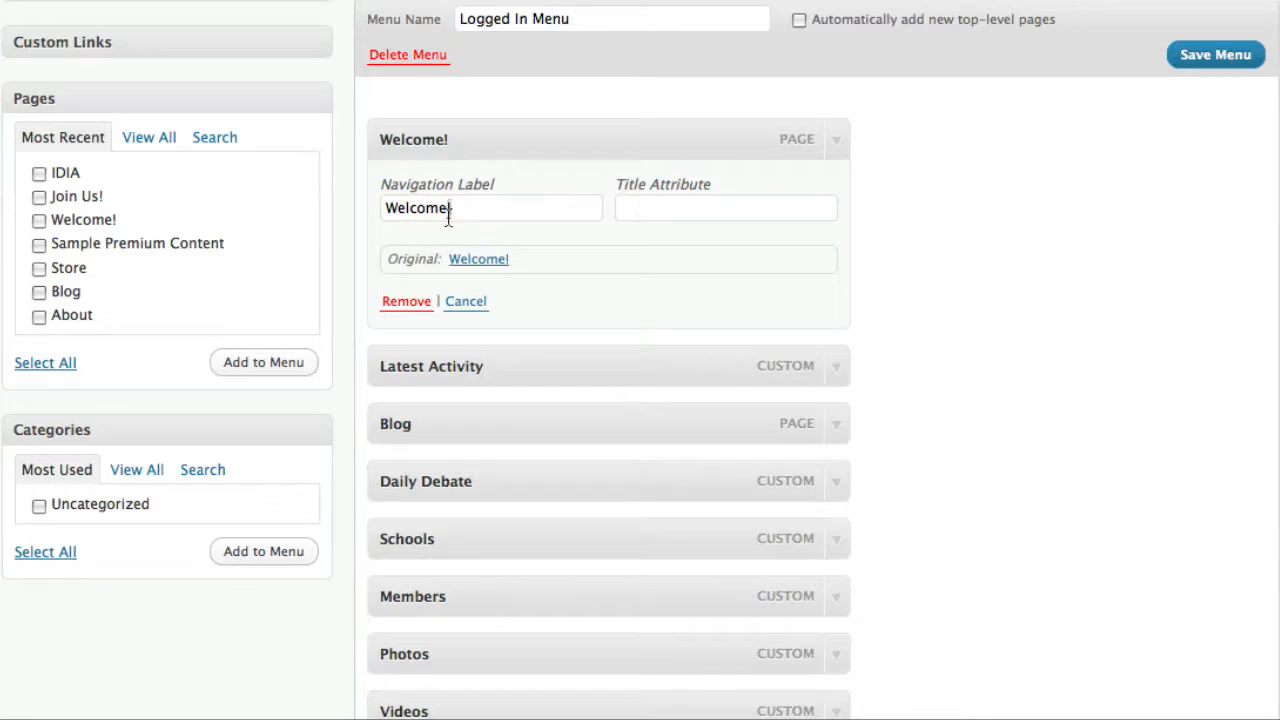
{"action": "mouse_move", "coordinate": [720, 346]}
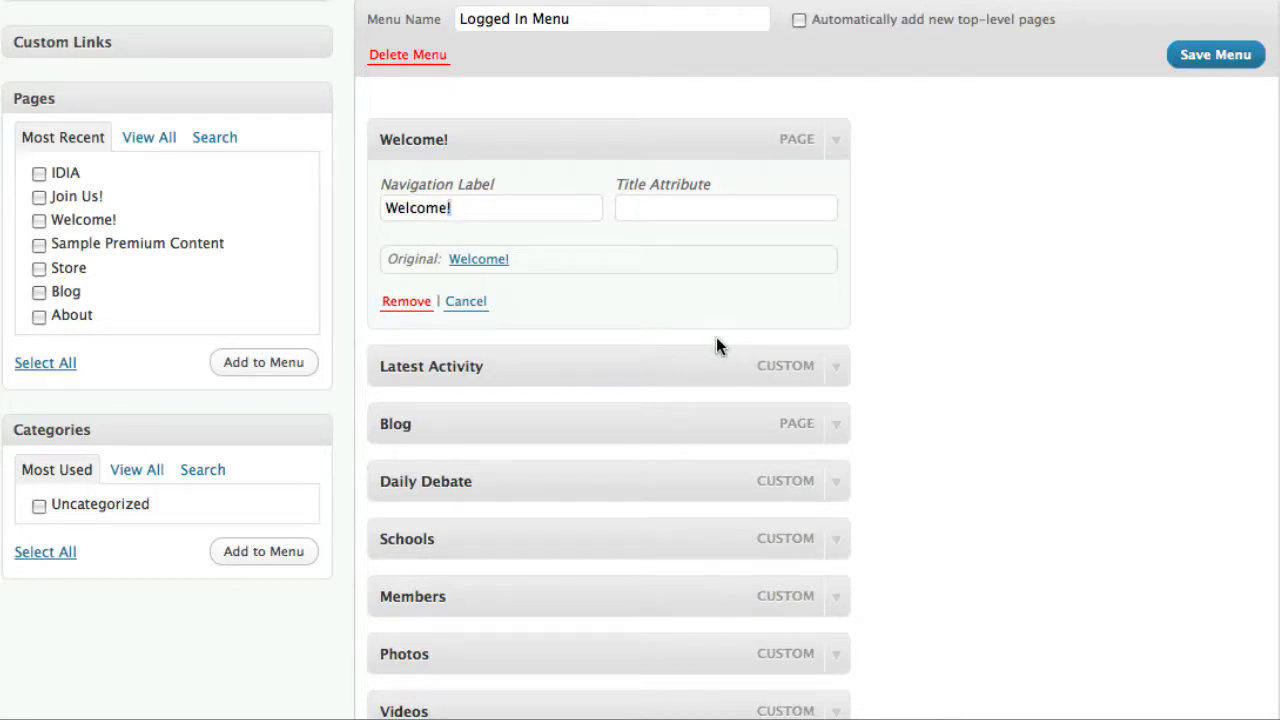
{"action": "key", "text": "Backspace"}
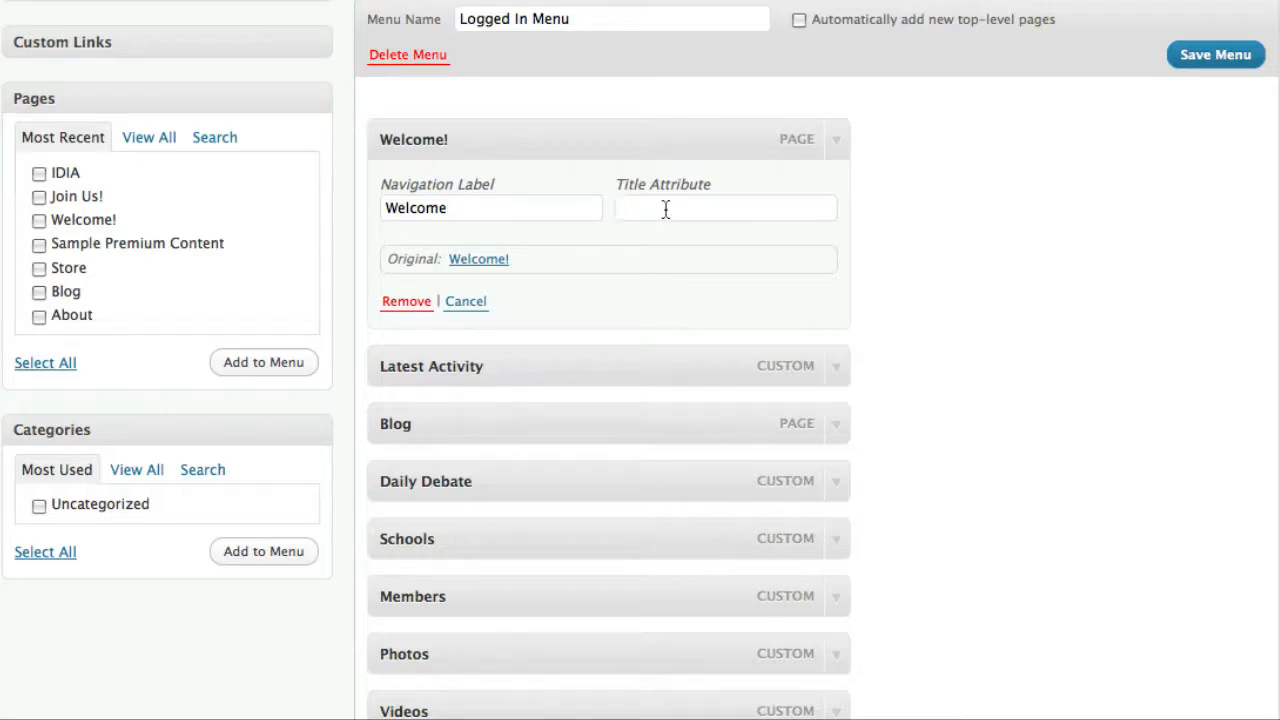
{"action": "left_click", "coordinate": [725, 207]}
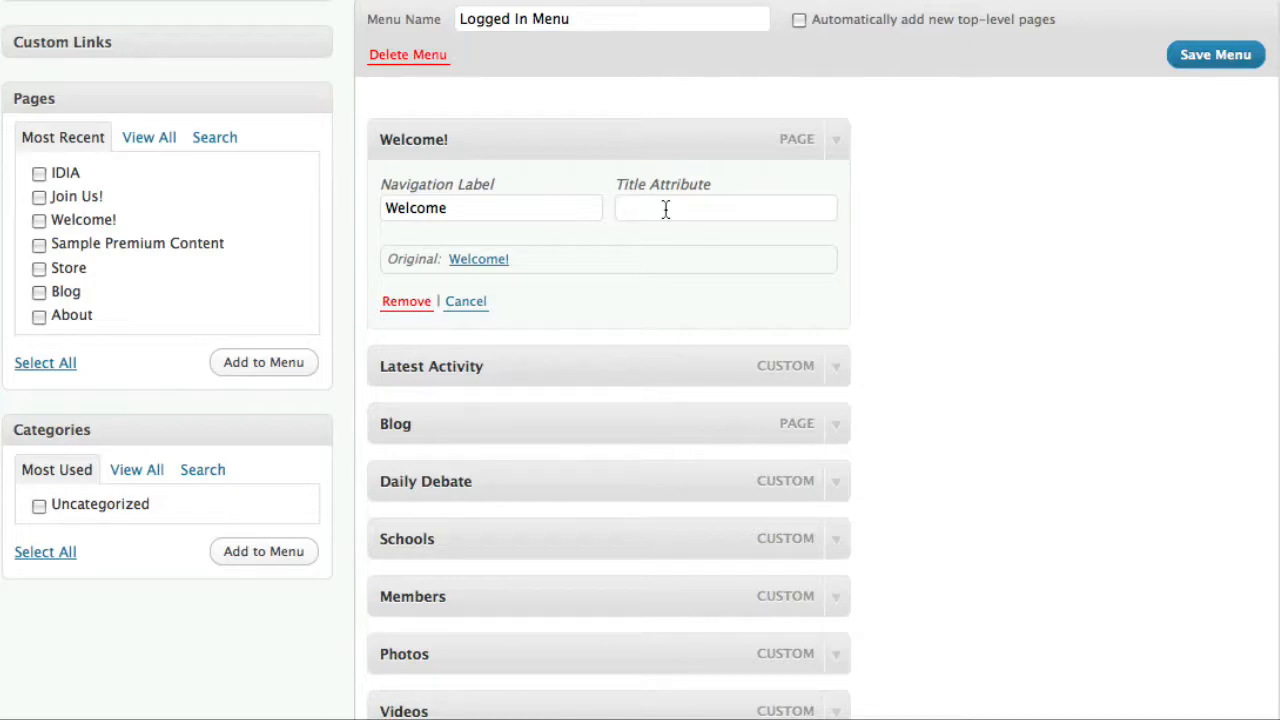
{"action": "left_click", "coordinate": [725, 208]}
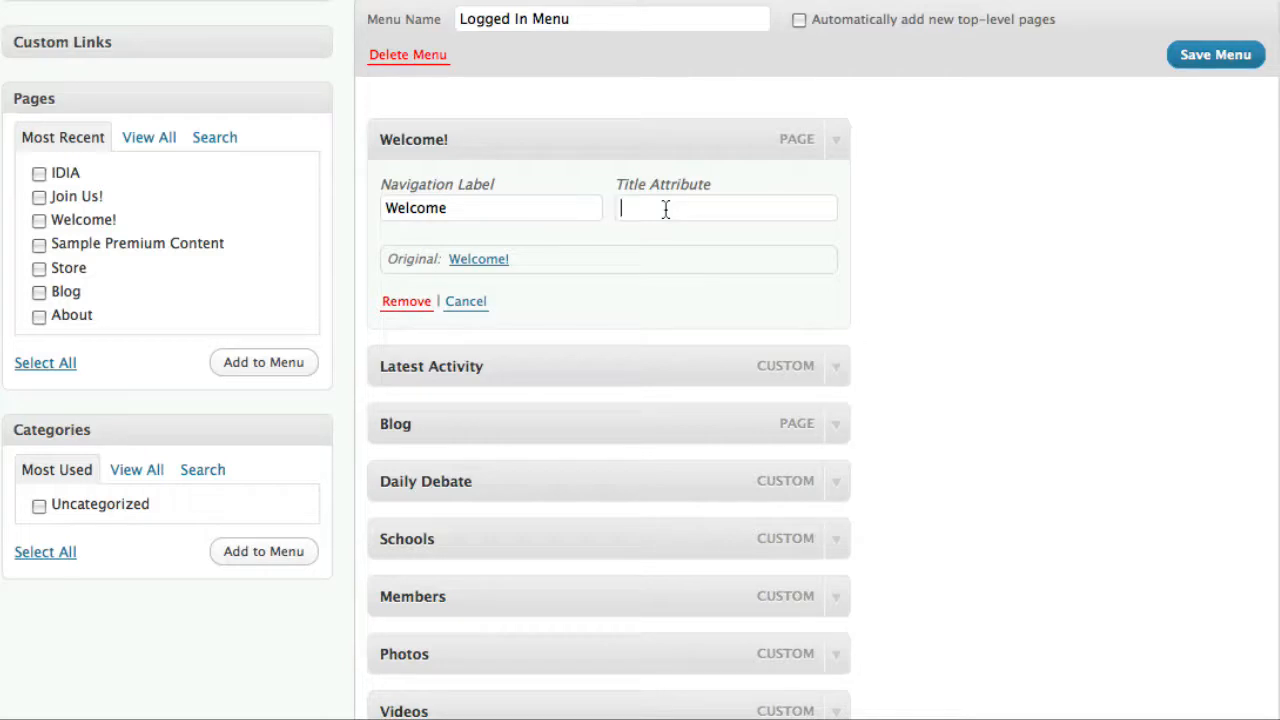
{"action": "type", "text": "This is the we"}
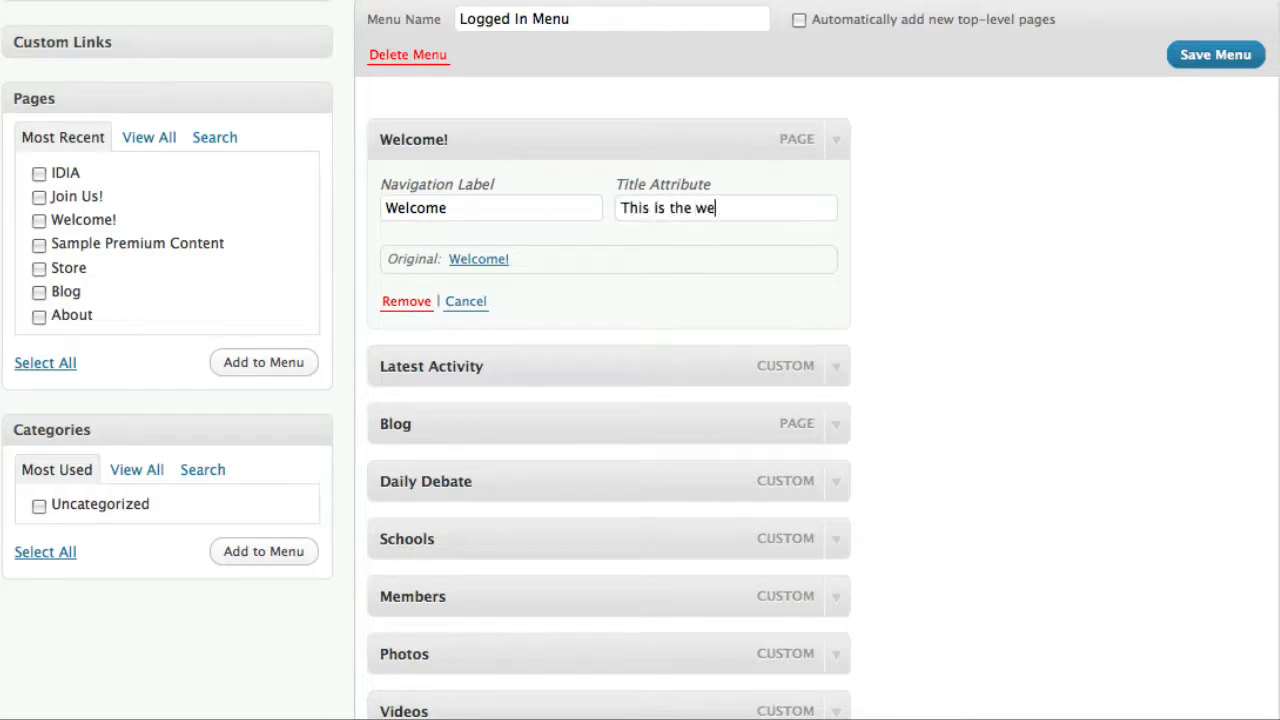
{"action": "type", "text": "lcome page!"}
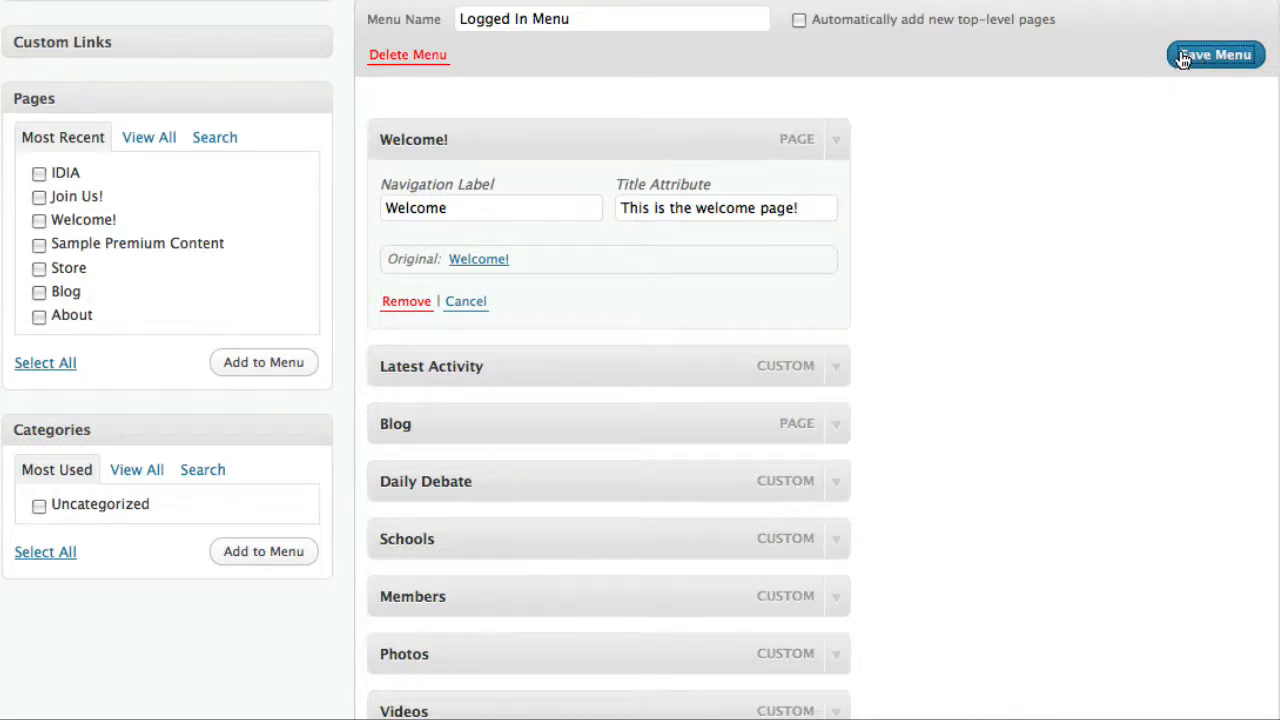
{"action": "left_click", "coordinate": [1215, 55]}
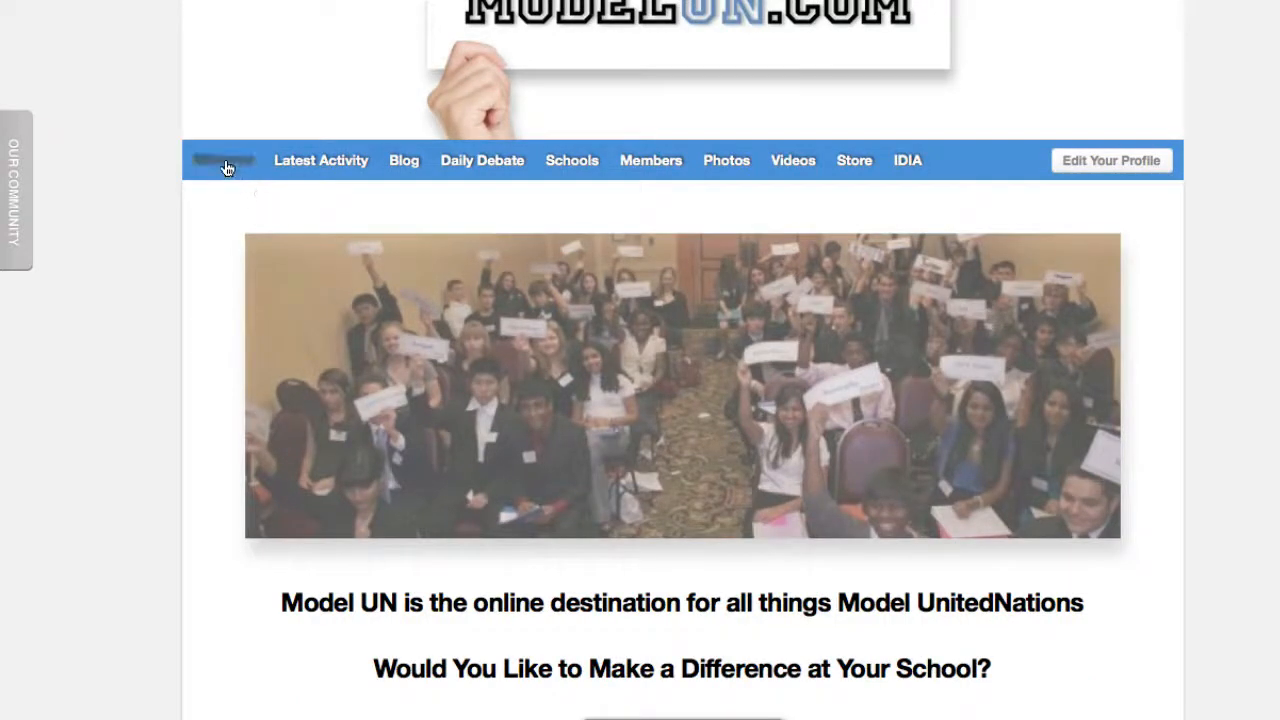
{"action": "mouse_move", "coordinate": [223, 160]}
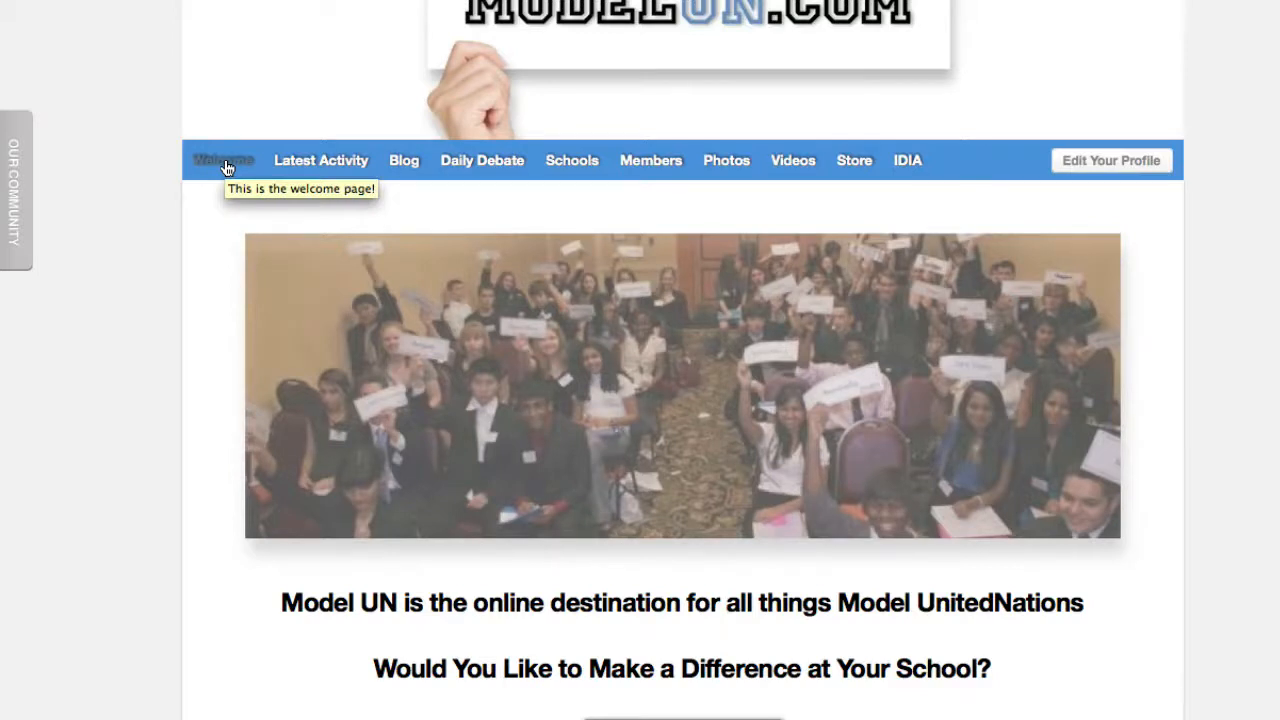
{"action": "mouse_move", "coordinate": [136, 148]}
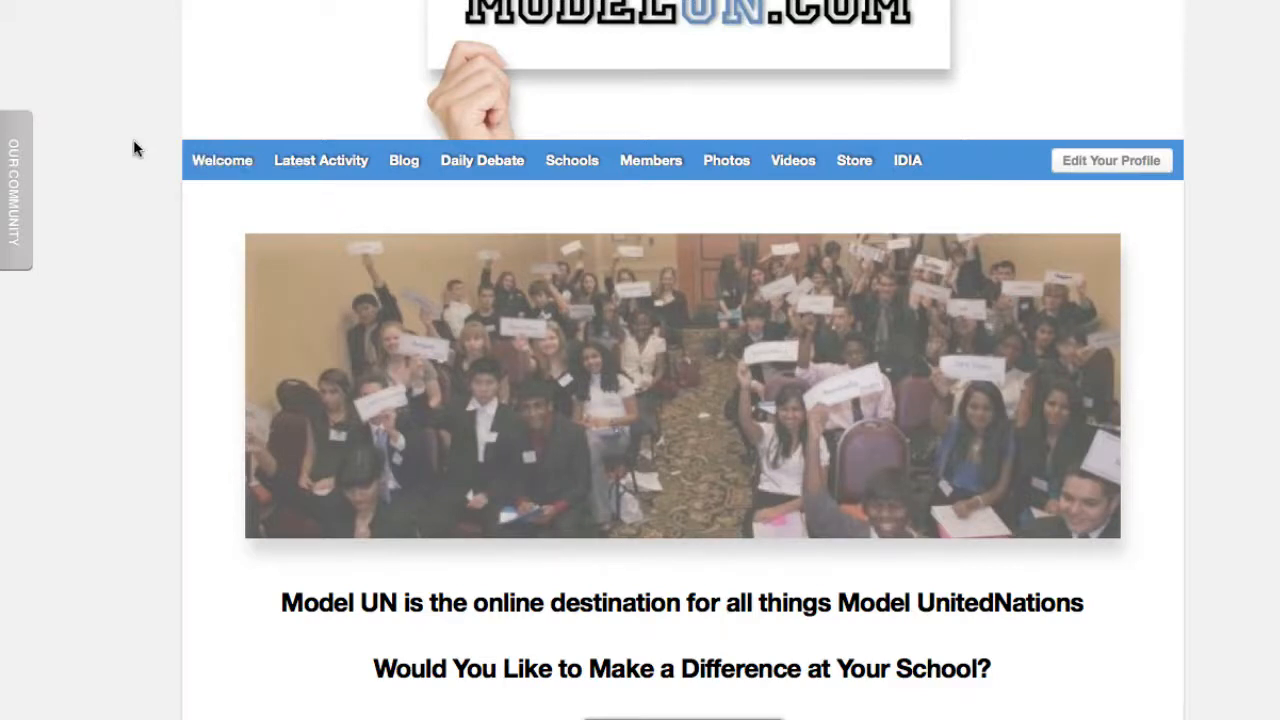